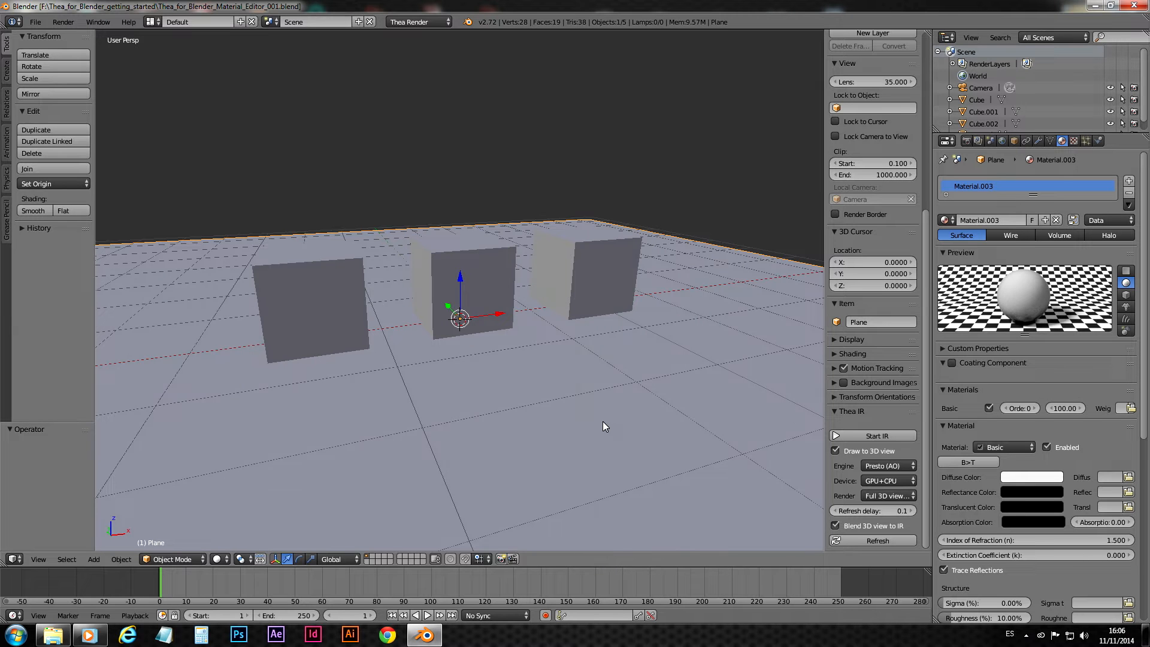
pyautogui.moveTo(615, 302)
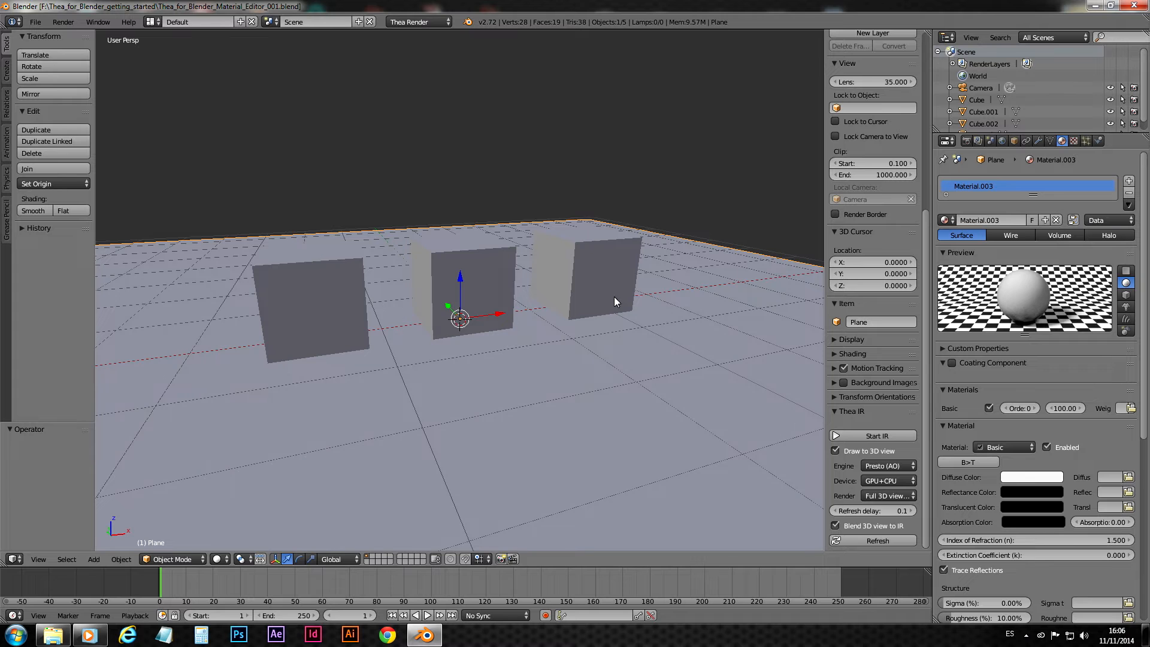
pyautogui.moveTo(632, 403)
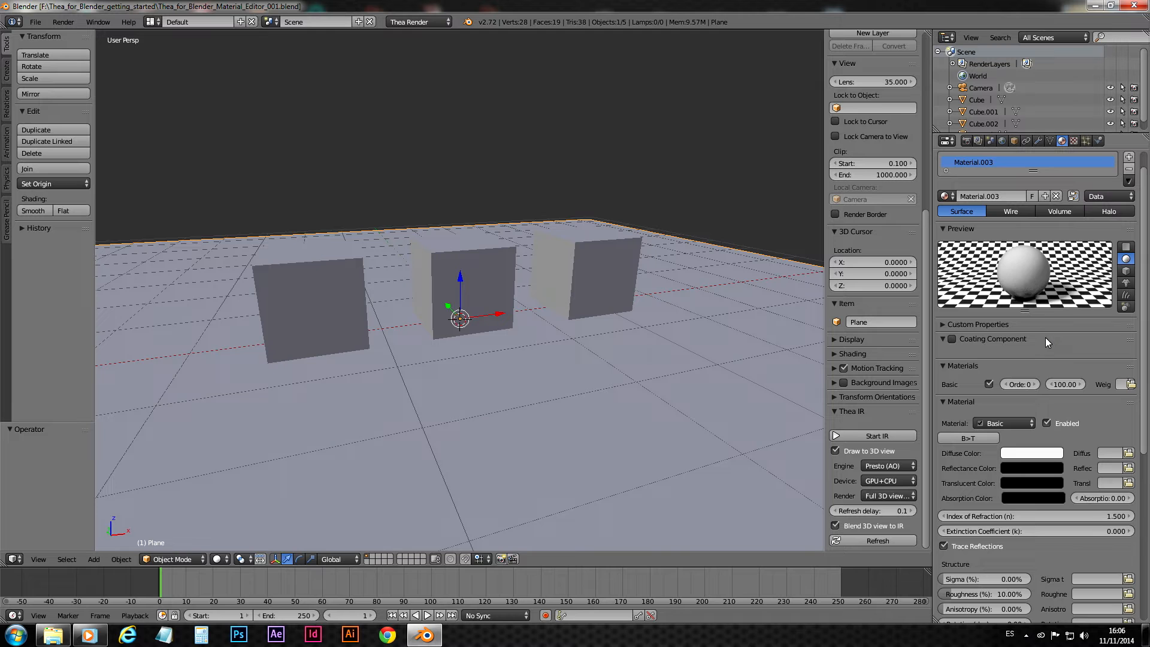
pyautogui.moveTo(1077, 352)
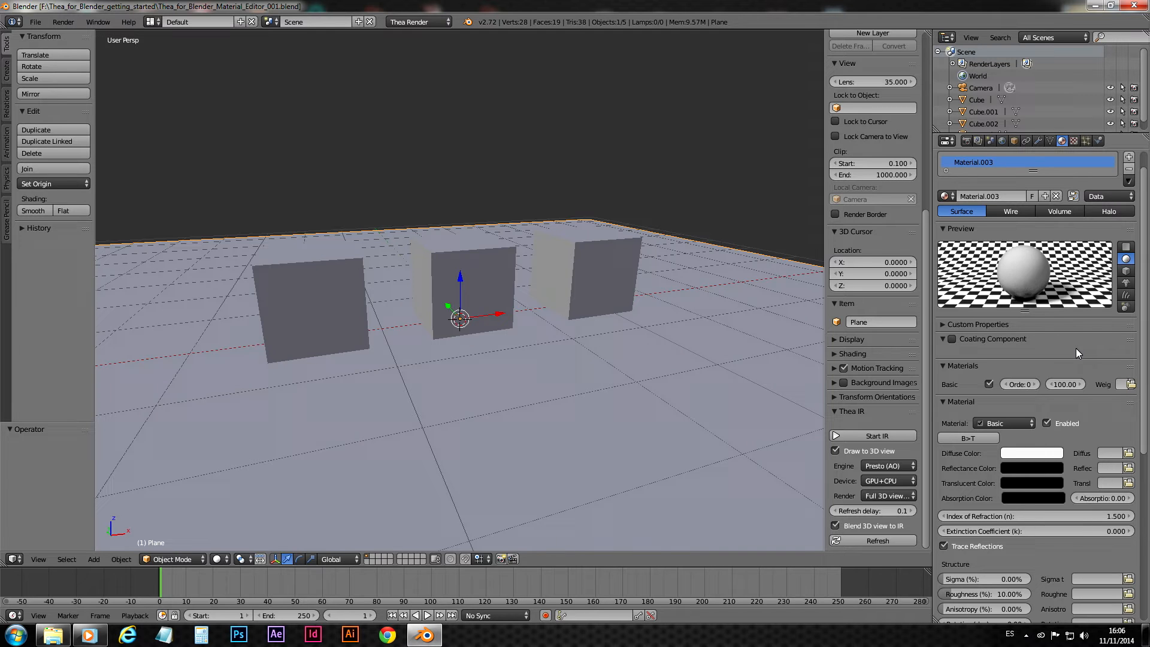
pyautogui.moveTo(954, 411)
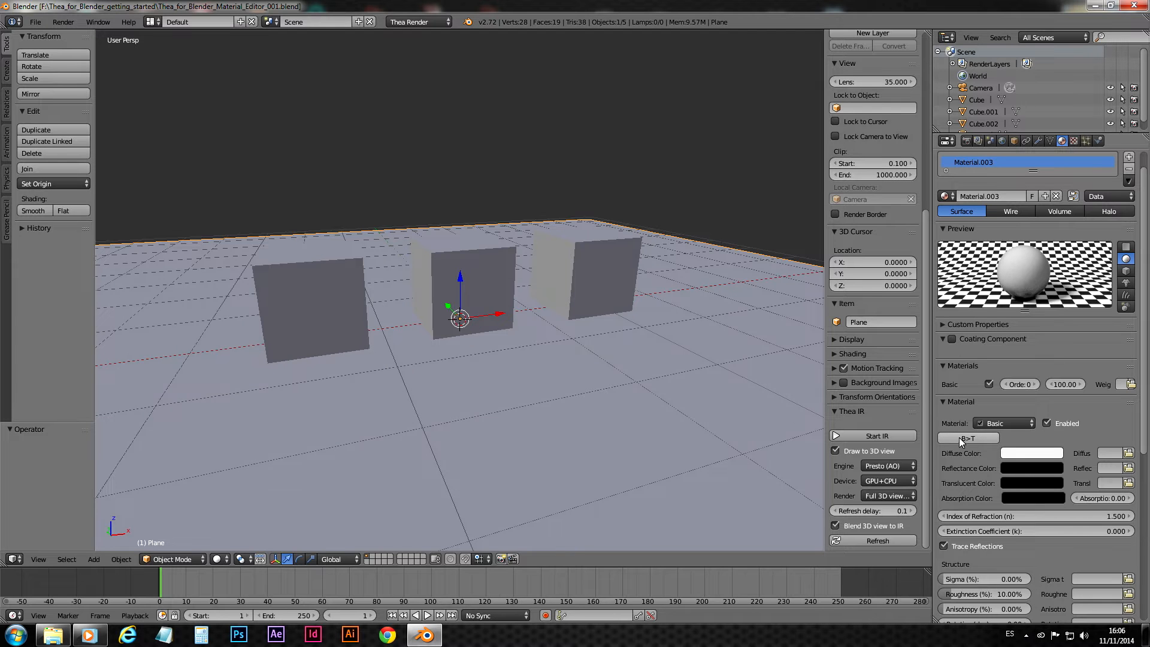
pyautogui.moveTo(971, 439)
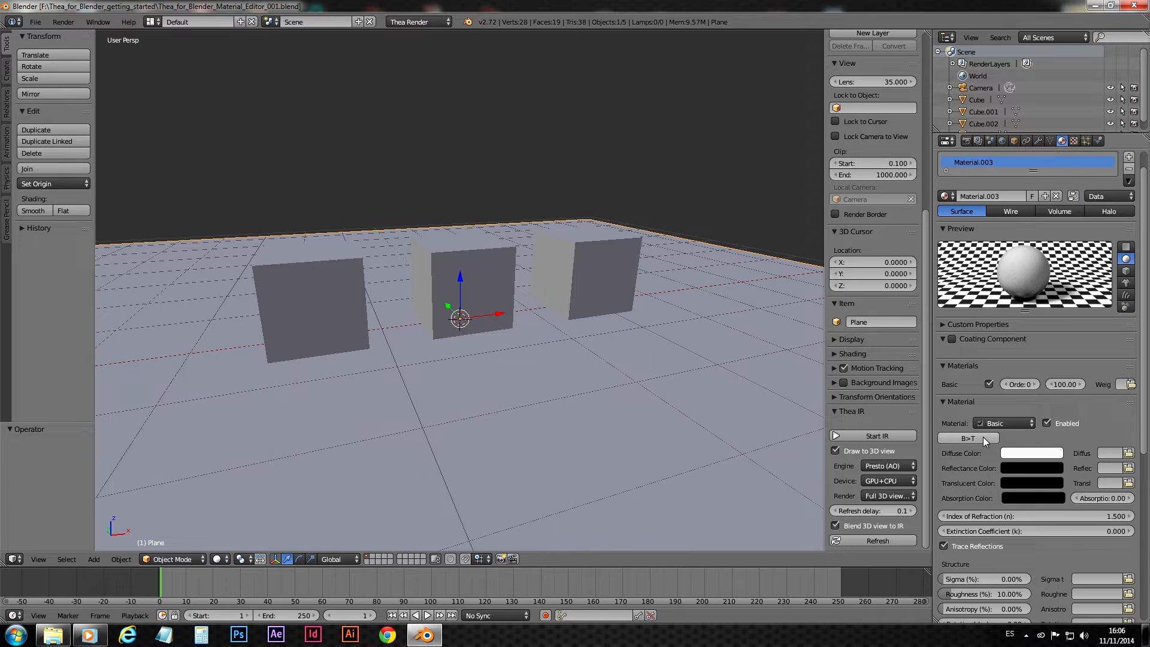
# Show the scene's Thea Render panels in the Properties editor
pyautogui.click(967, 141)
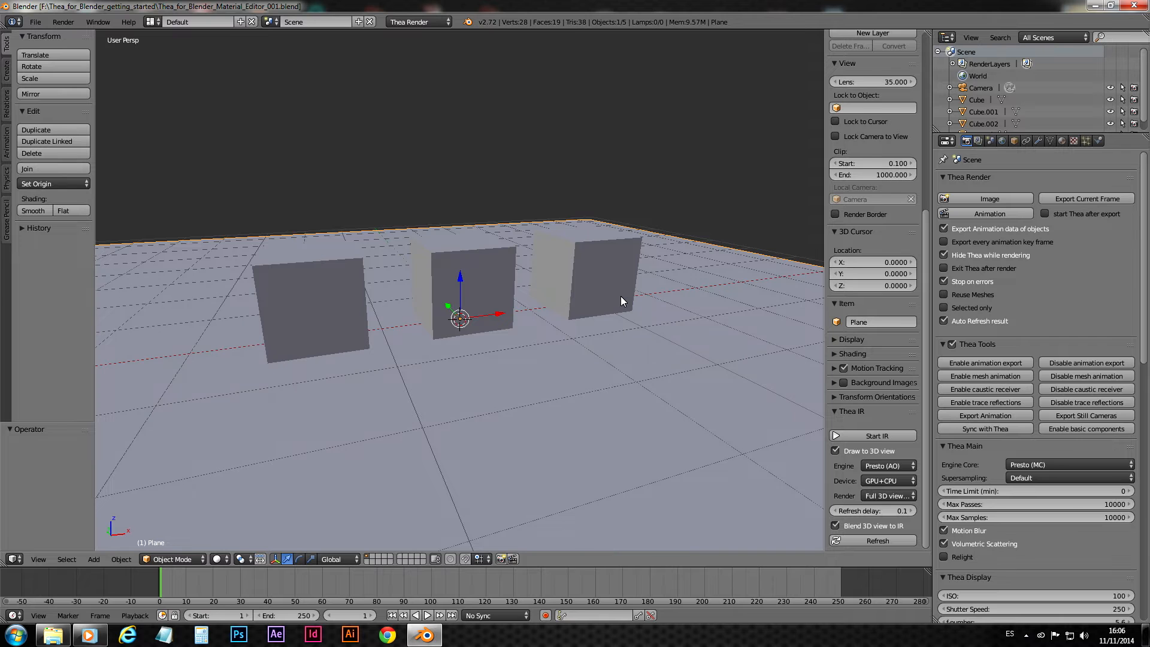
# Deselect everything in the 3D viewport with A
pyautogui.press('a')
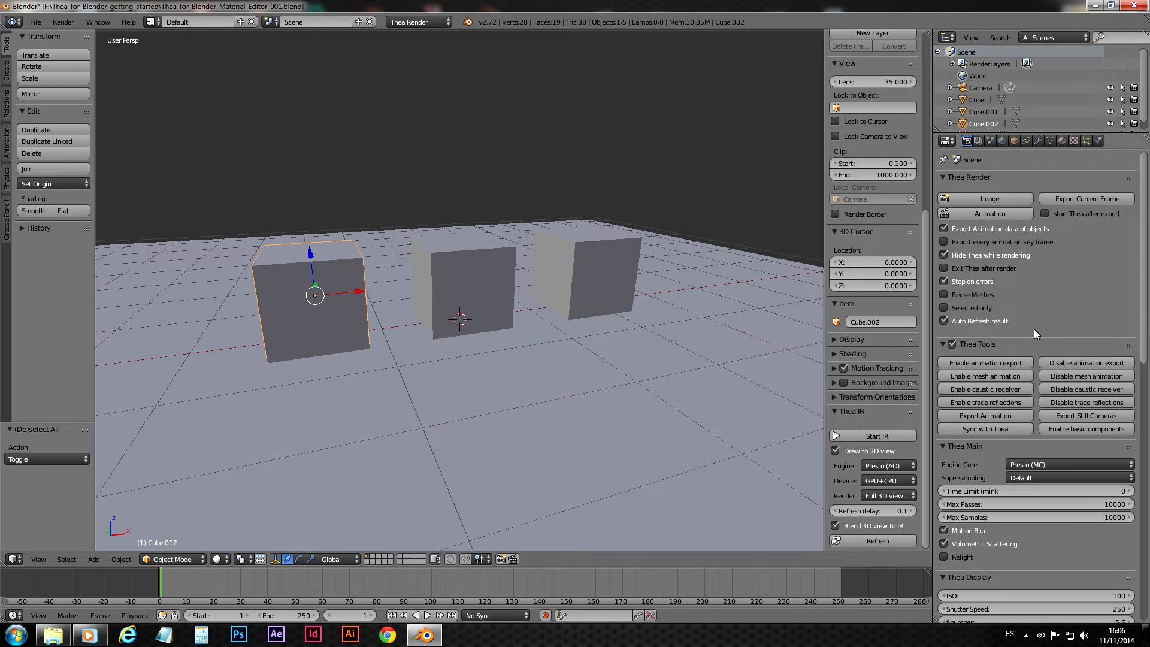
pyautogui.moveTo(1045, 334)
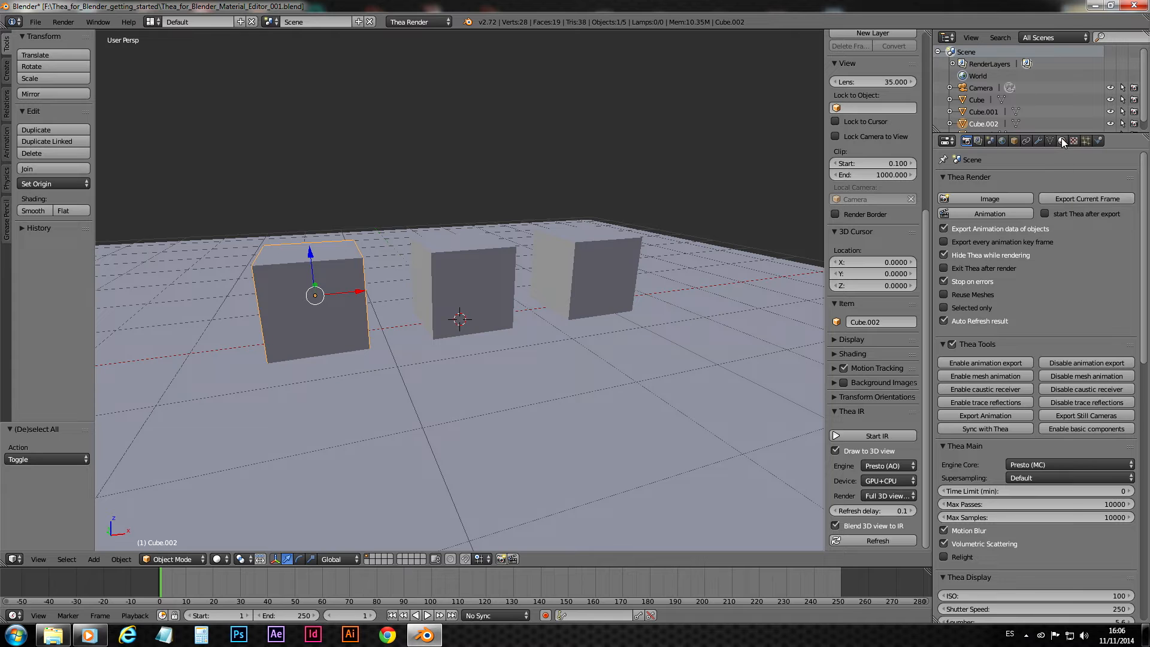
pyautogui.click(1061, 140)
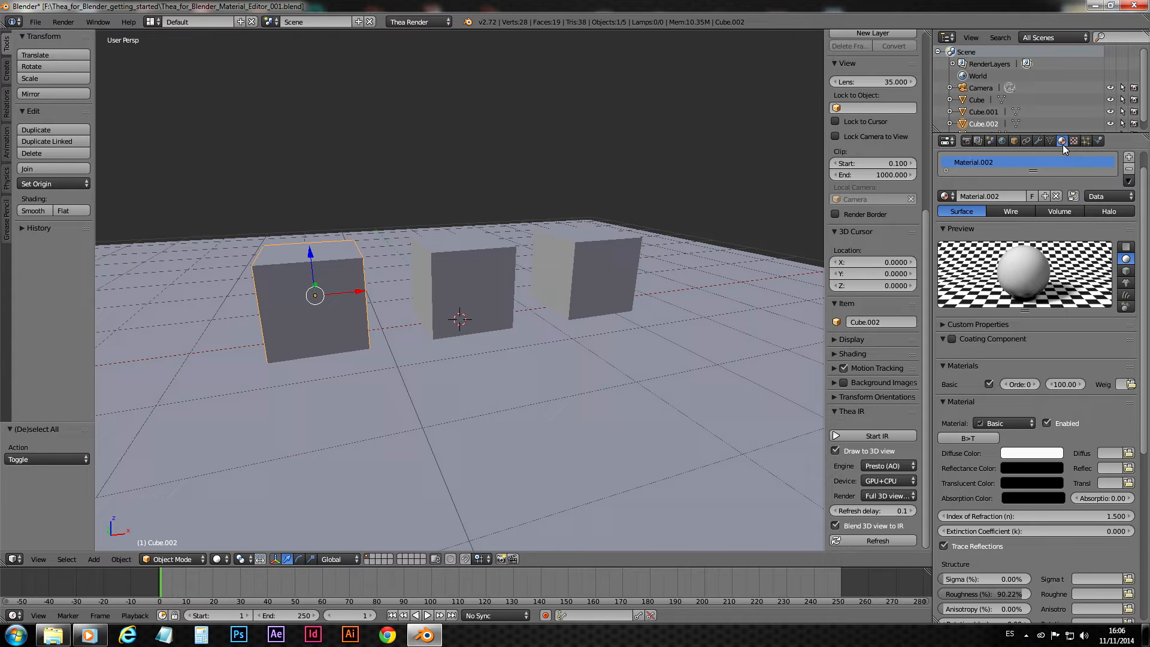
pyautogui.moveTo(1073, 354)
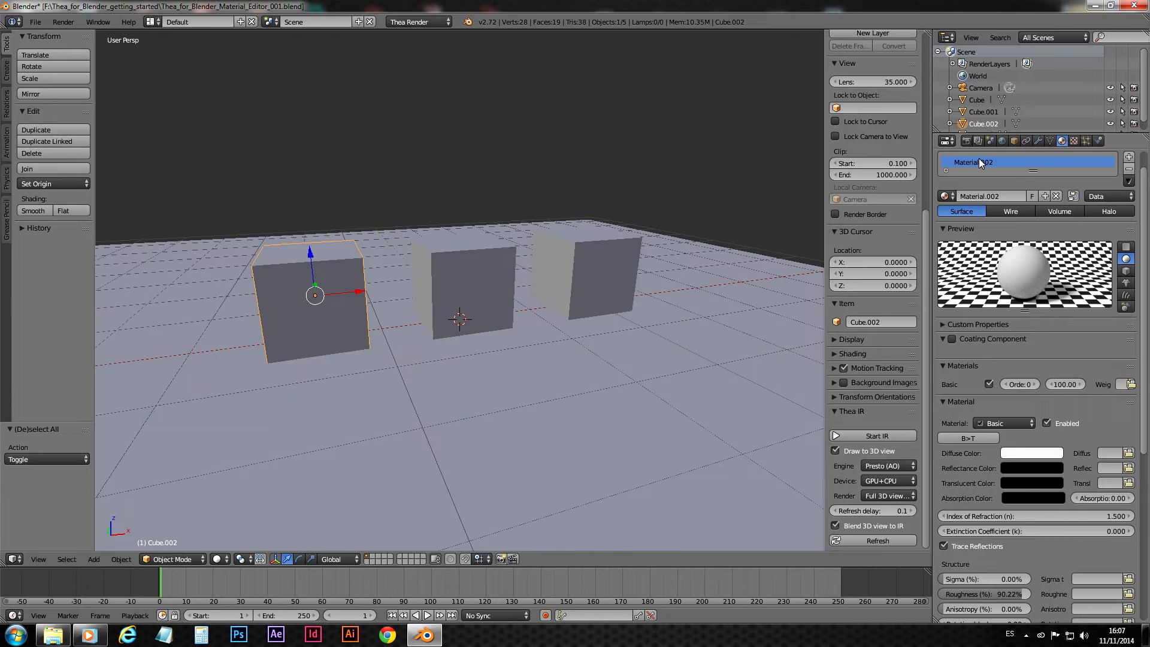
pyautogui.click(946, 140)
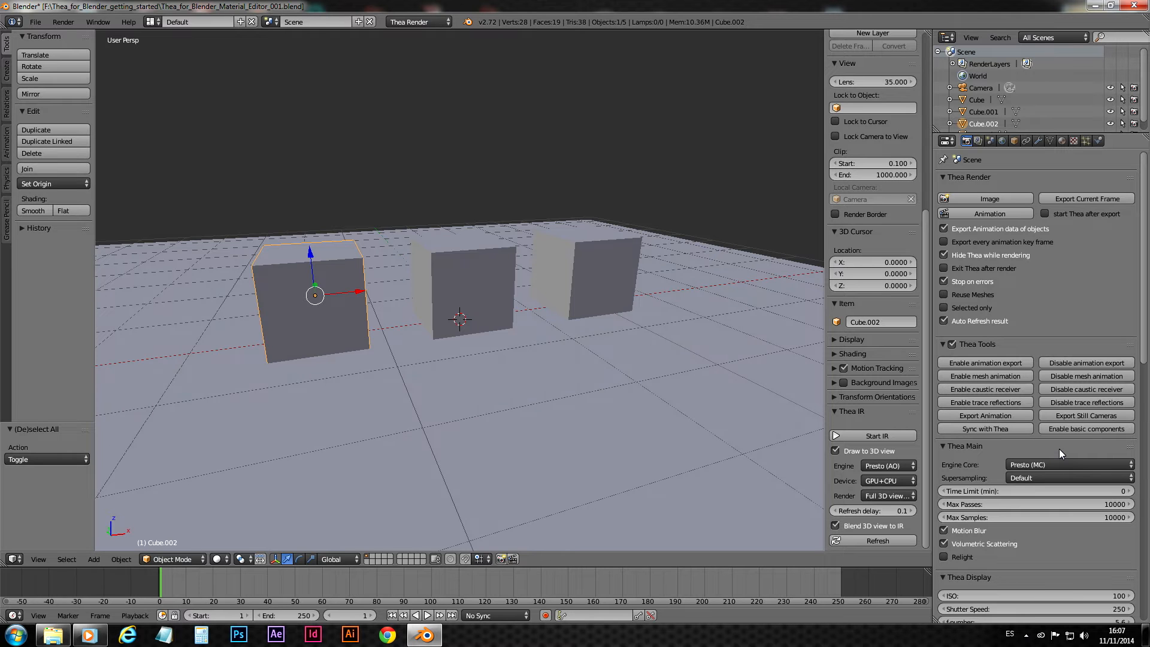
# Show Material.002's Thea material panels for Cube.002
pyautogui.click(1061, 141)
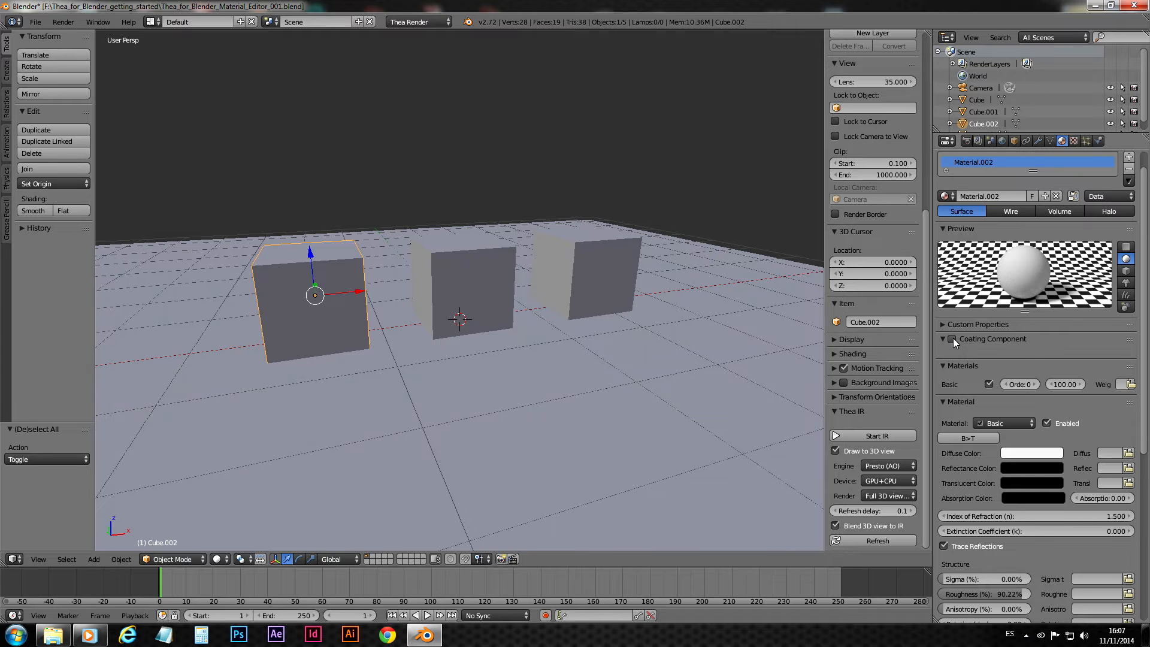
pyautogui.click(951, 339)
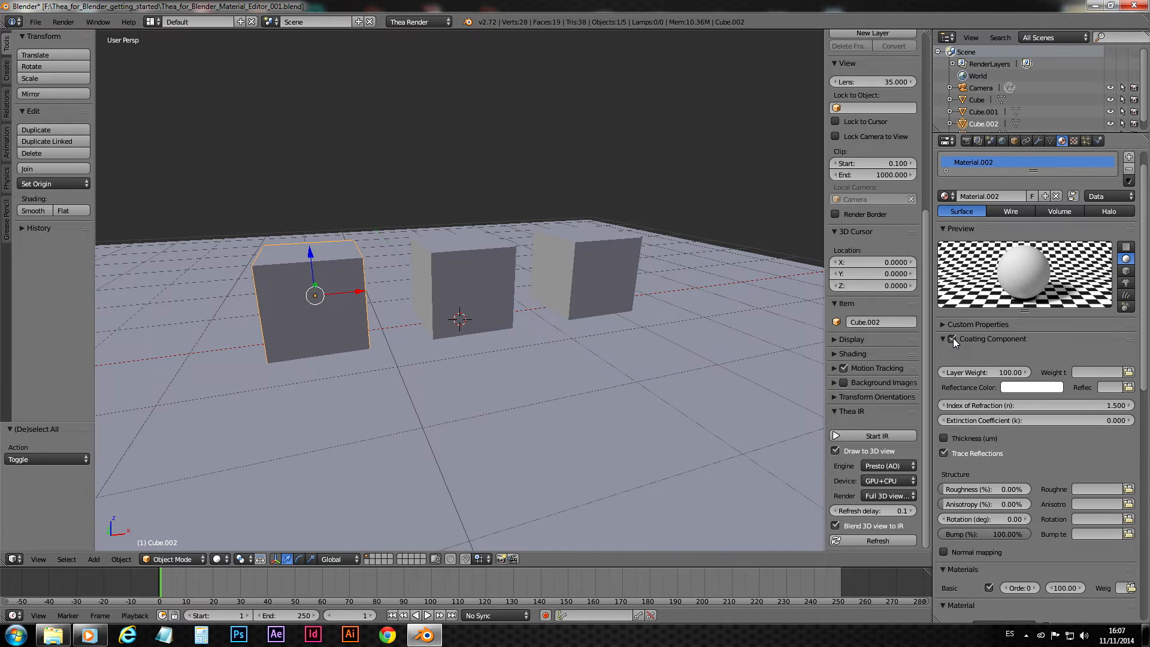
pyautogui.moveTo(1027, 350)
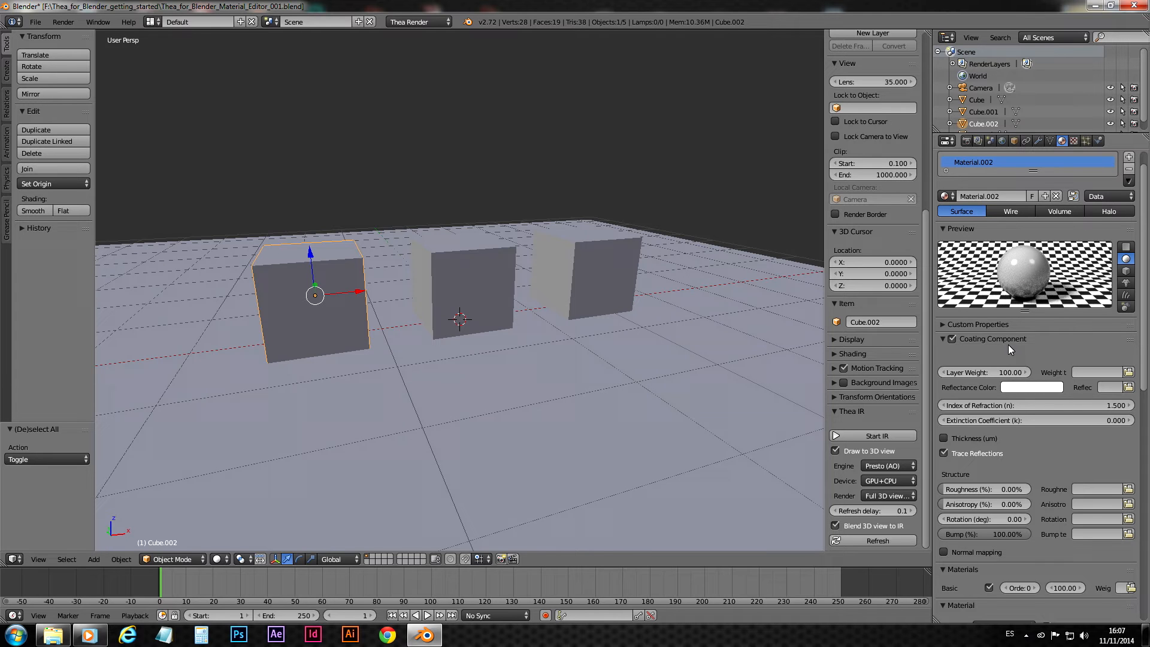
pyautogui.moveTo(1031, 348)
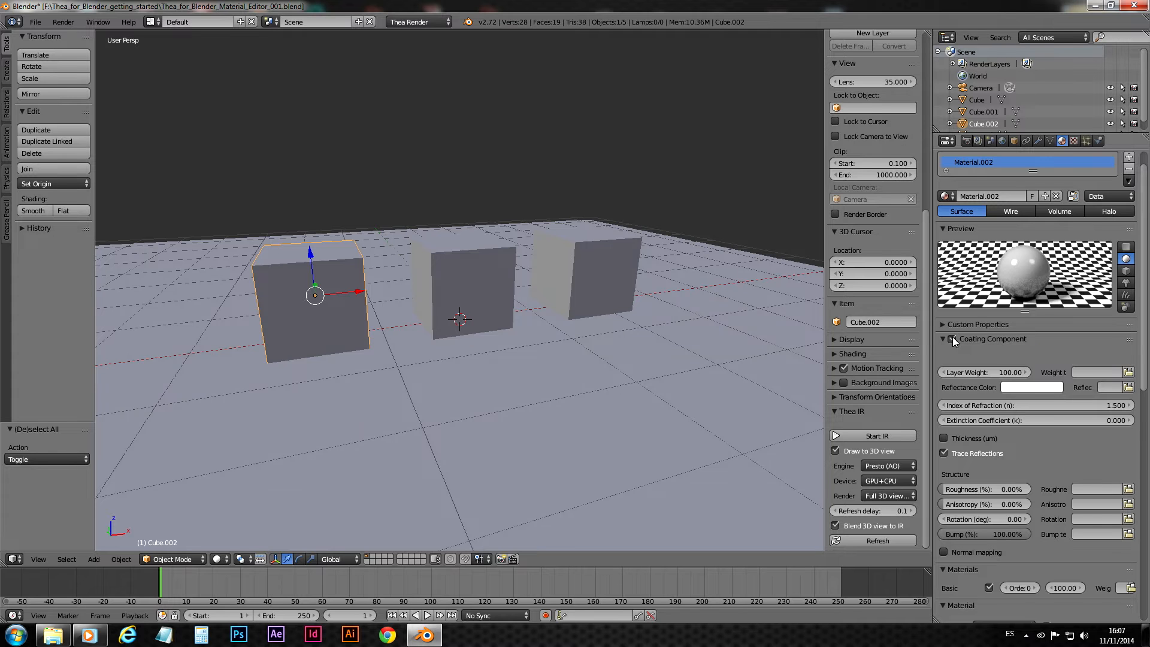
pyautogui.click(945, 338)
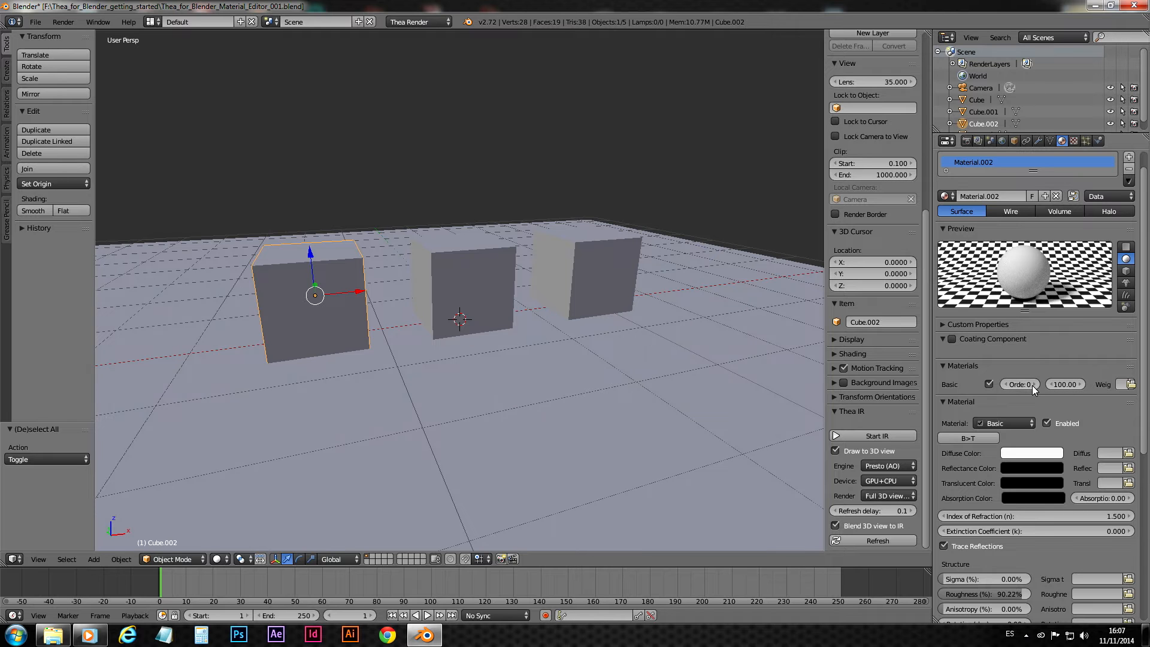
pyautogui.moveTo(1072, 404)
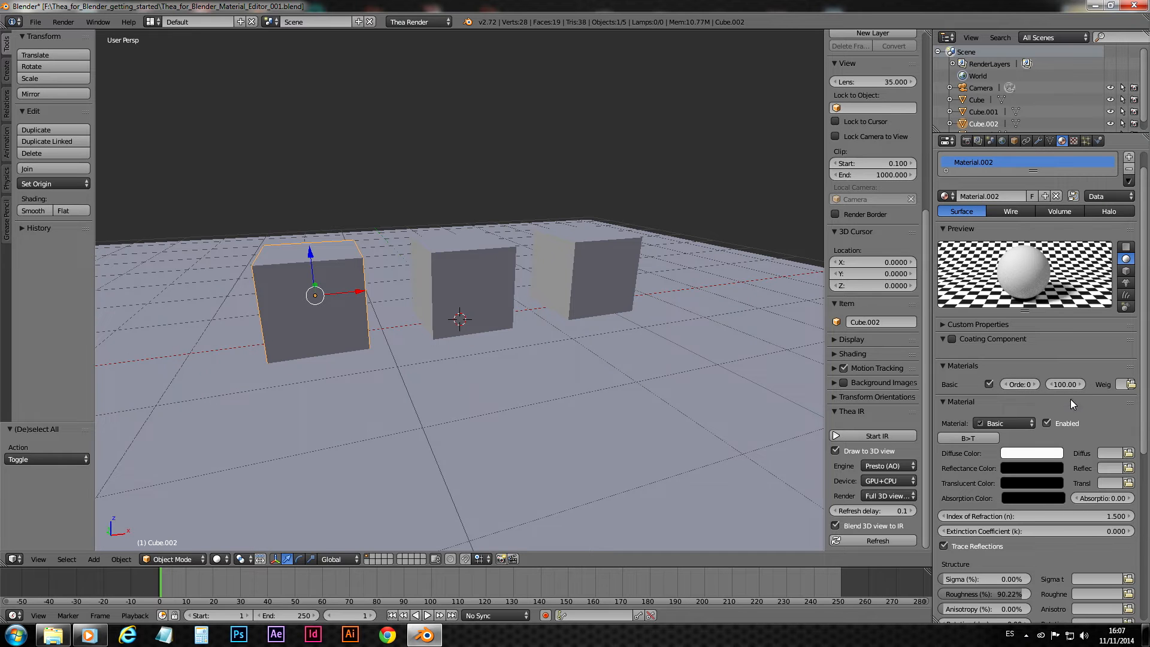
pyautogui.moveTo(1062, 401)
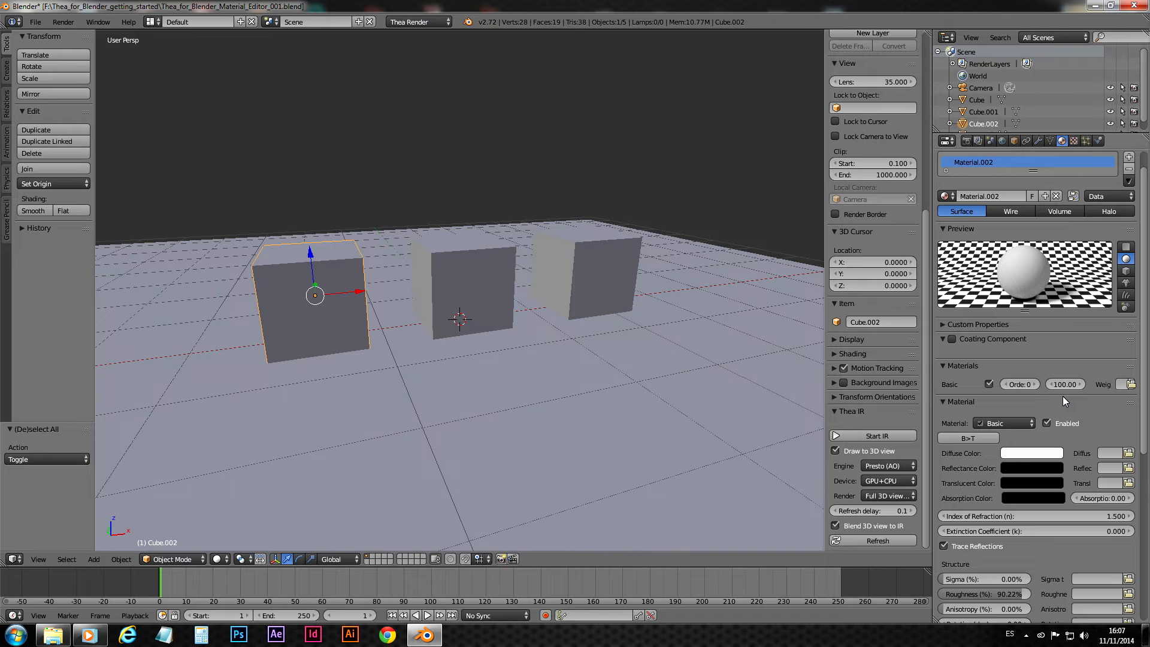
pyautogui.moveTo(1074, 402)
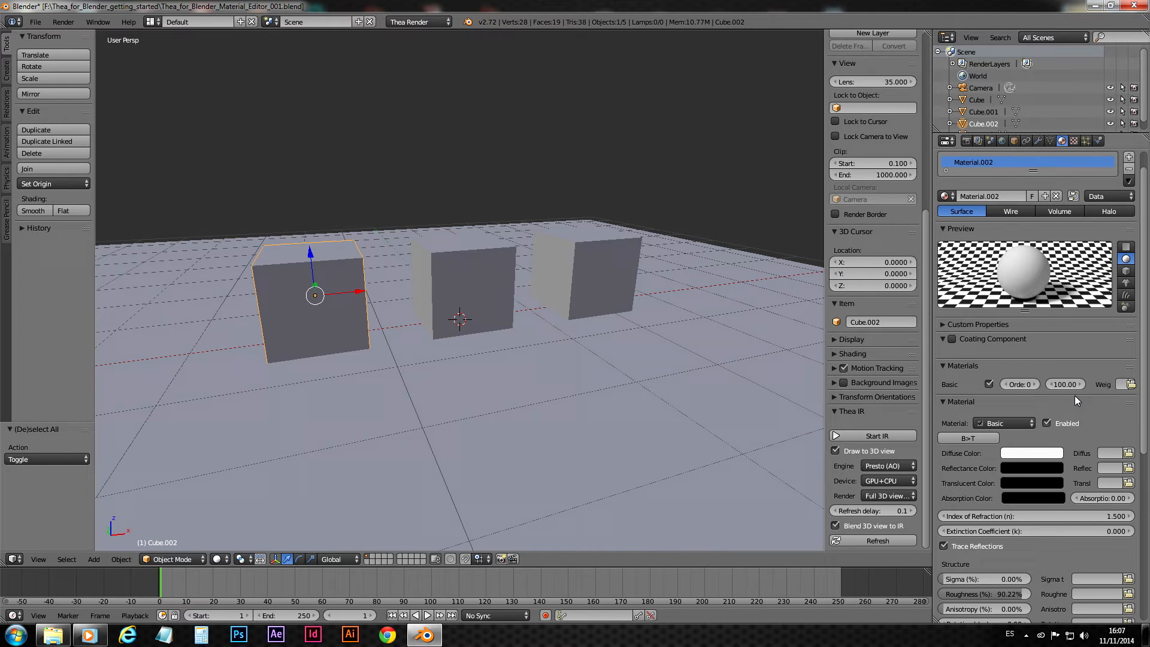
pyautogui.moveTo(1024, 400)
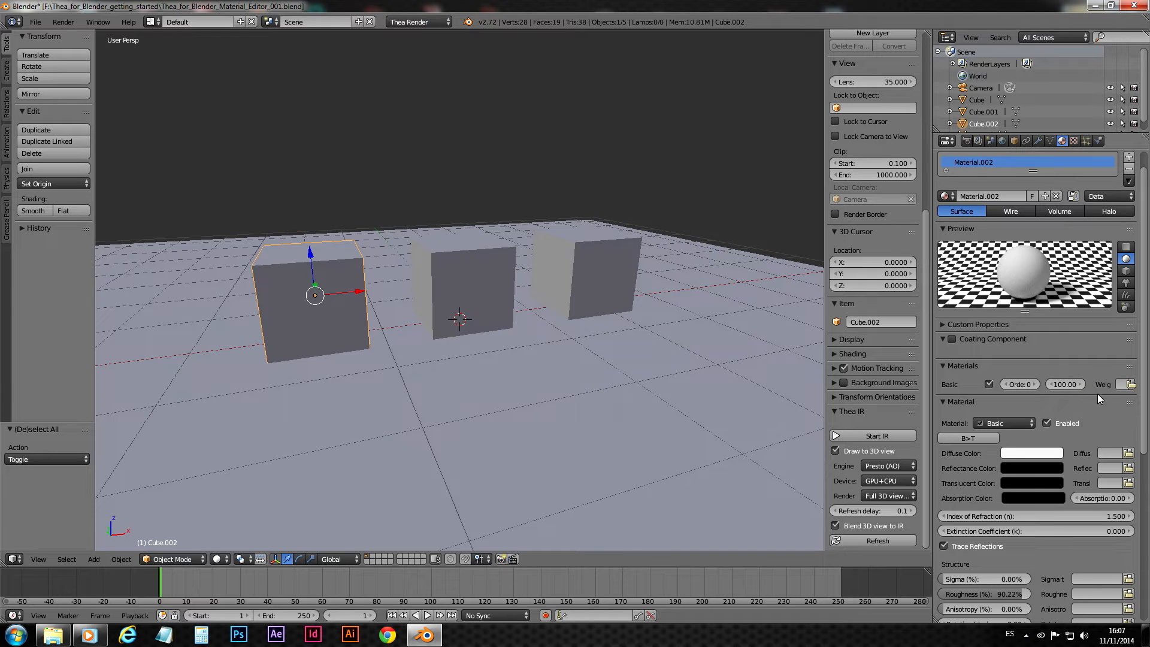
pyautogui.moveTo(1092, 431)
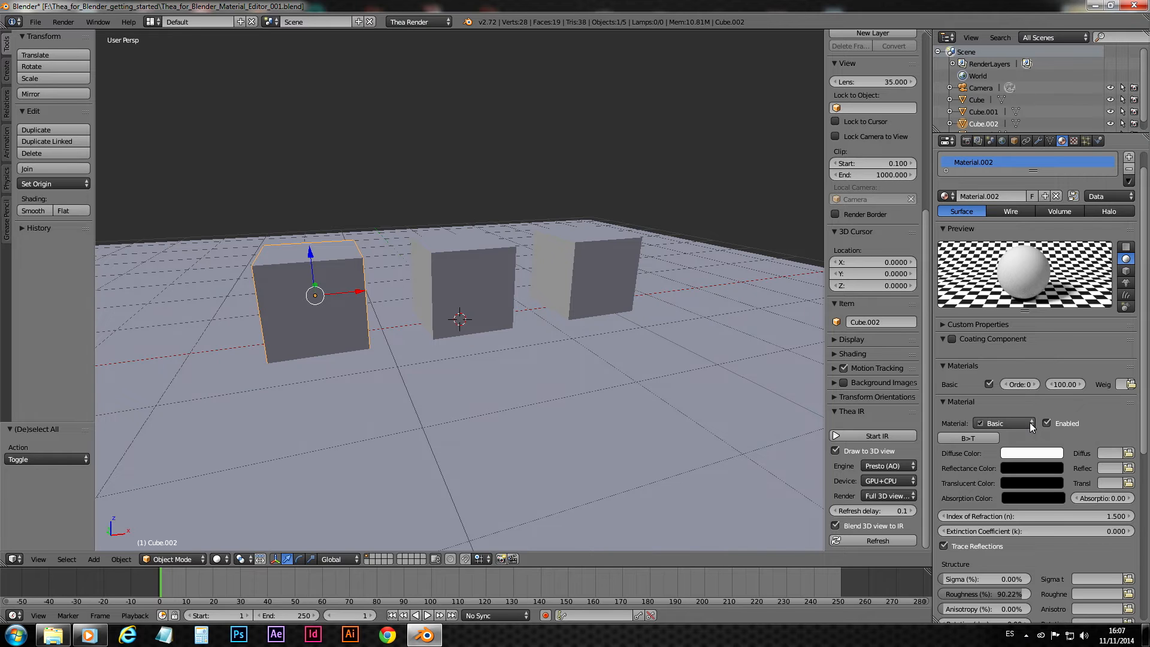
# Review the Thea material type list and keep Material.002 as Basic
pyautogui.click(1004, 423)
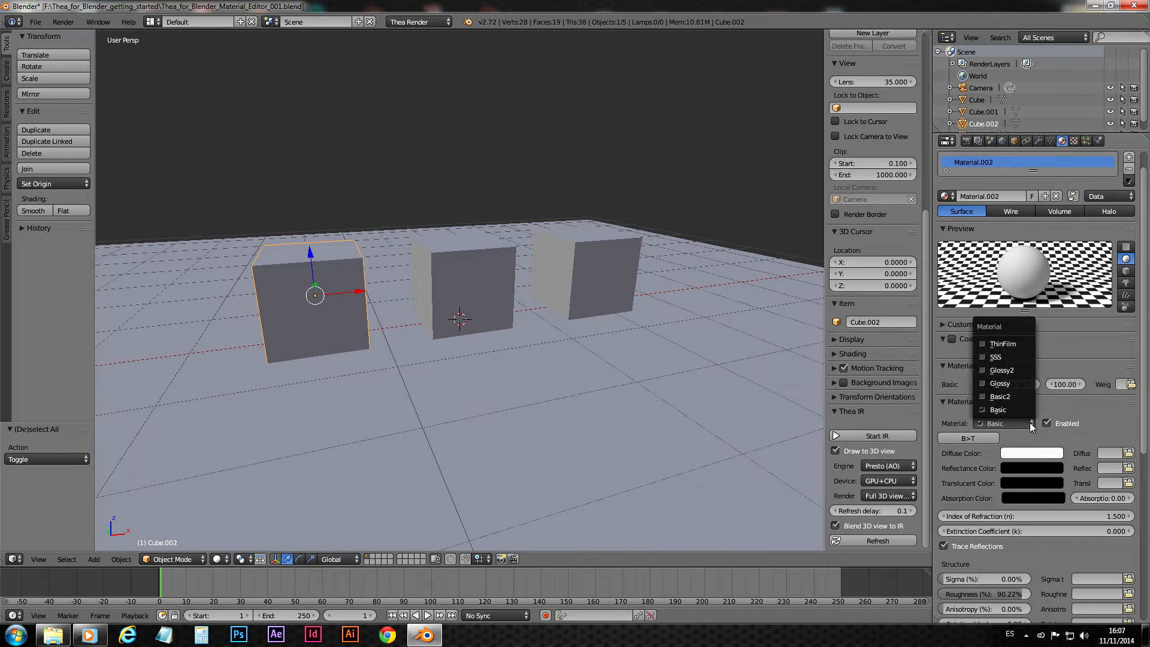
pyautogui.moveTo(1005, 370)
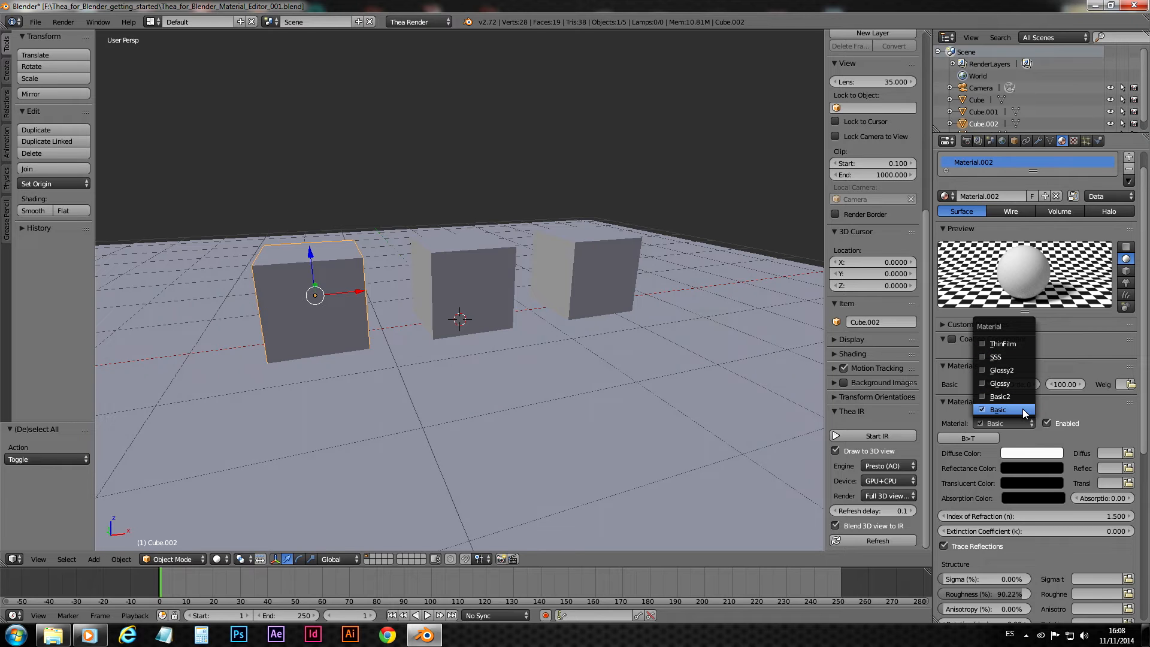
pyautogui.click(998, 410)
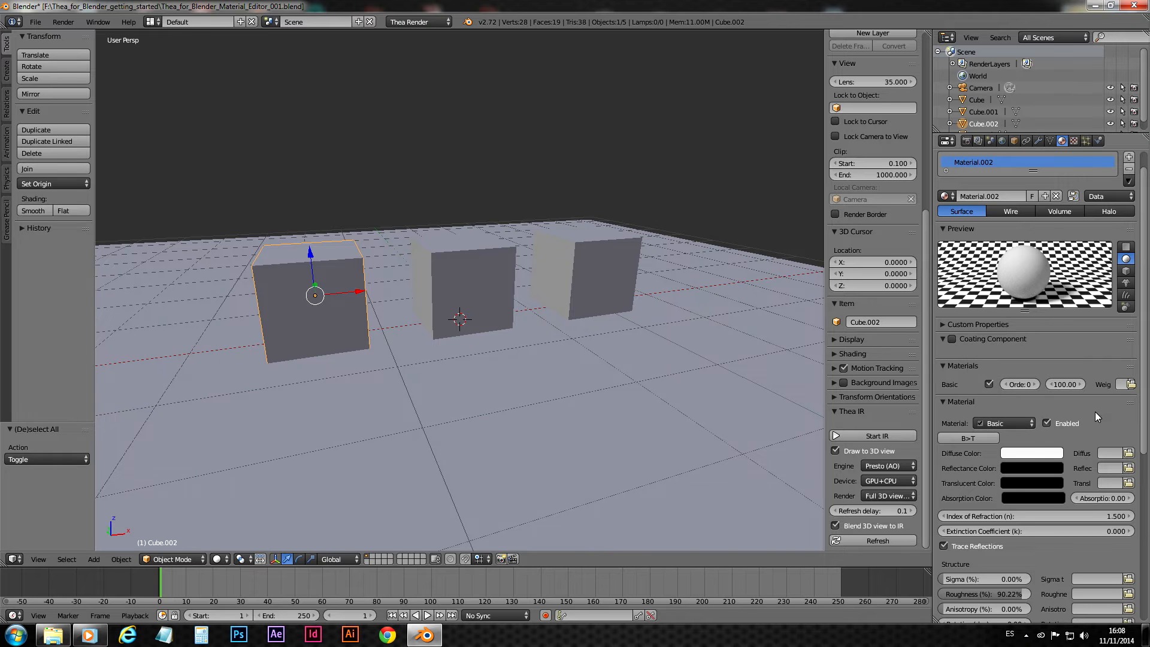
pyautogui.moveTo(1077, 441)
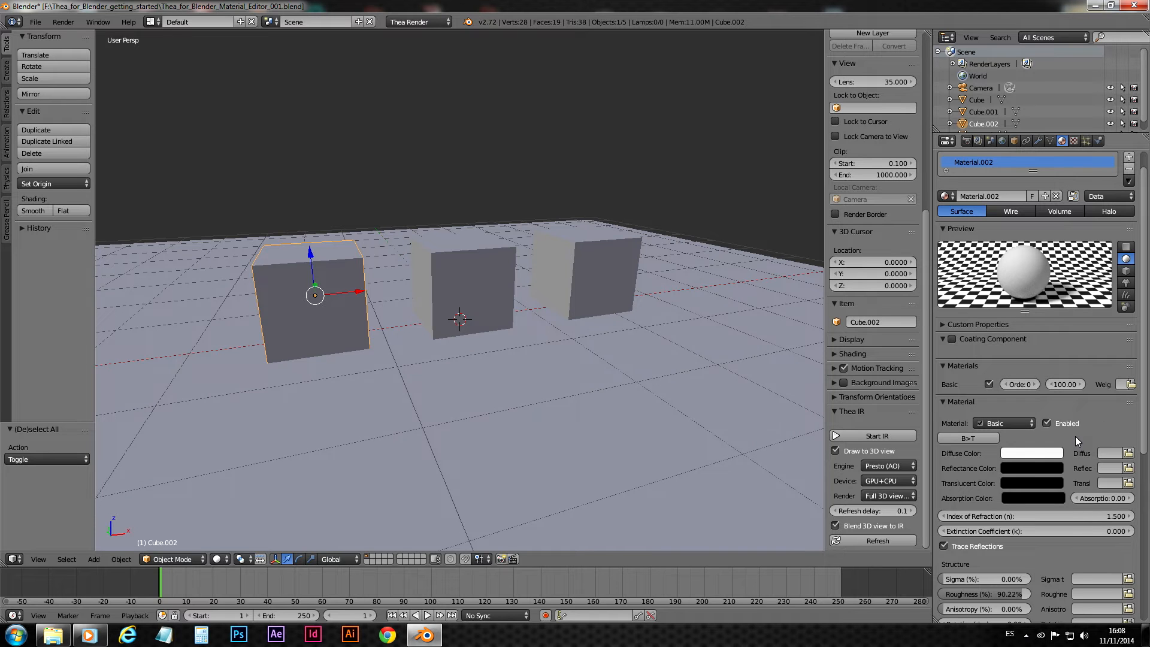
pyautogui.moveTo(1085, 441)
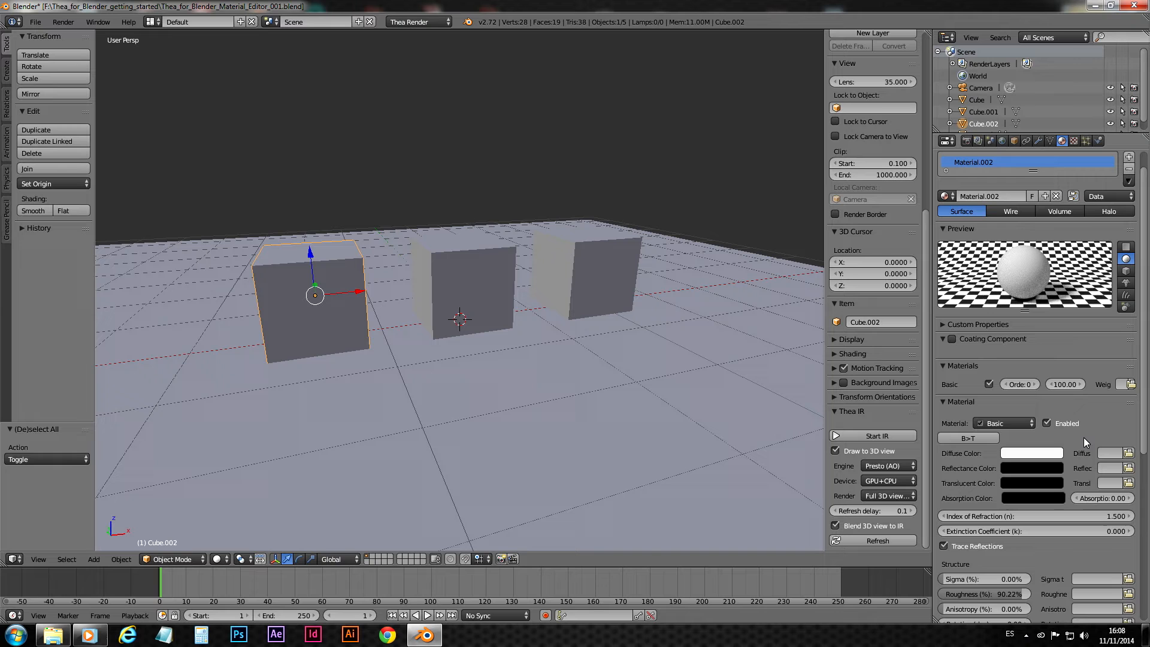
pyautogui.moveTo(1064, 436)
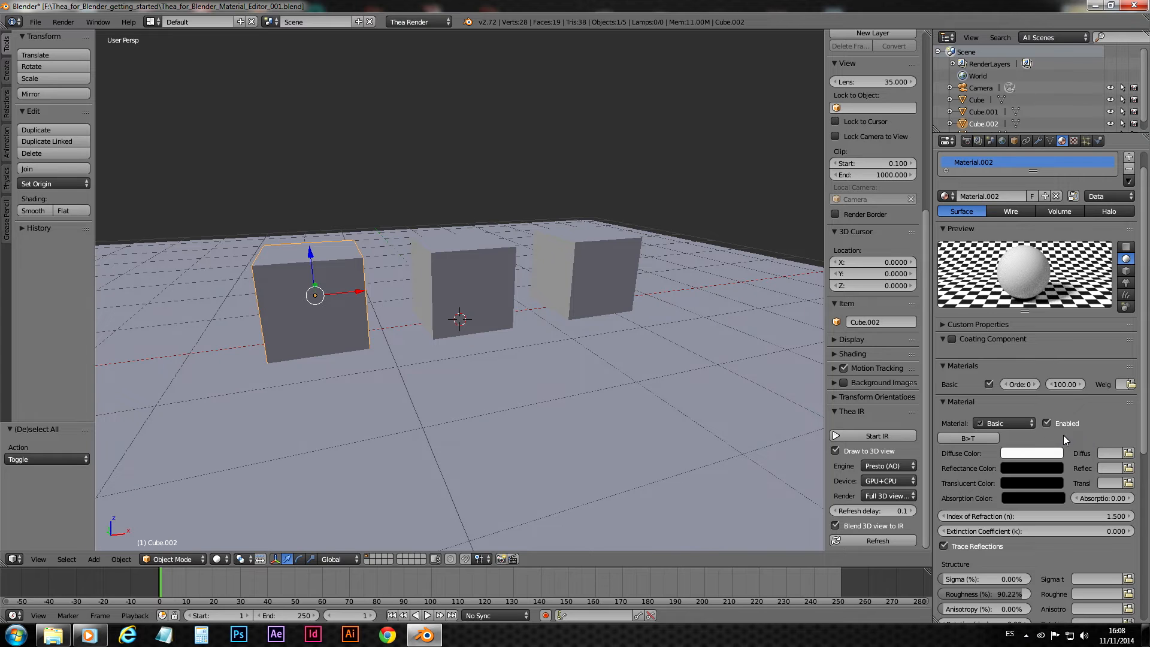
pyautogui.moveTo(1039, 438)
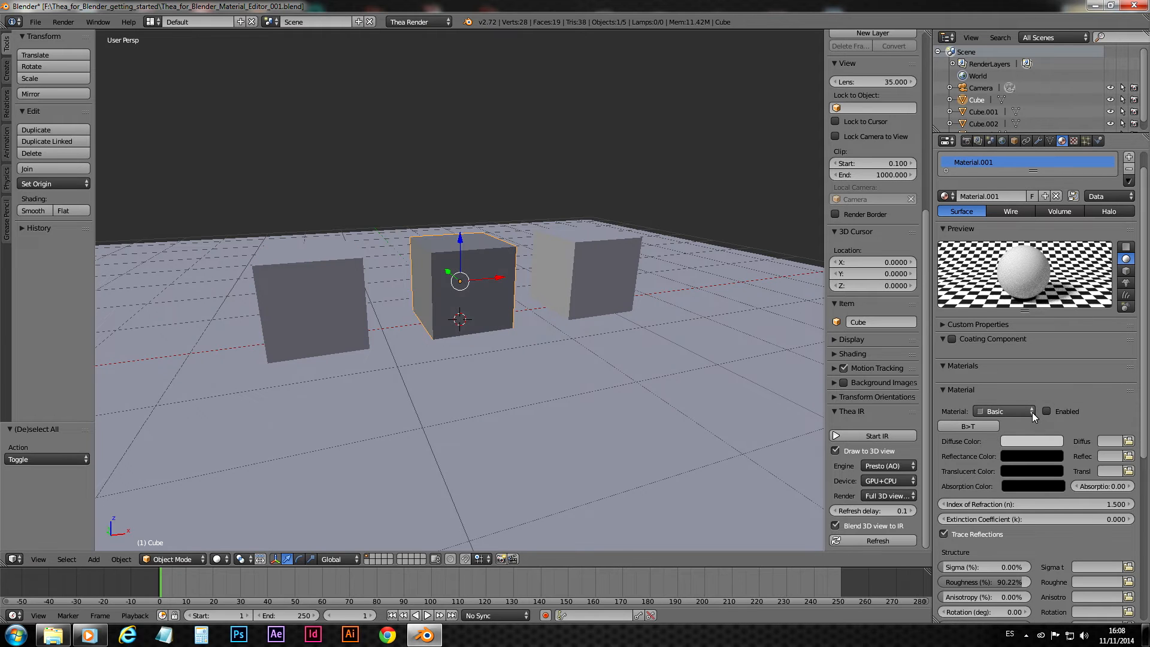
# Make the middle cube's Material.001 Glossy, then select the right cube Cube.001
pyautogui.click(1002, 411)
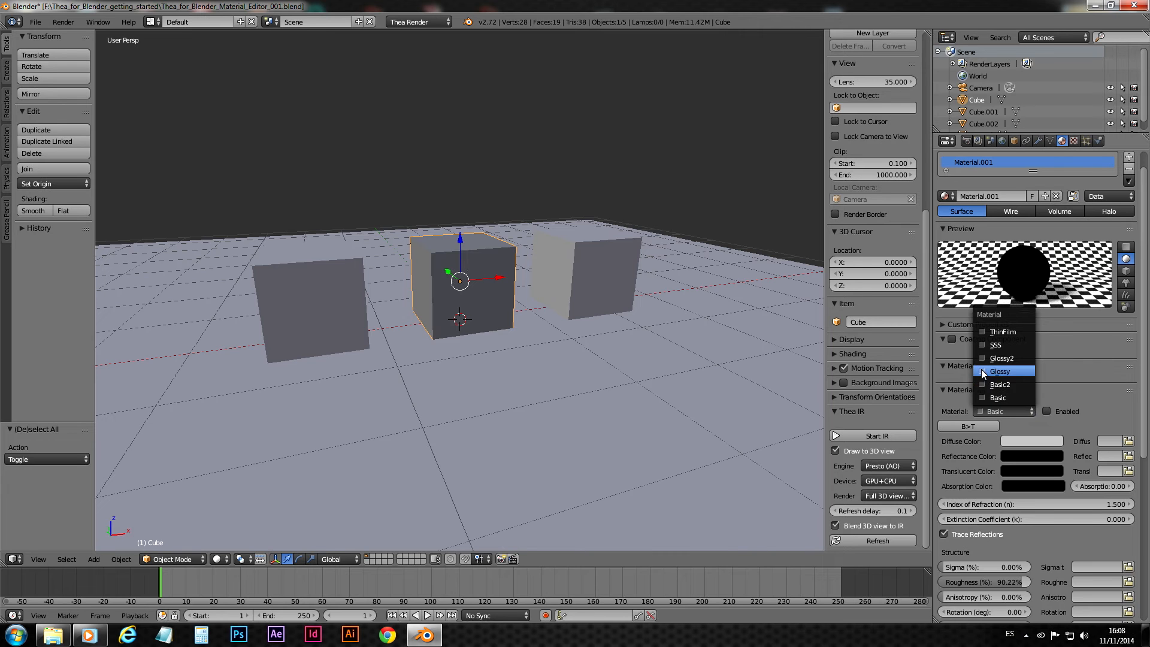
pyautogui.click(999, 371)
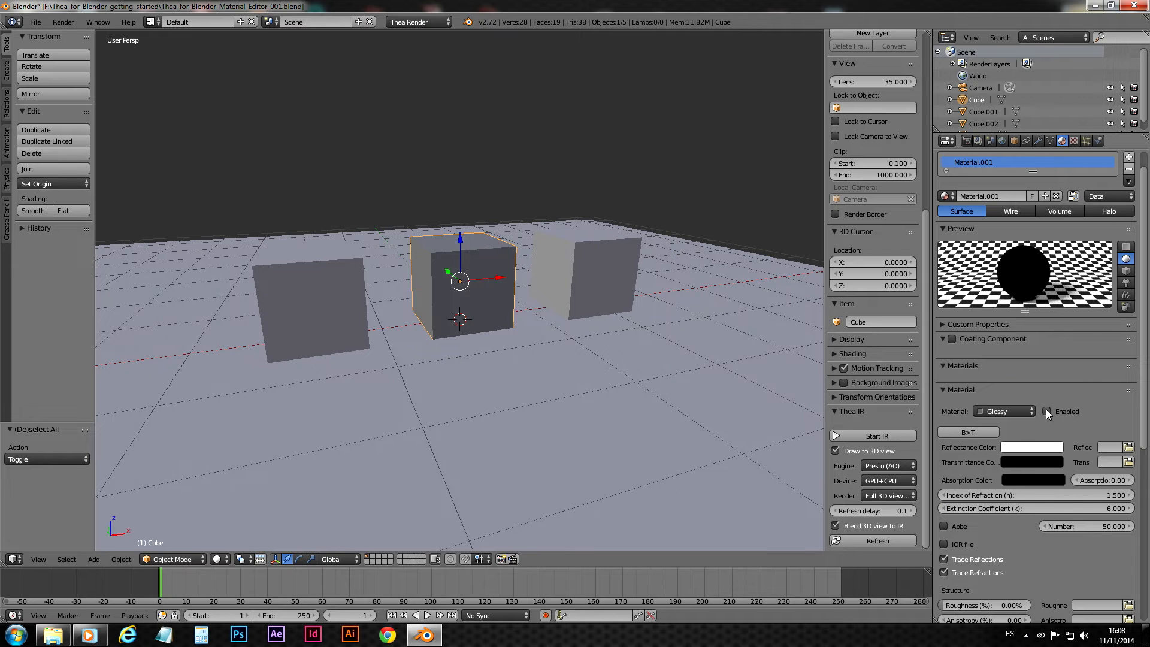
pyautogui.click(583, 272)
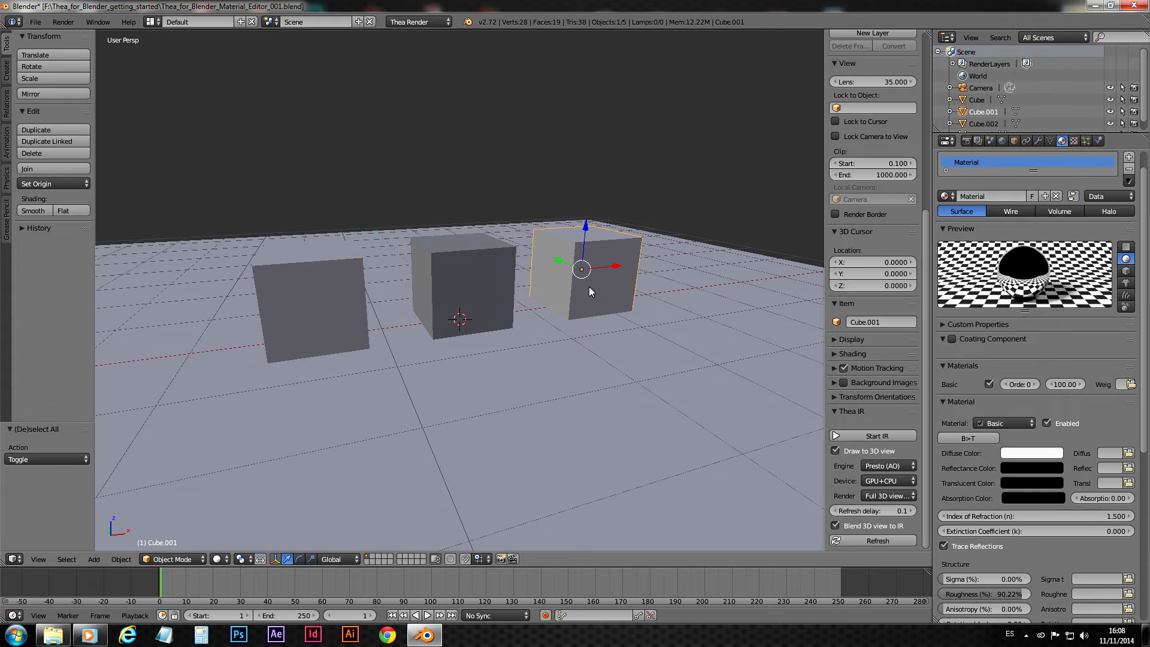
# Make Cube.001's material ThinFilm with white transmittance colour and interference on
pyautogui.click(1005, 423)
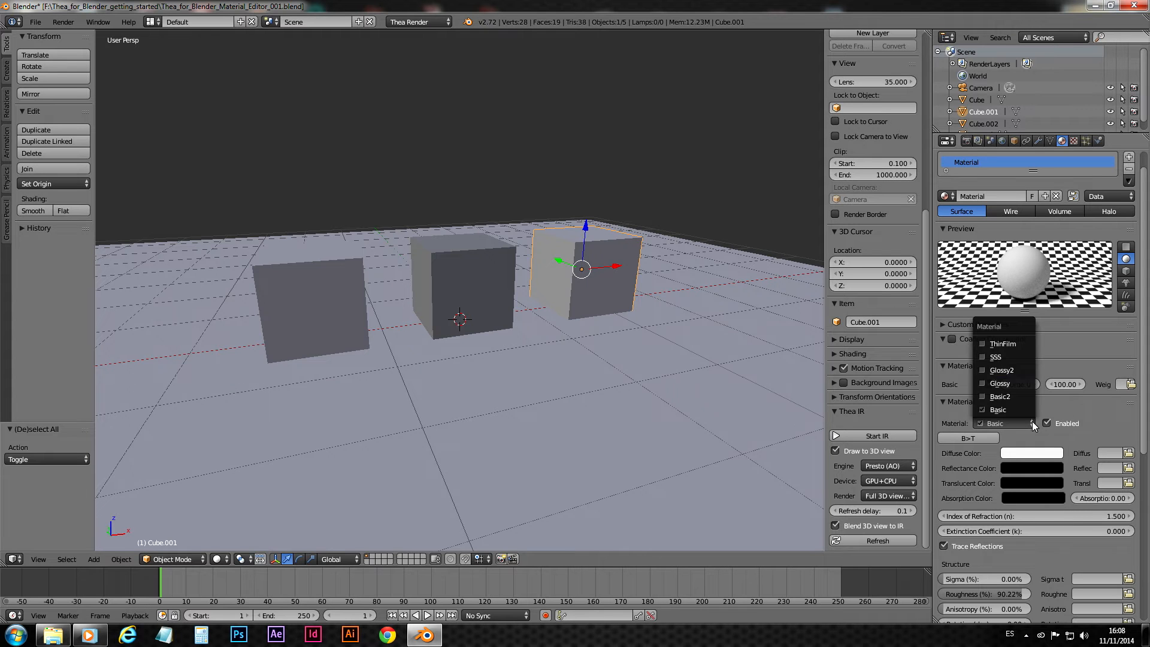
pyautogui.moveTo(1004, 344)
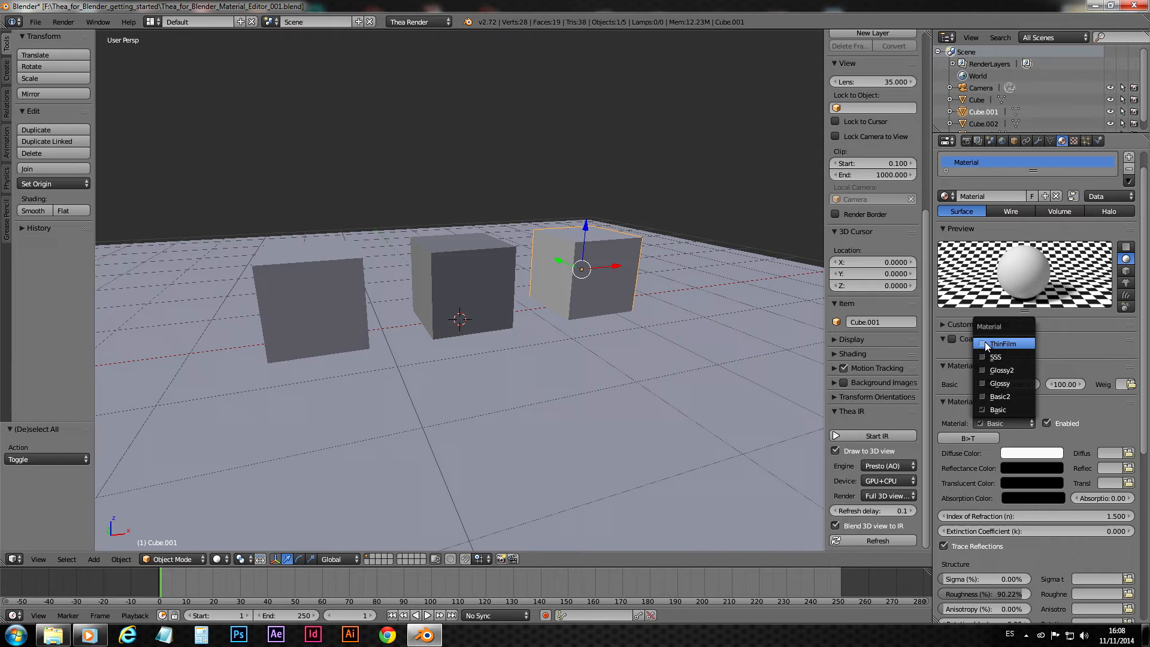
pyautogui.click(1000, 344)
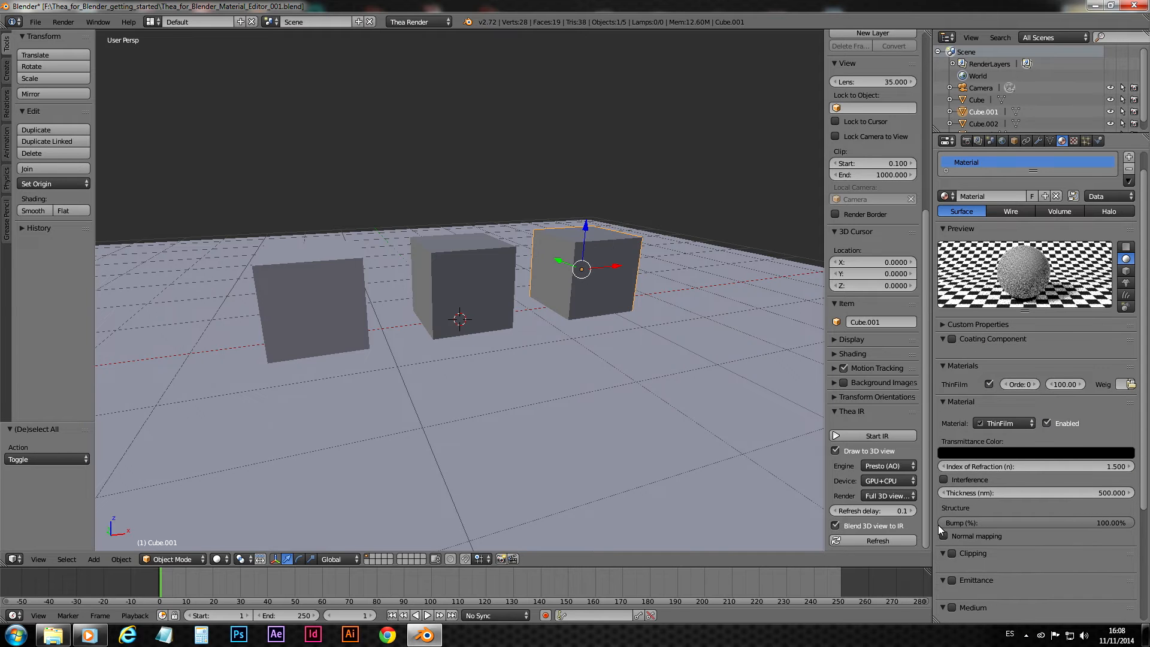
pyautogui.click(1034, 452)
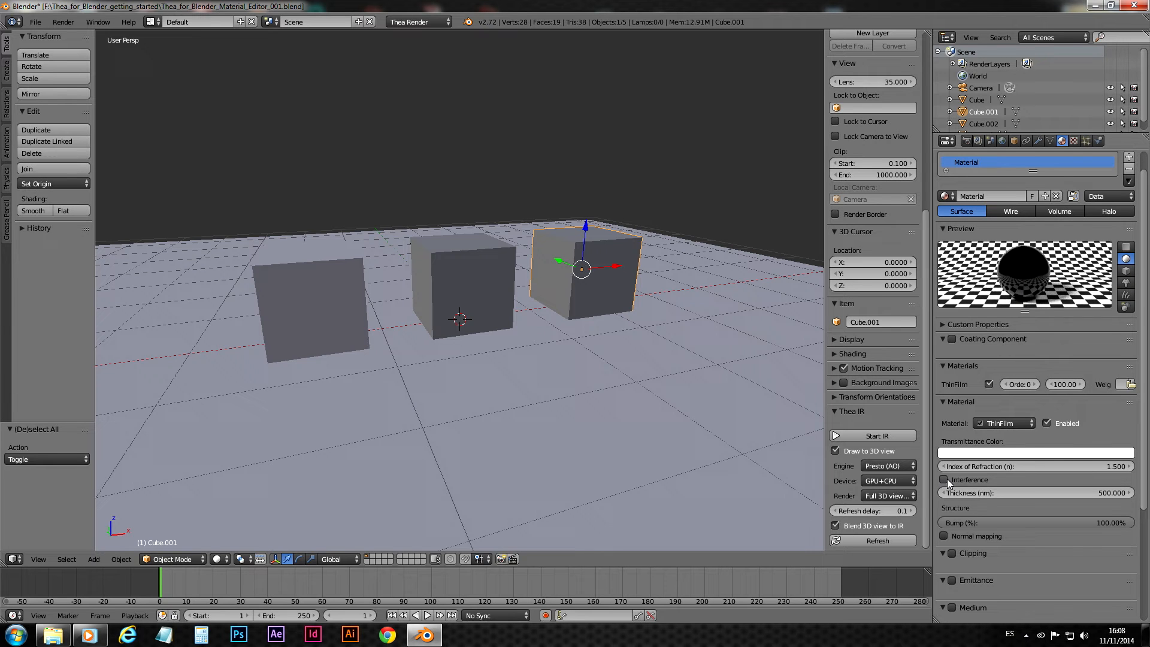
pyautogui.click(943, 479)
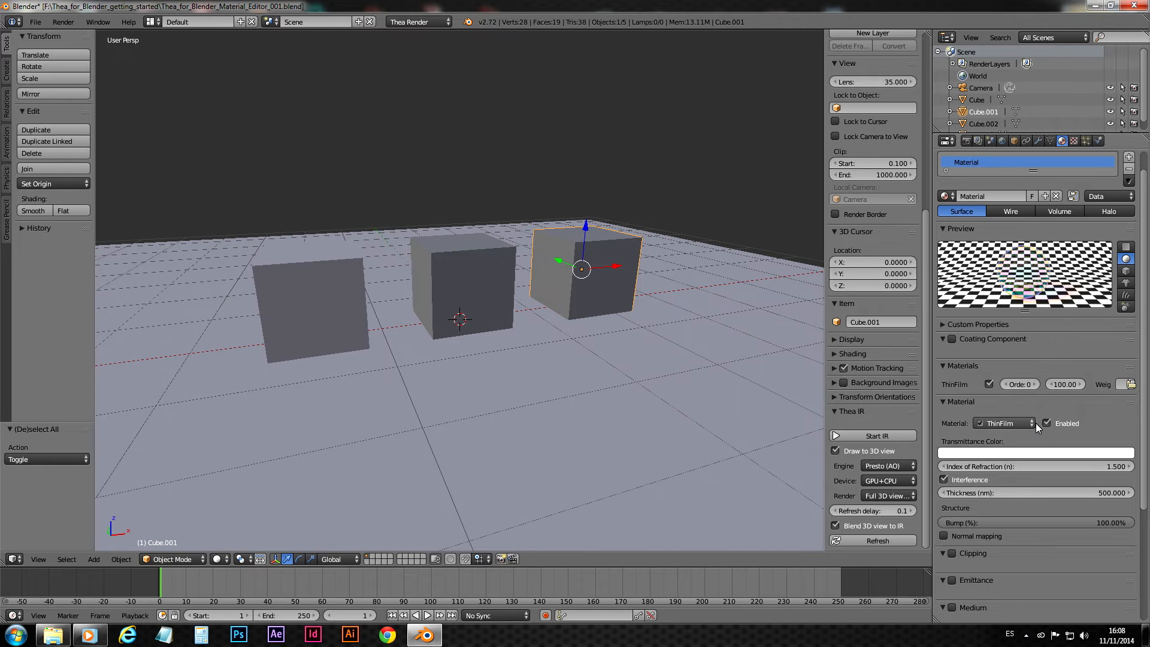
pyautogui.click(1003, 423)
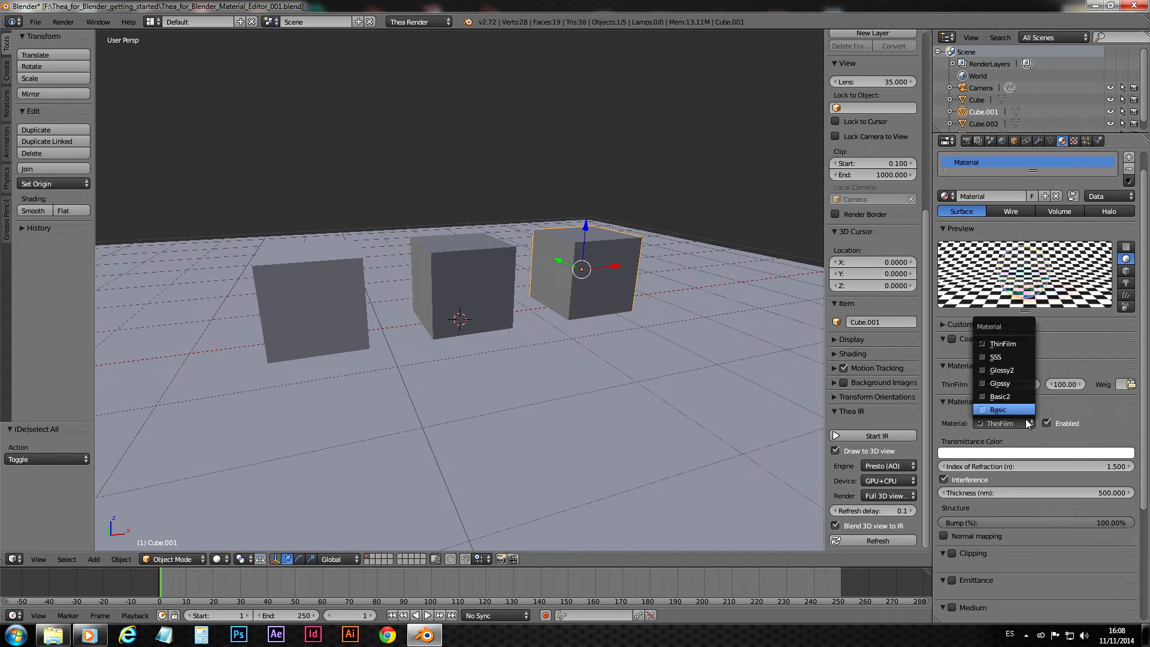
# Keep ThinFilm on Cube.001 and reopen the material type list
pyautogui.click(1000, 422)
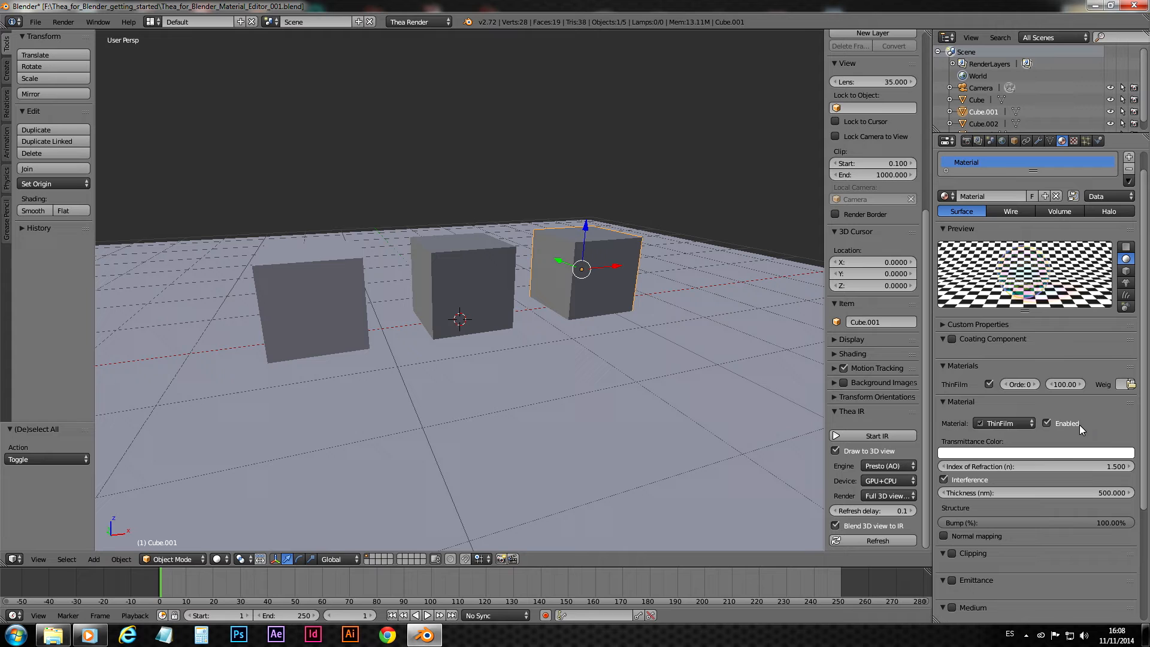
pyautogui.click(1002, 423)
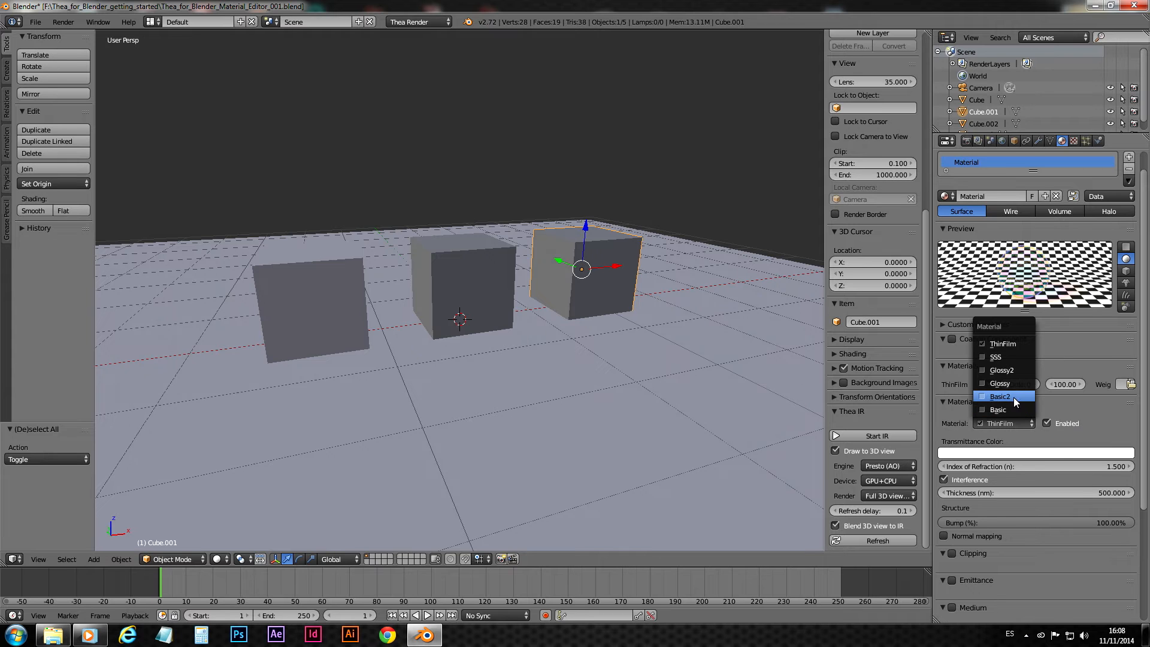
pyautogui.moveTo(1017, 370)
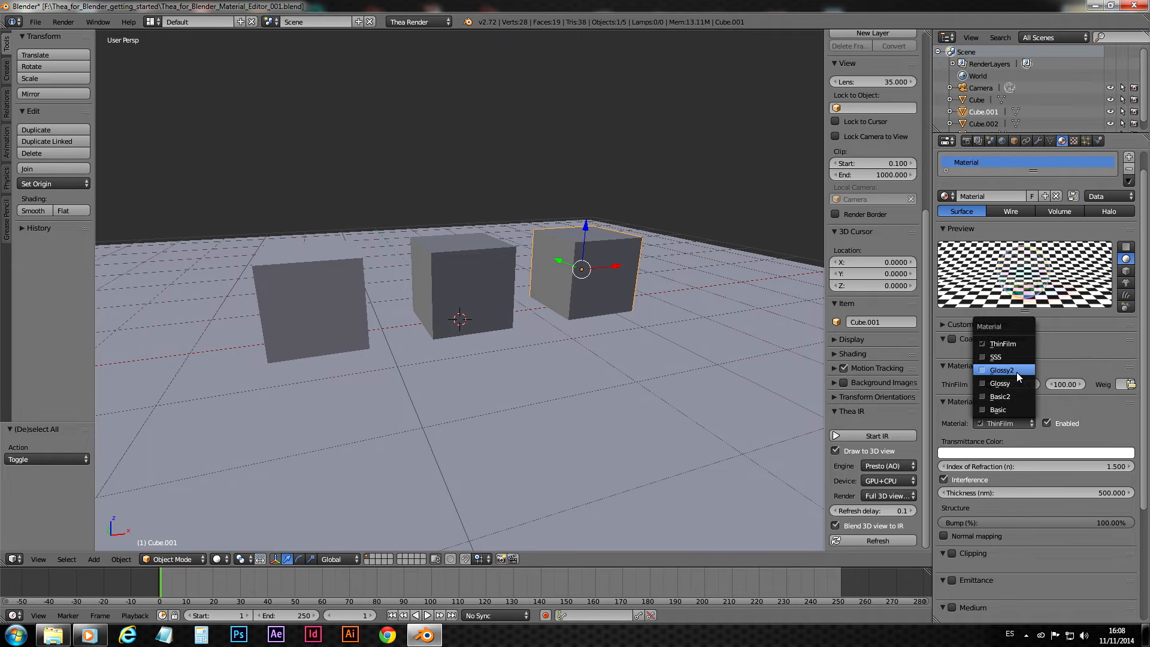
pyautogui.moveTo(1003, 396)
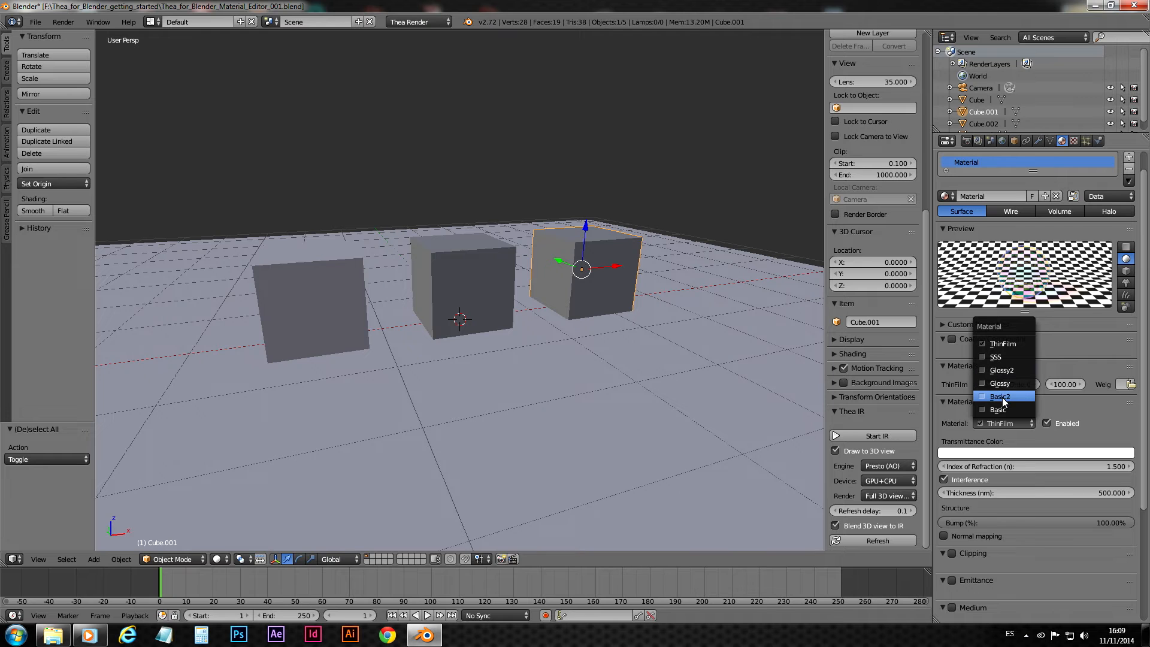
pyautogui.moveTo(999, 410)
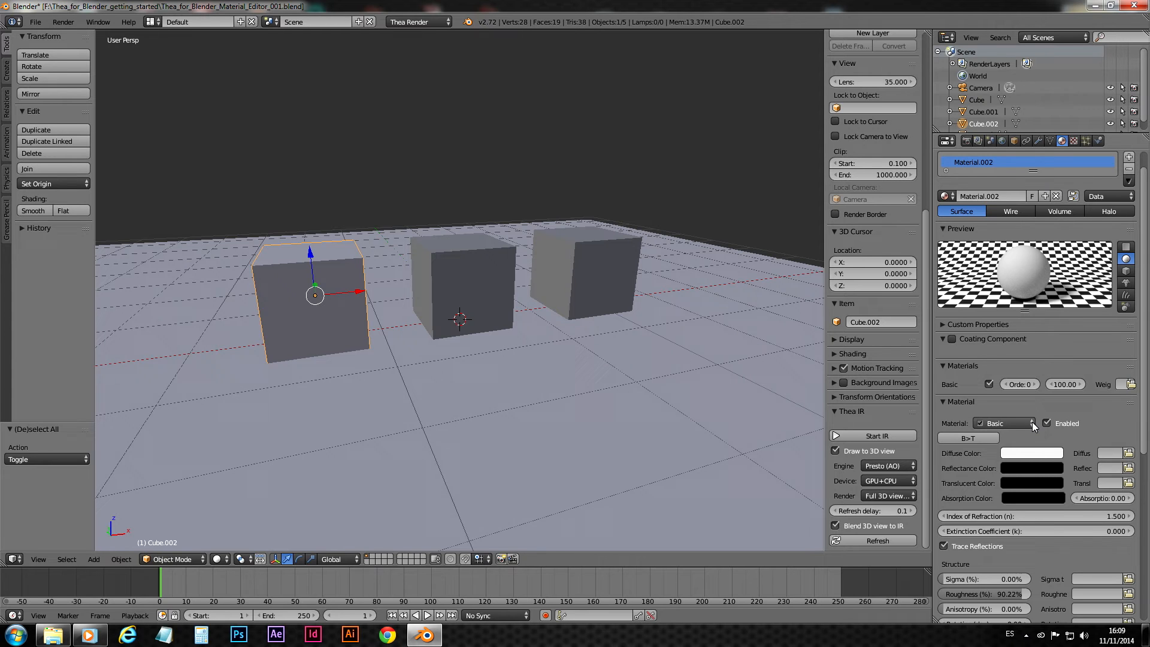
# Add a red Basic2 layer to Material.002 and make its Basic layer blue
pyautogui.click(1004, 423)
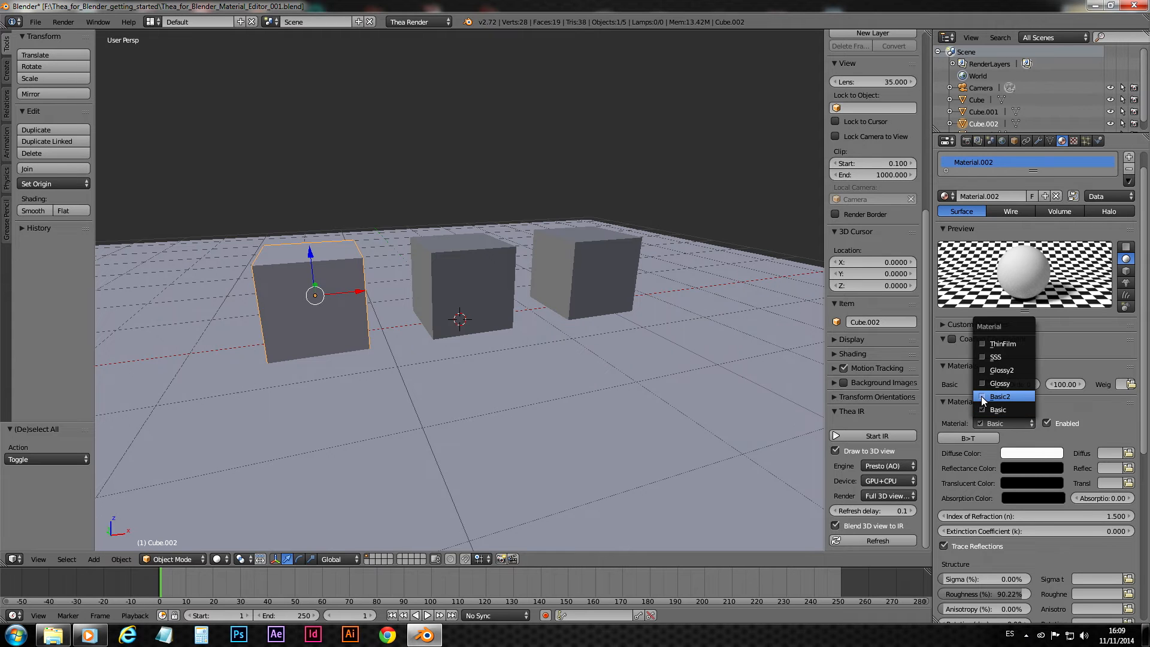
pyautogui.click(1000, 396)
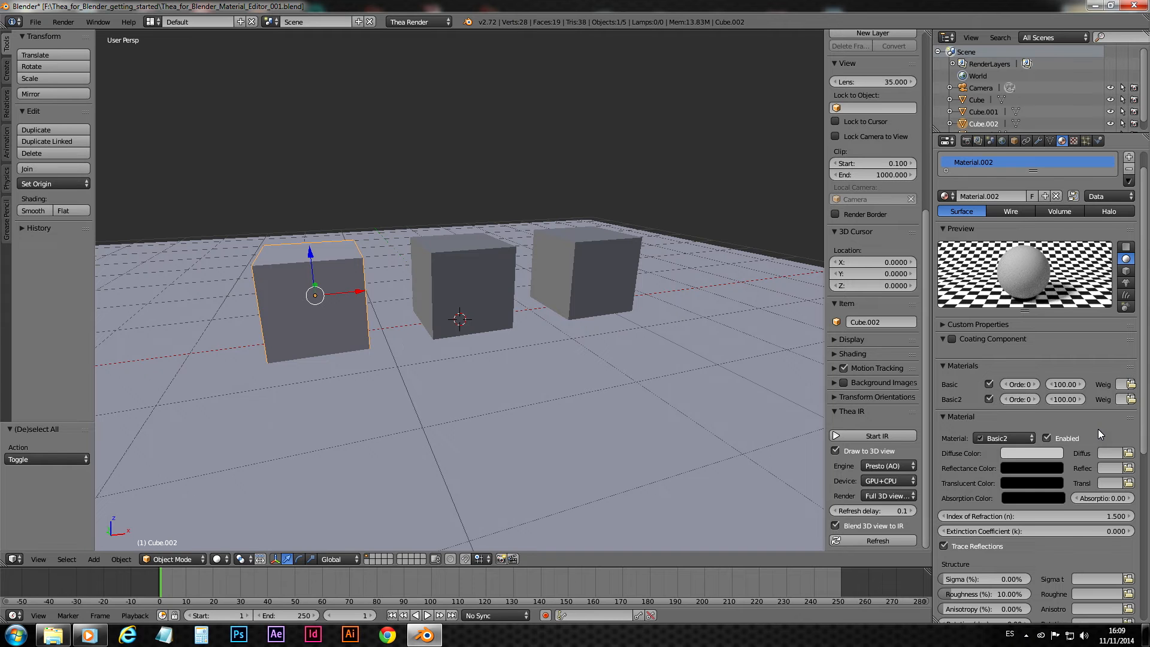
pyautogui.click(1031, 453)
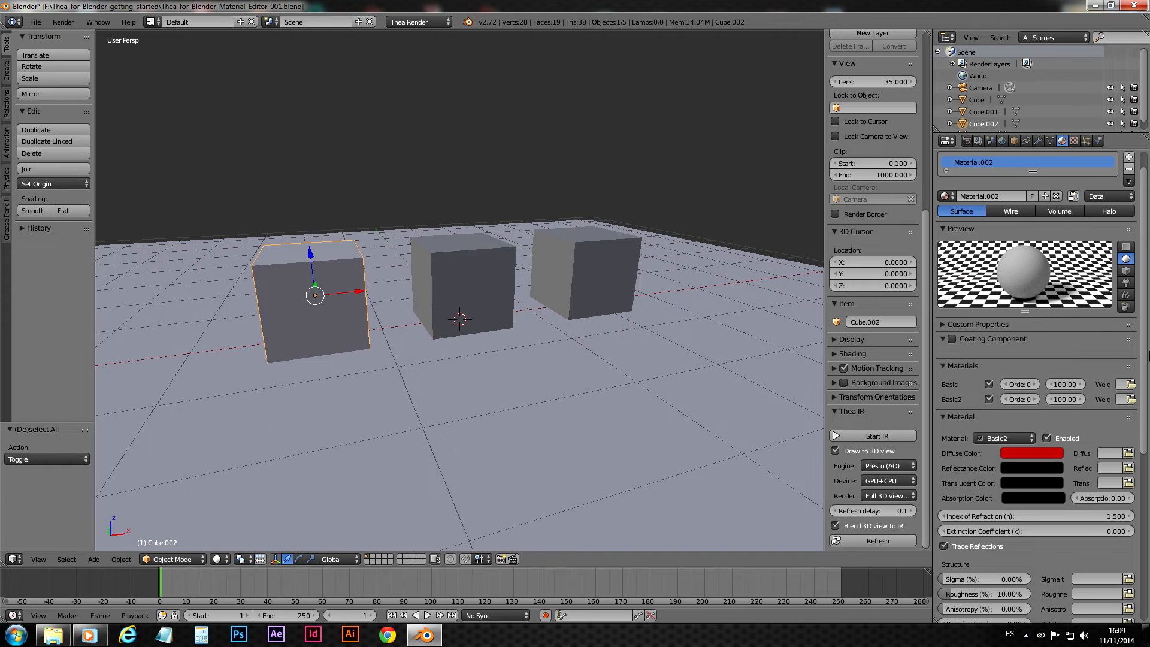
pyautogui.click(1005, 438)
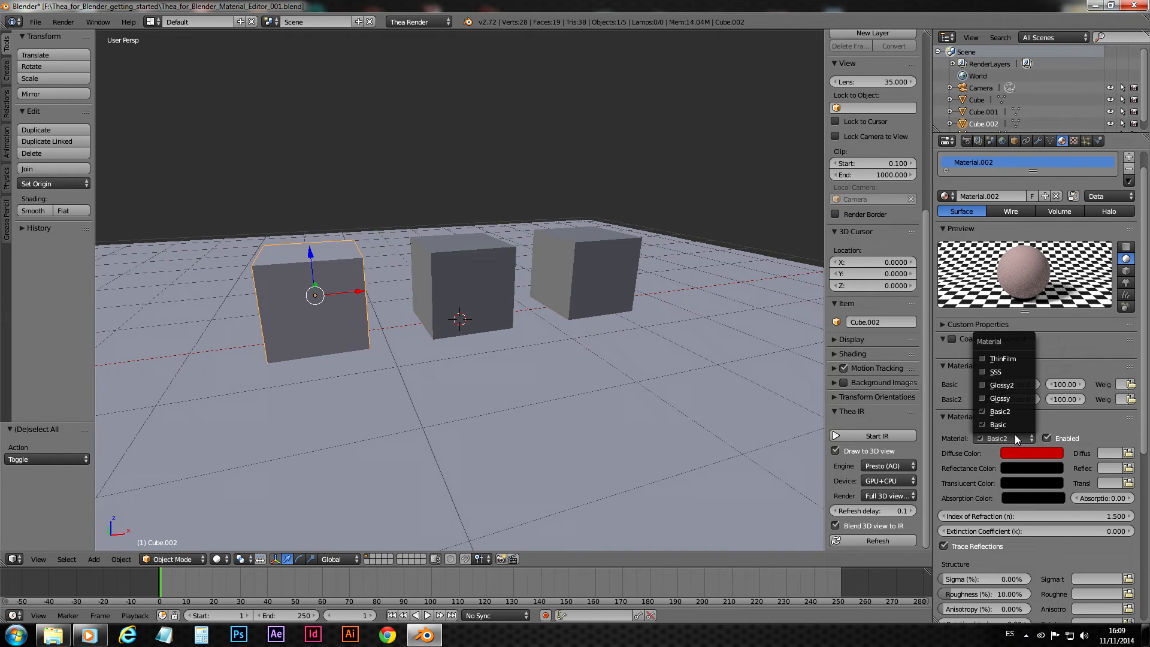
pyautogui.click(998, 424)
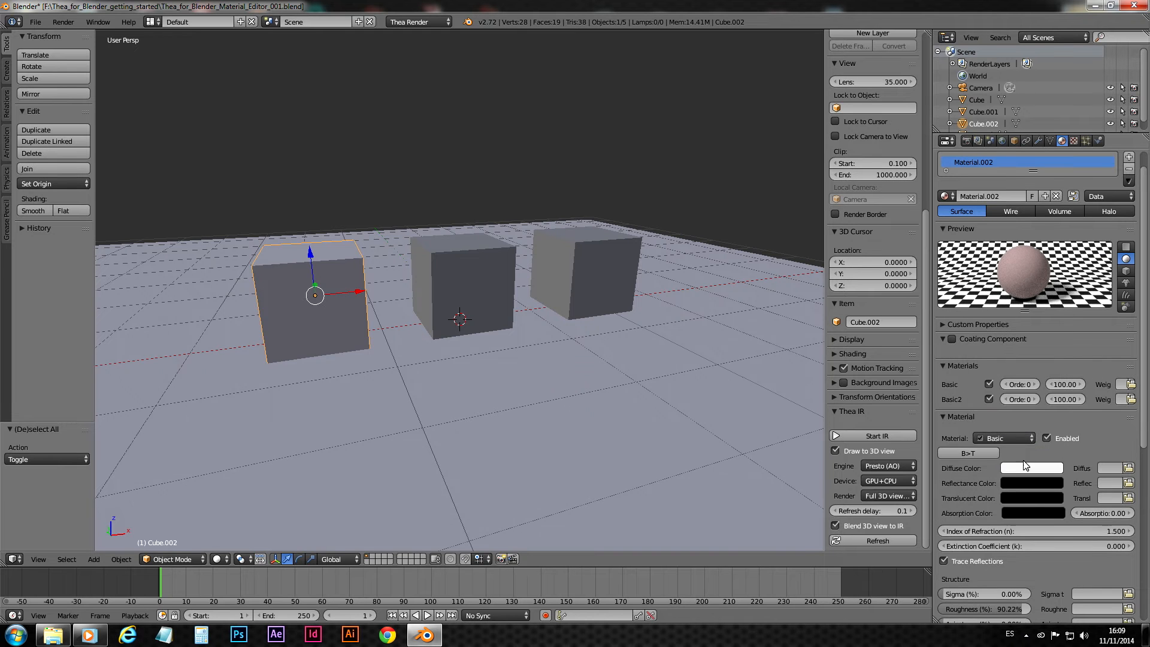
pyautogui.click(1031, 468)
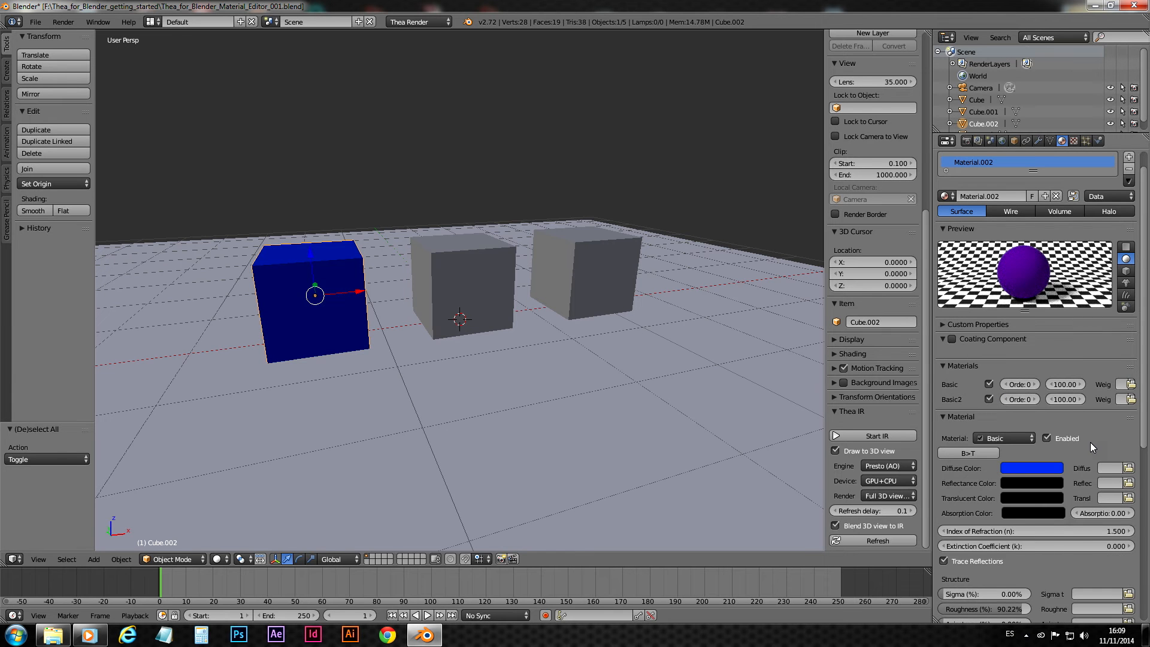
# Send Material.002 through Thea Material Lab and accept it back as a linked file
pyautogui.scroll(-3)
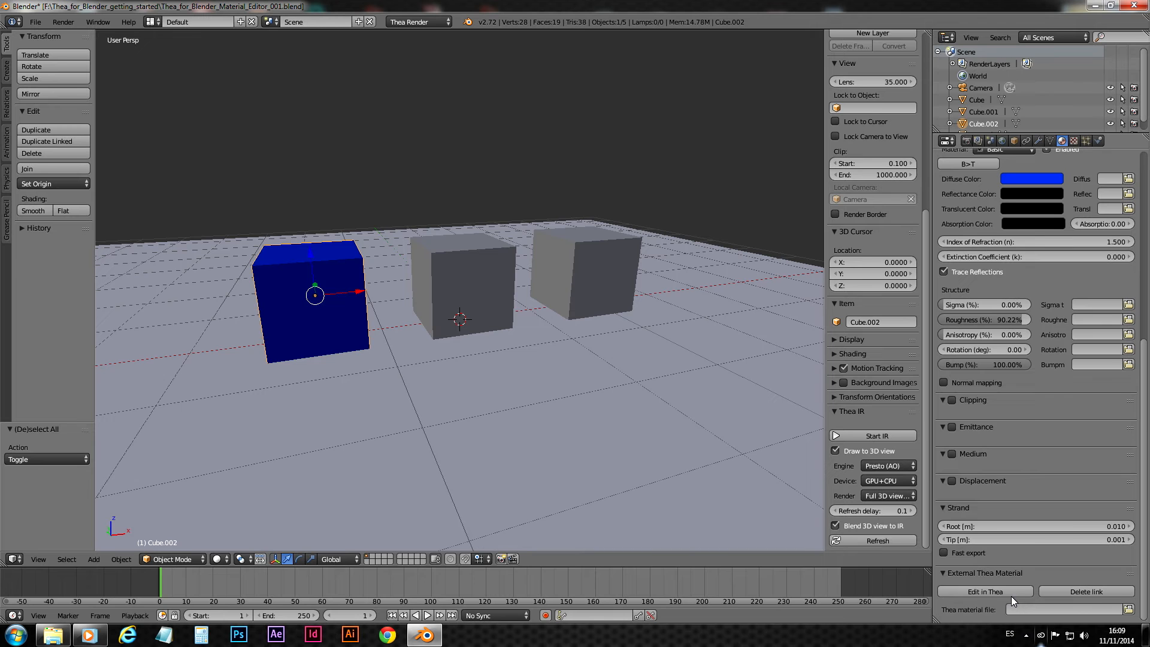
pyautogui.click(985, 590)
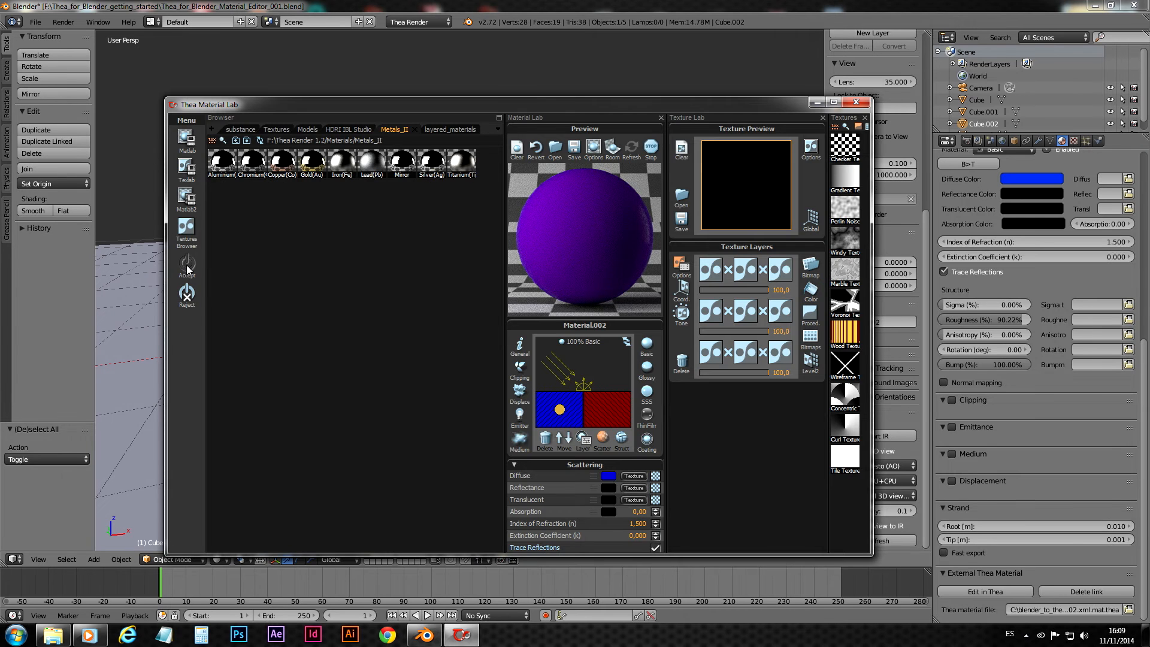
pyautogui.click(856, 103)
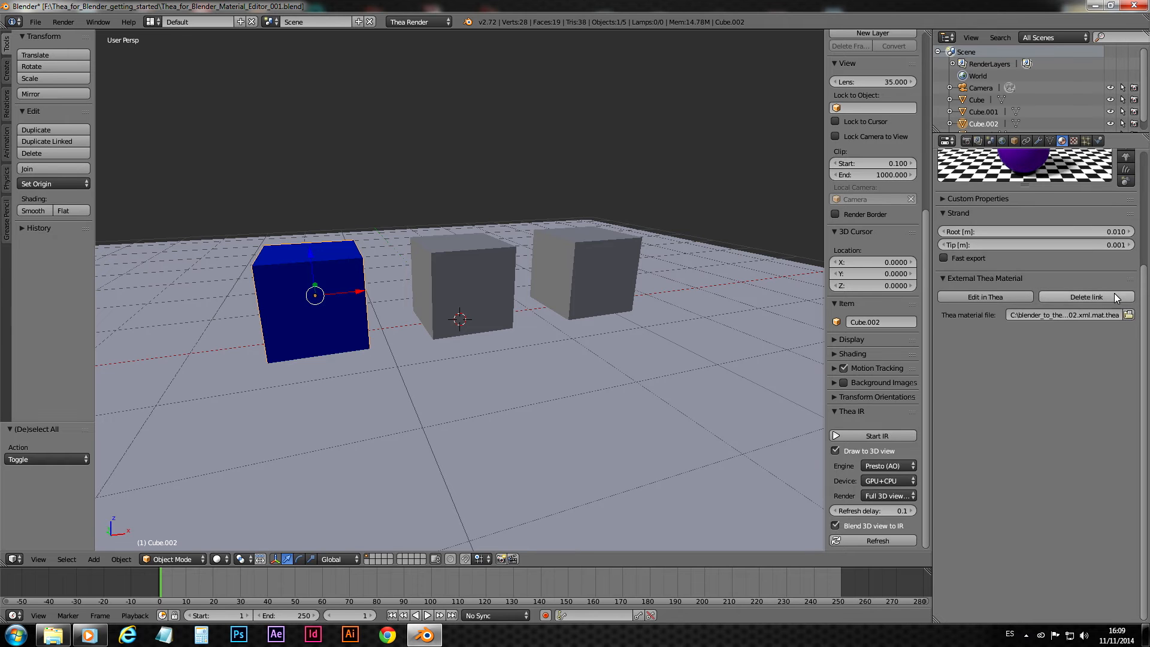
# Delete Material.002's link to the external Thea material file
pyautogui.click(985, 296)
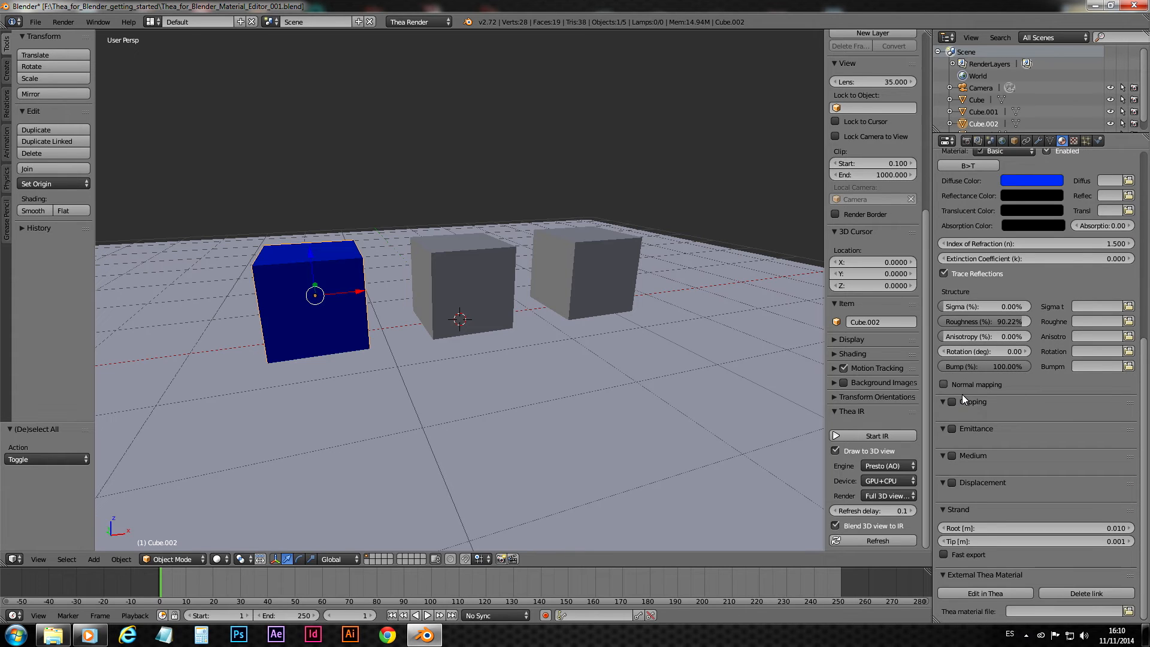
pyautogui.moveTo(975, 400)
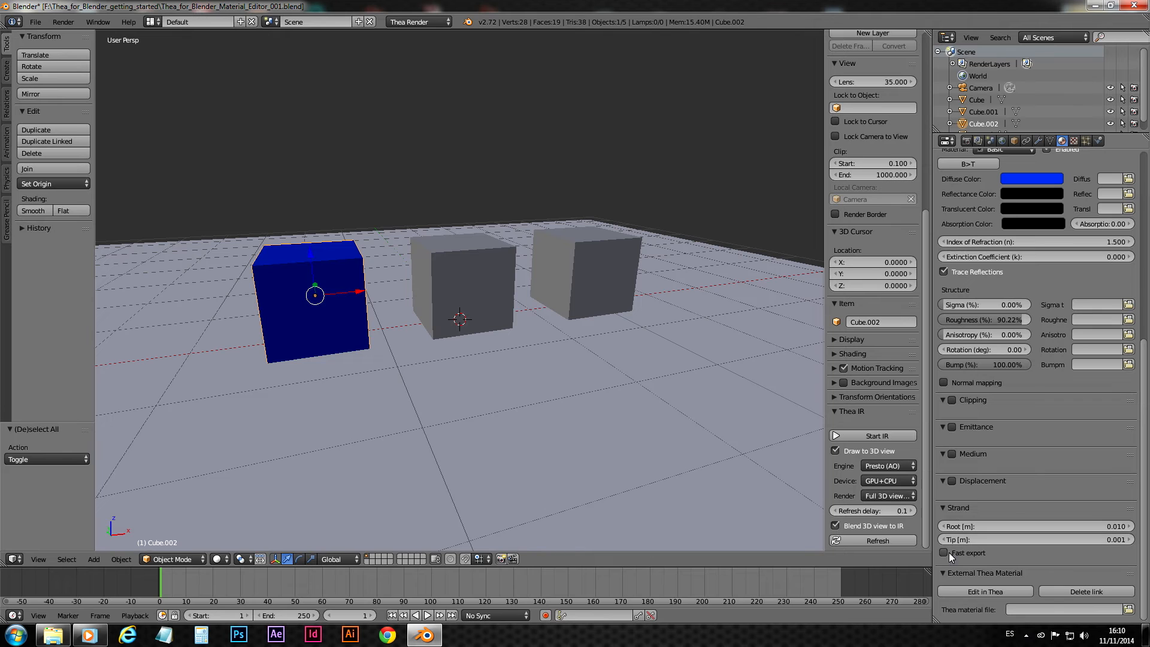
pyautogui.moveTo(959, 557)
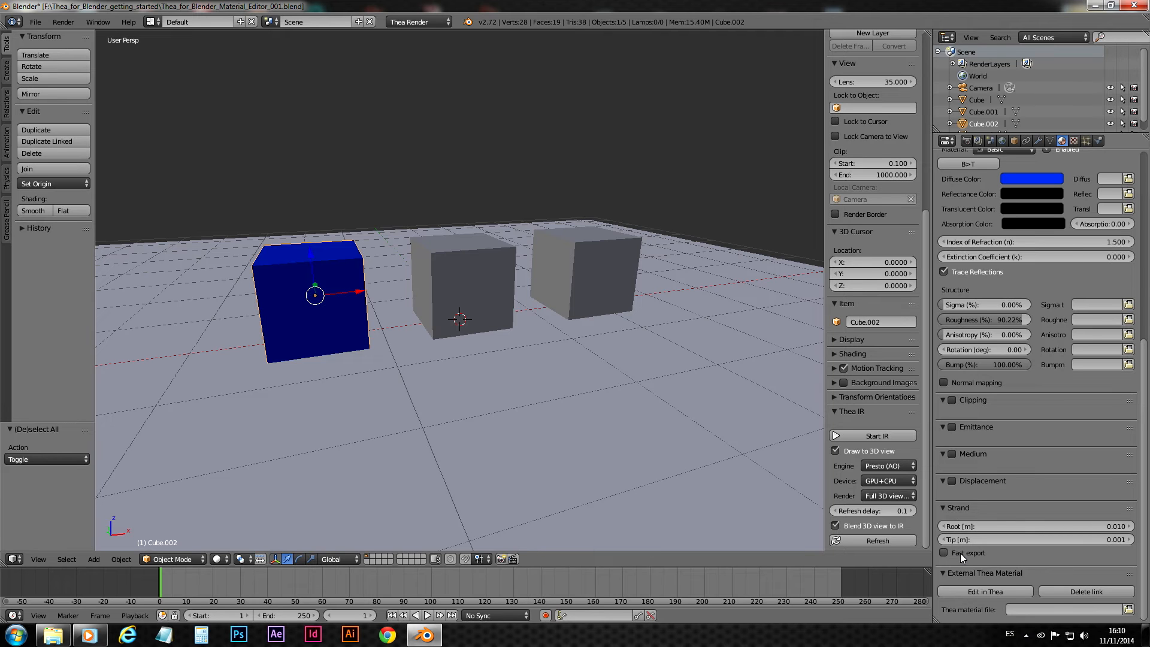
pyautogui.moveTo(1030, 560)
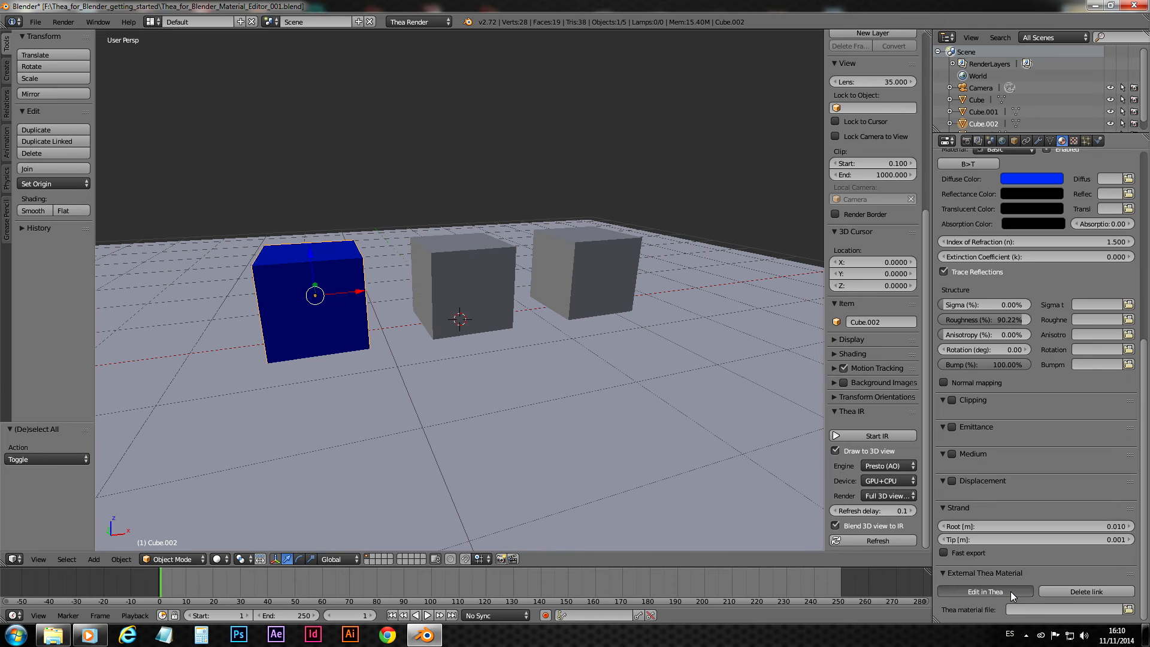
# Edit Material.002 in Thea Material Lab, preview Gold(Au), and accept it back into Blender
pyautogui.click(985, 590)
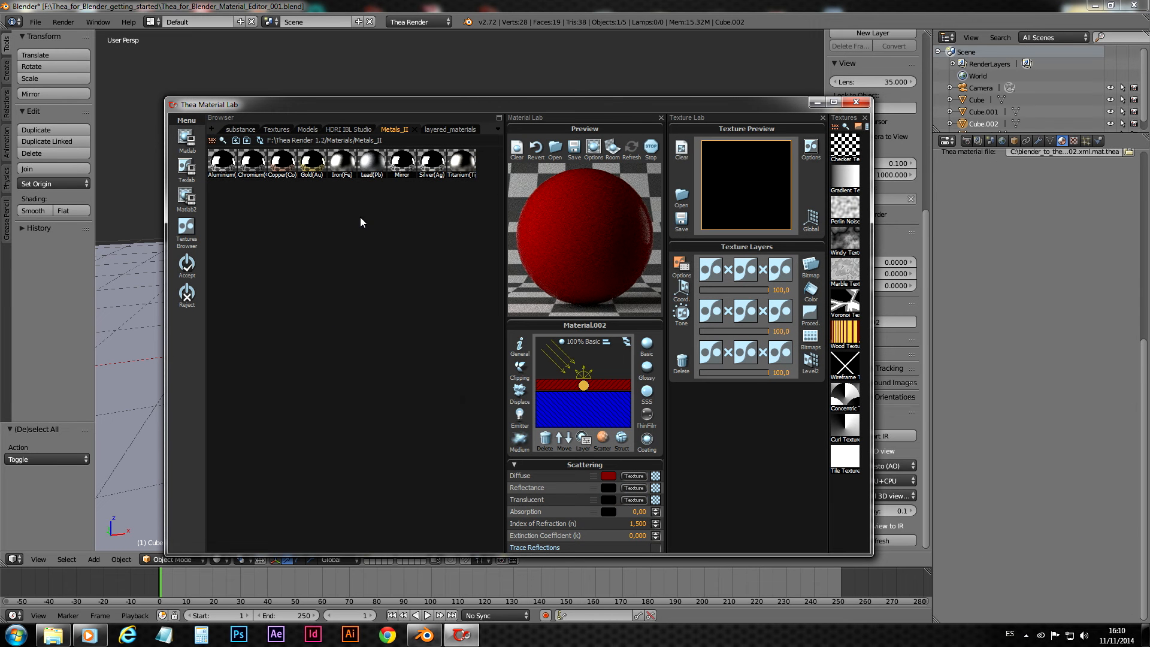
pyautogui.click(310, 159)
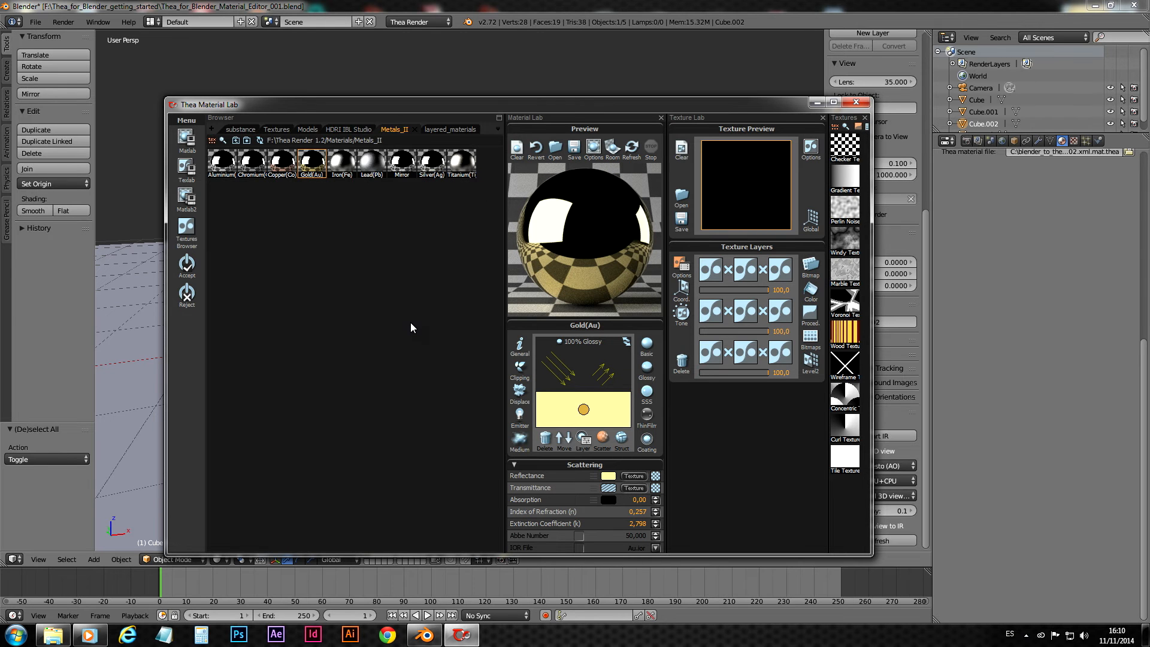
pyautogui.click(855, 102)
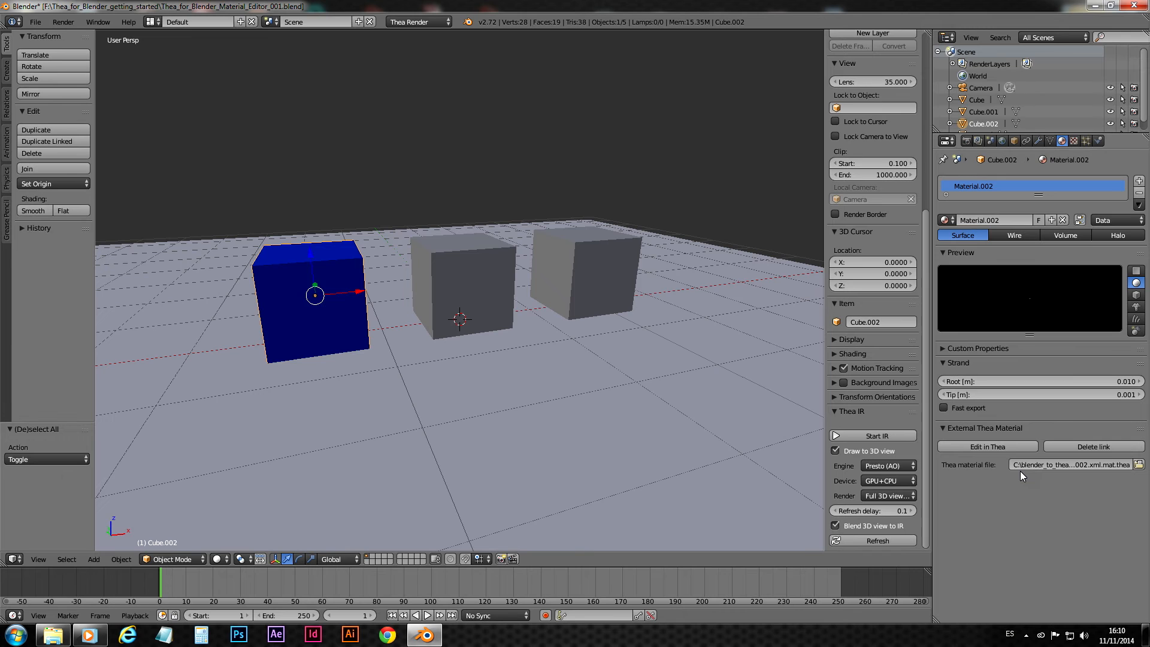
pyautogui.moveTo(1019, 519)
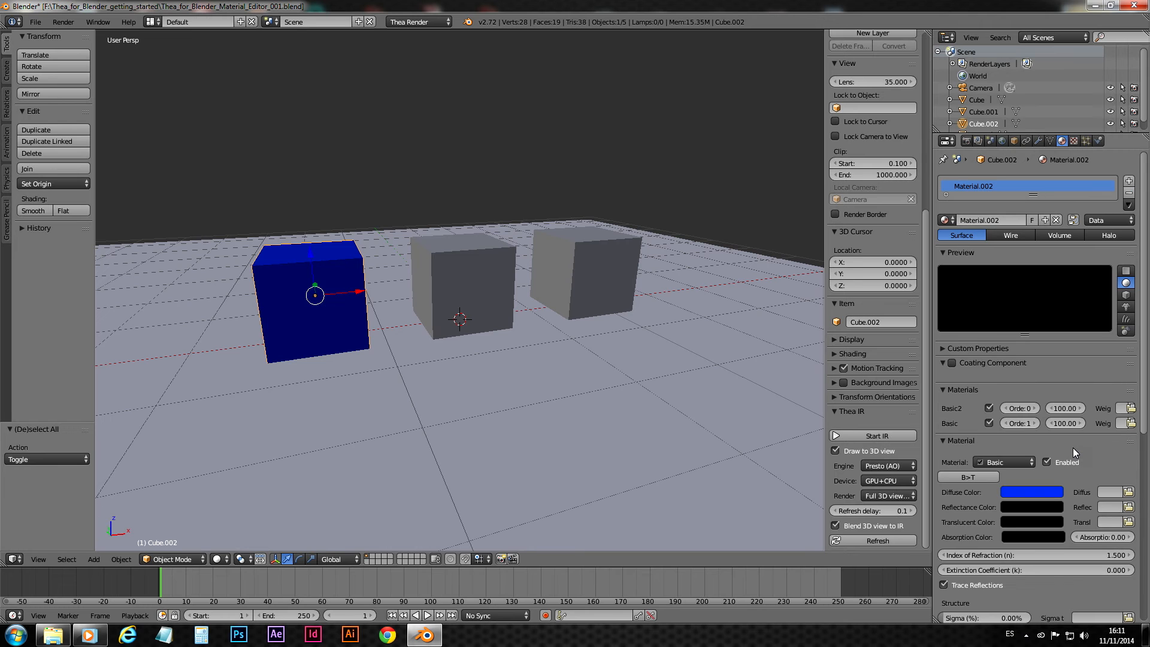
pyautogui.moveTo(1144, 429)
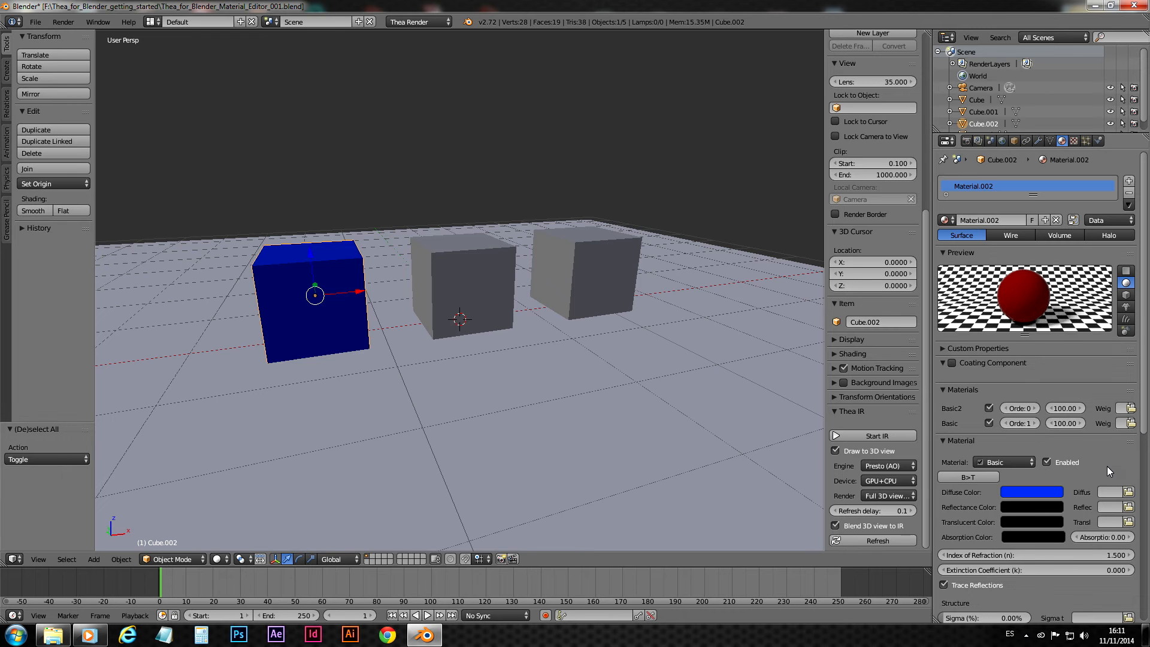
# Select the middle cube to show its Glossy Material.001 settings
pyautogui.click(459, 287)
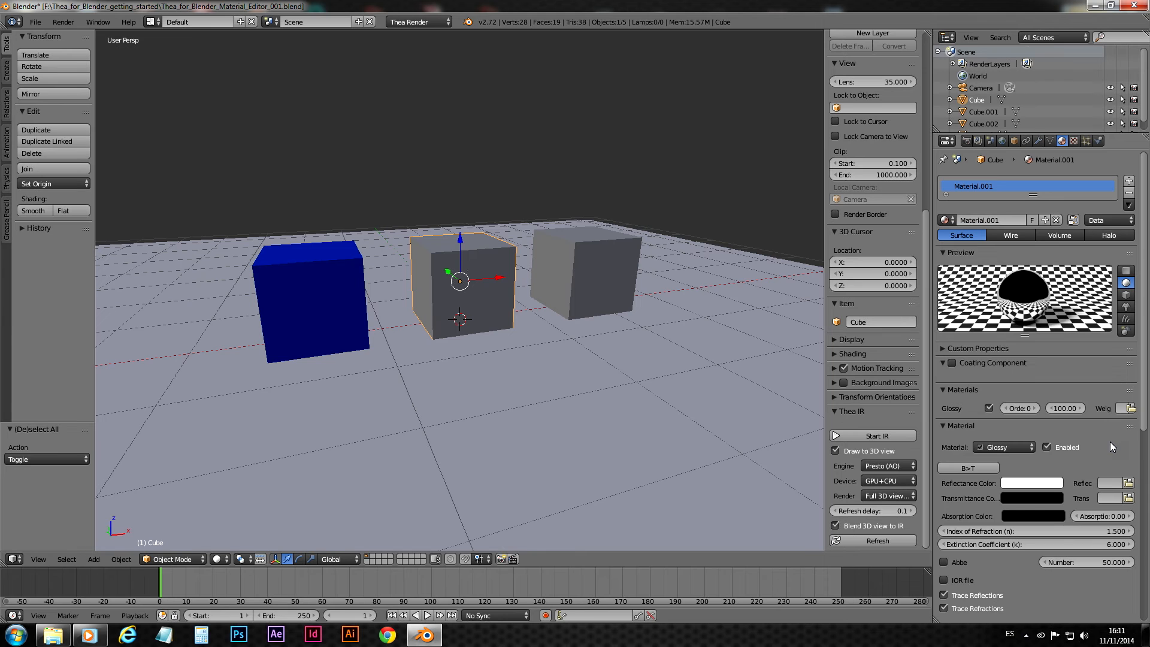
pyautogui.moveTo(1114, 457)
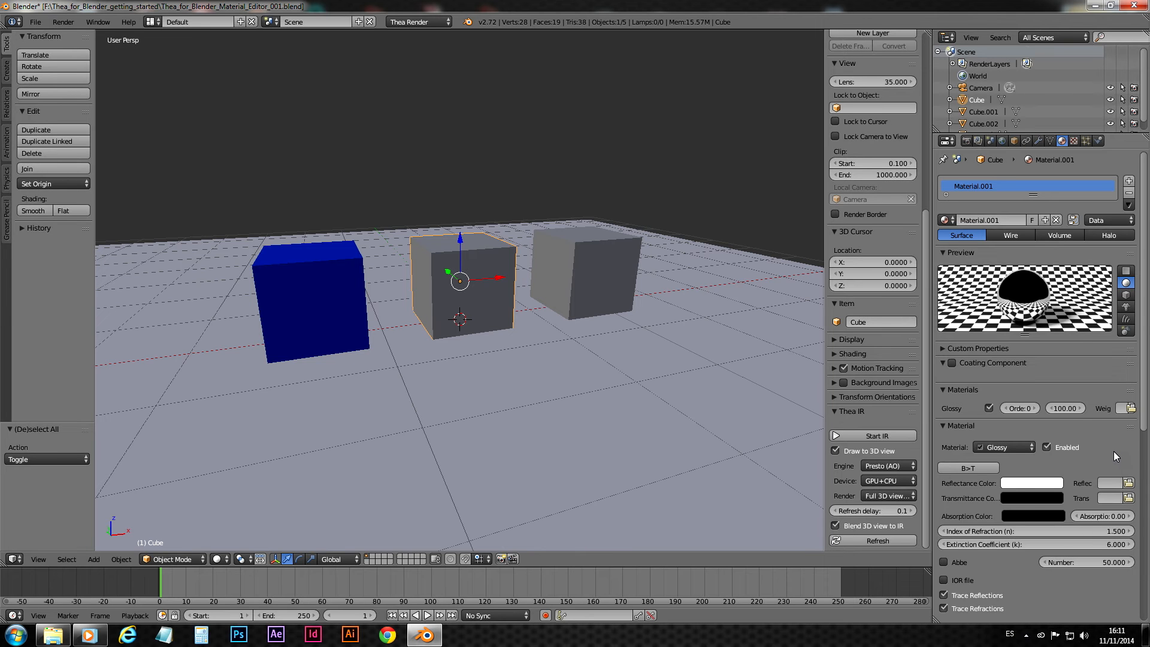
pyautogui.moveTo(1113, 470)
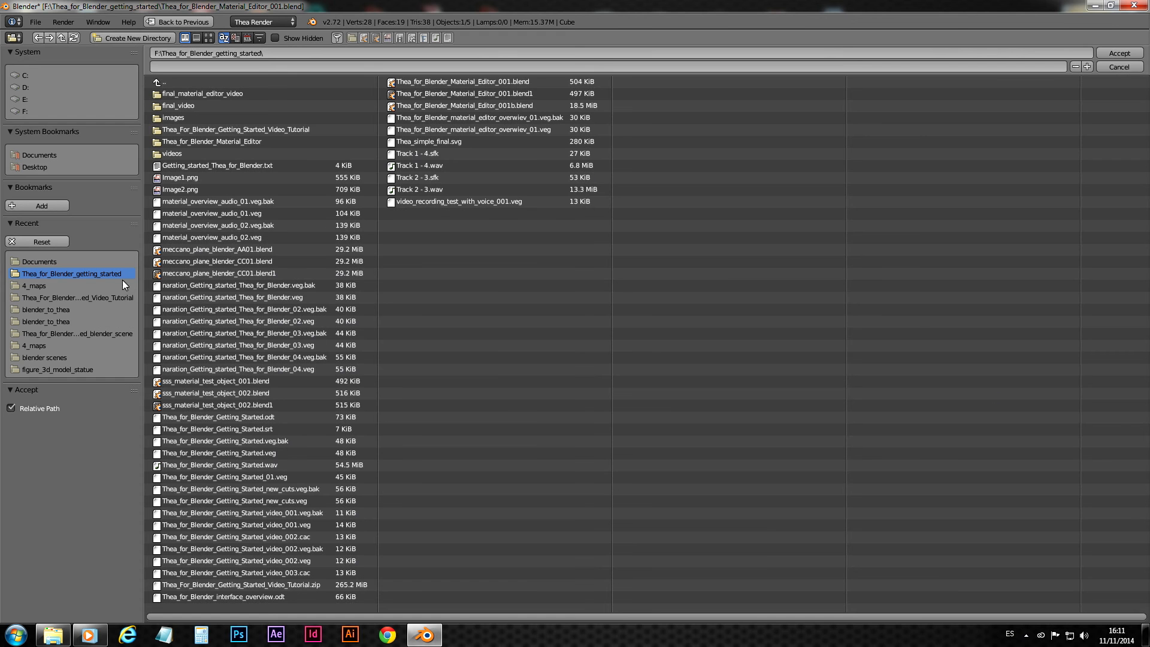
# Load the rusted-metal color and roughness maps into the Glossy layer, with roughness at 100%
pyautogui.doubleClick(34, 285)
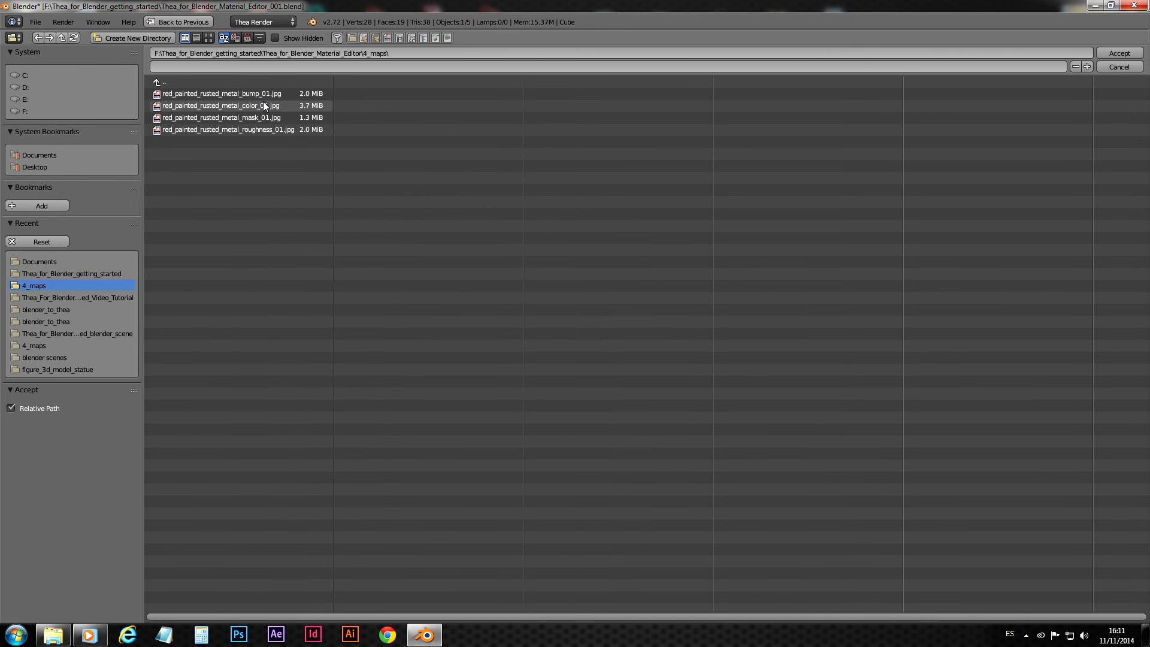
pyautogui.click(1117, 53)
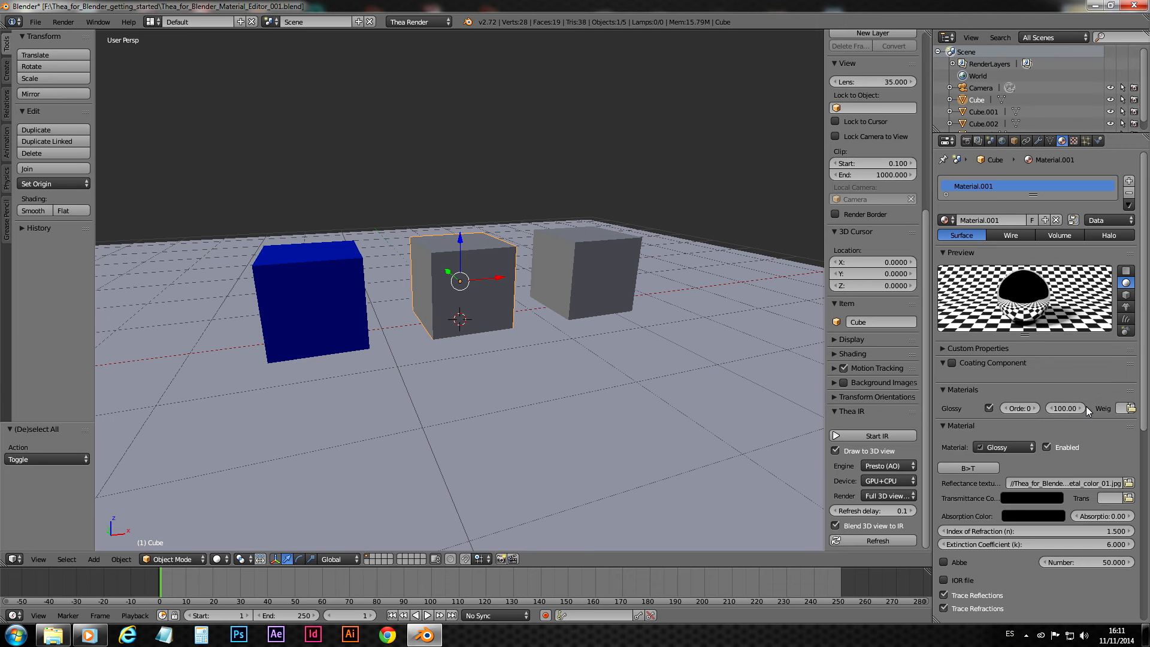
pyautogui.moveTo(1132, 547)
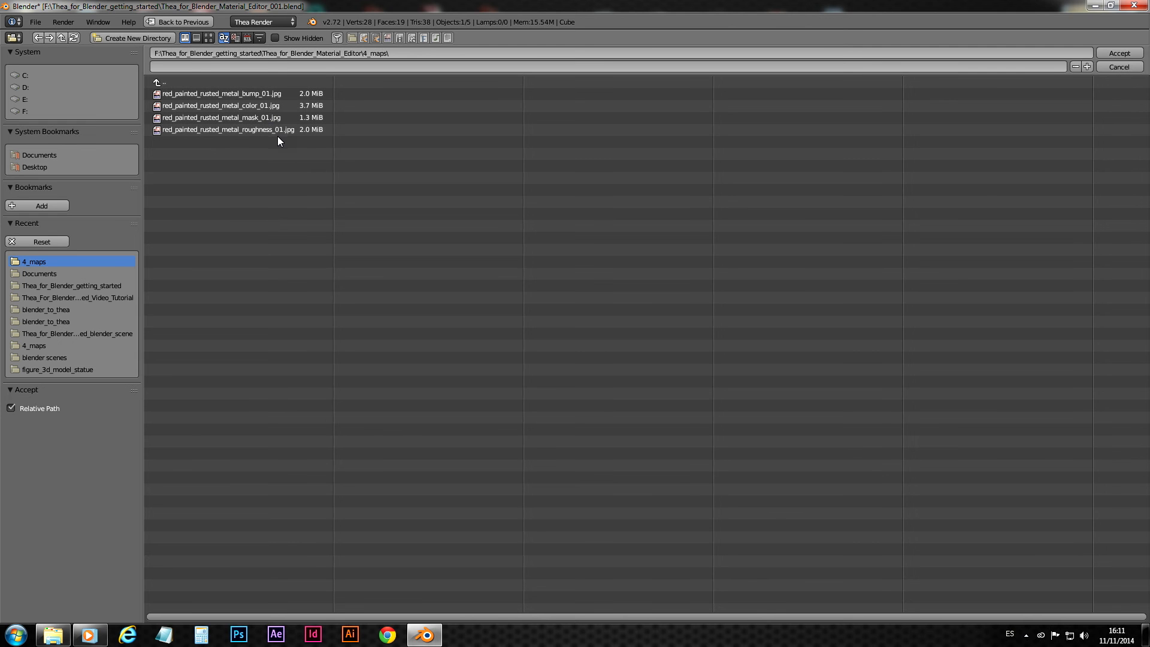
pyautogui.click(1118, 52)
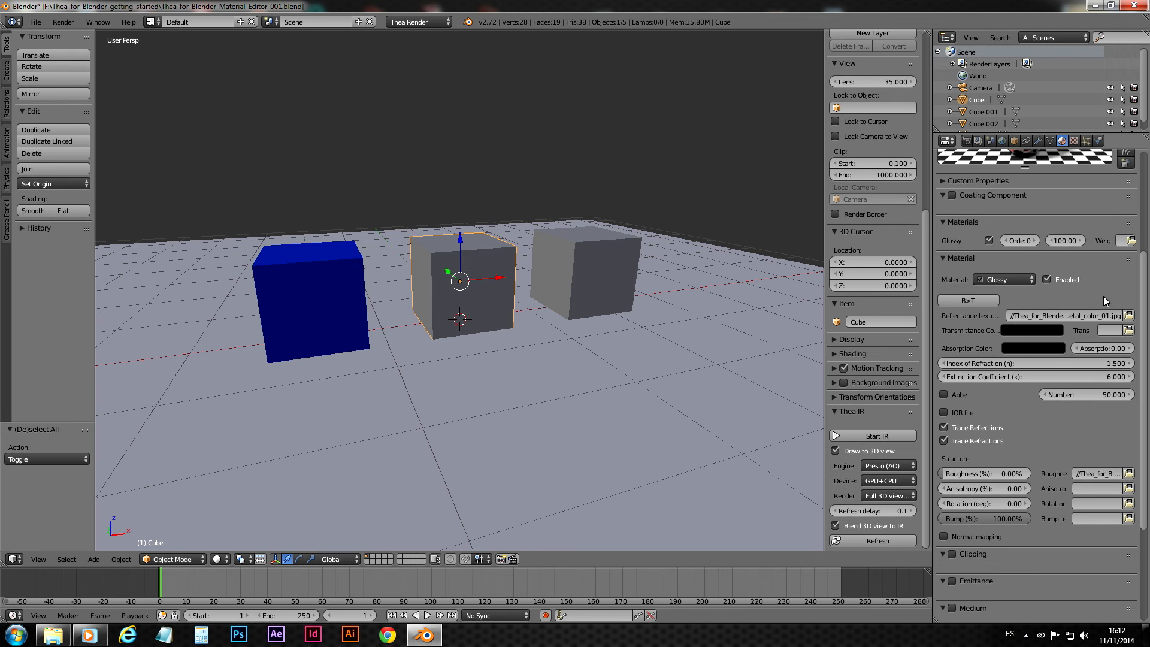
pyautogui.click(985, 473)
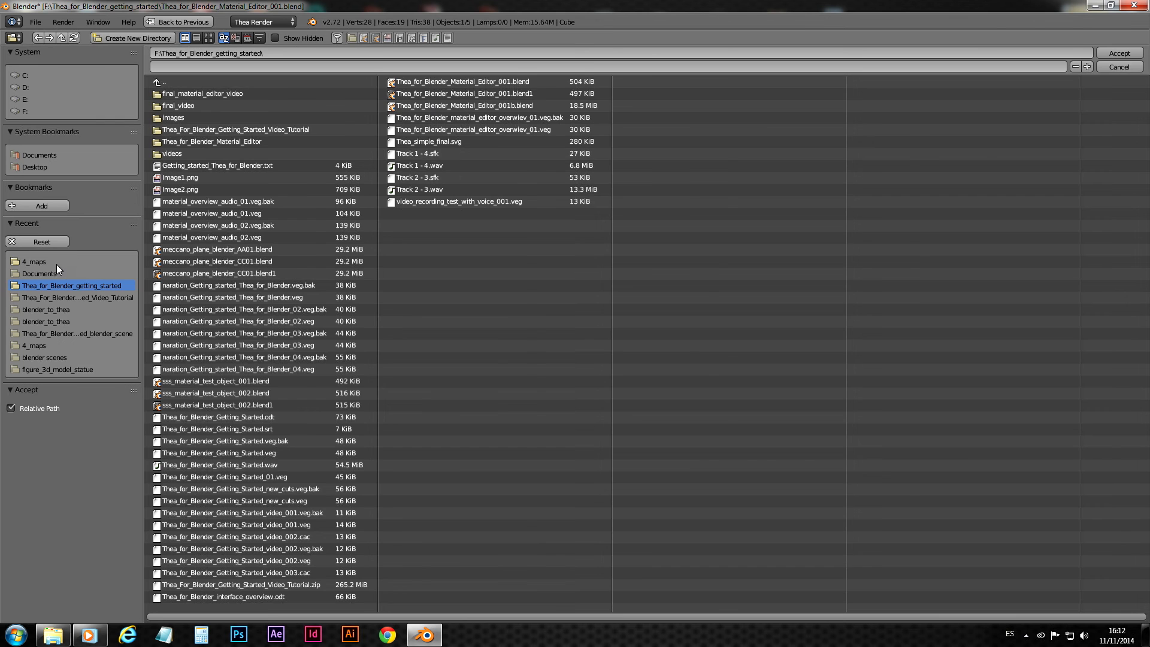
# Load the rusted-metal bump map from 4_maps into the Glossy layer's Bump slot
pyautogui.doubleClick(34, 261)
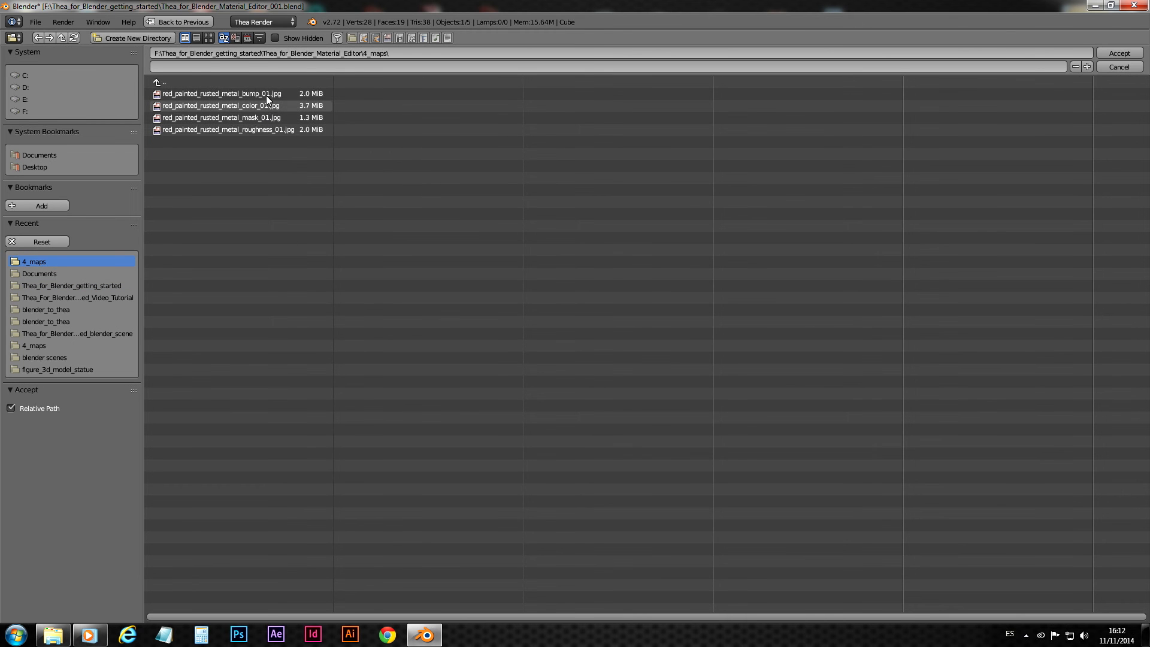
pyautogui.click(1119, 53)
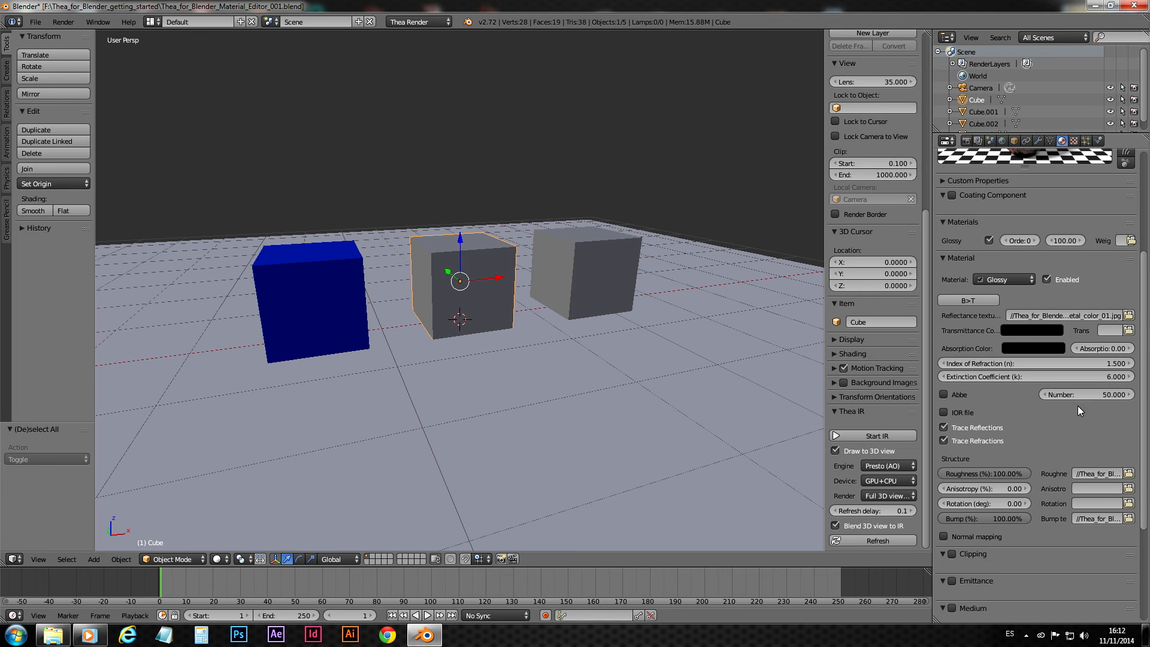
pyautogui.click(985, 517)
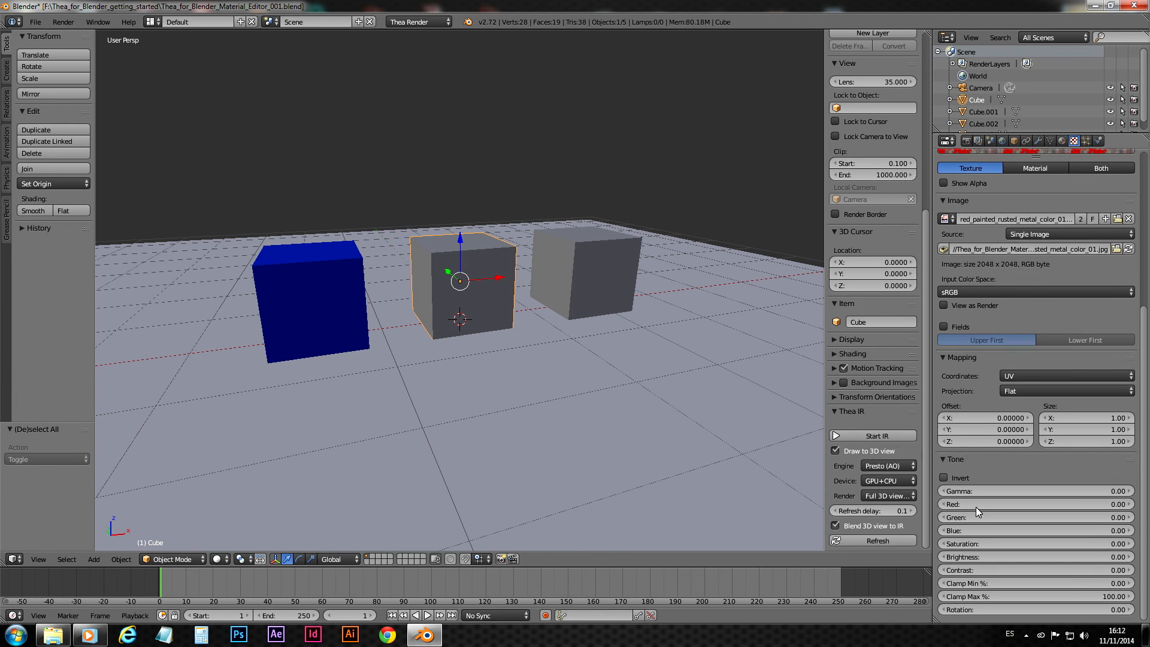
# Add a Basic layer to Material.001 and raise the Glossy layer's order to 1
pyautogui.click(1061, 140)
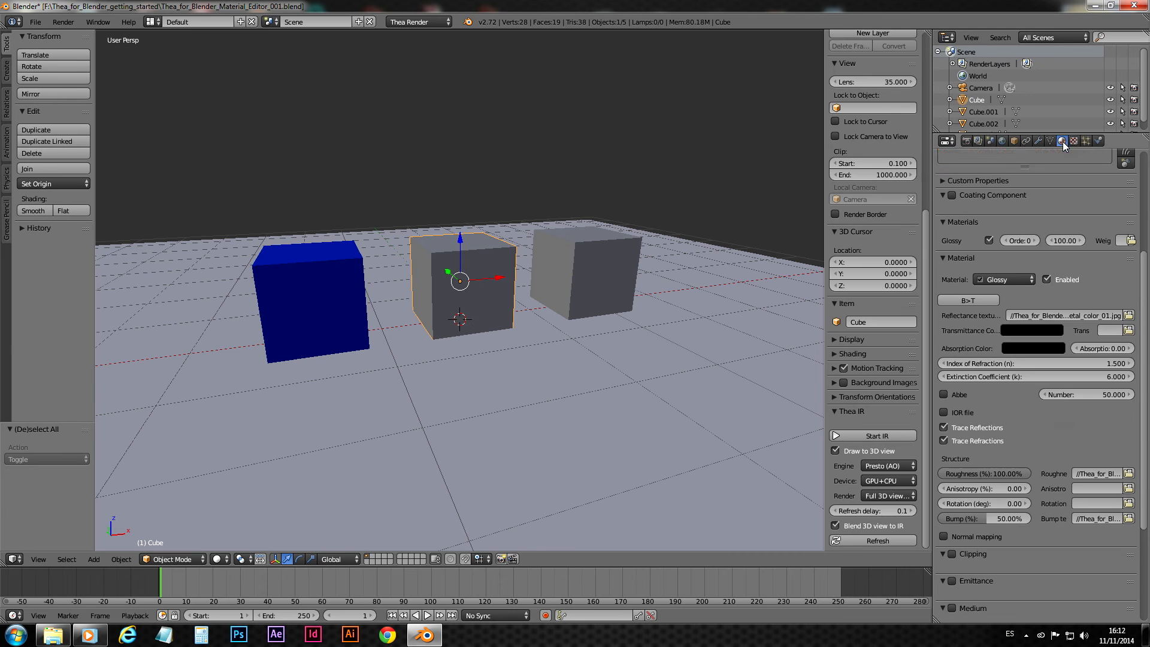
pyautogui.click(1070, 141)
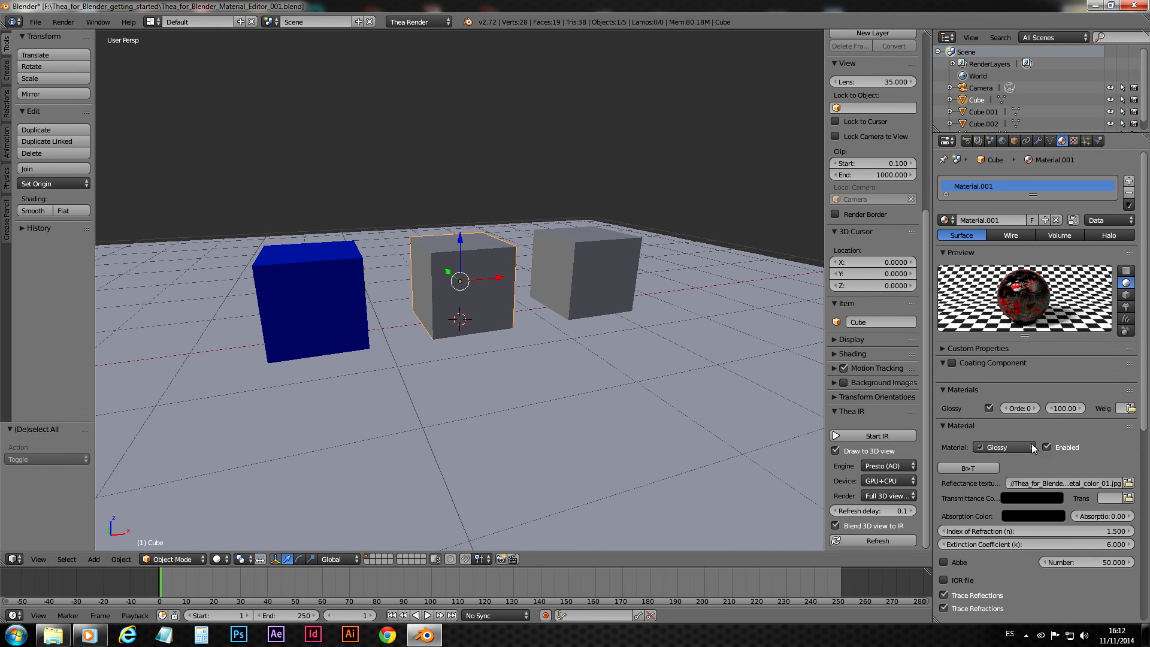
pyautogui.click(1002, 447)
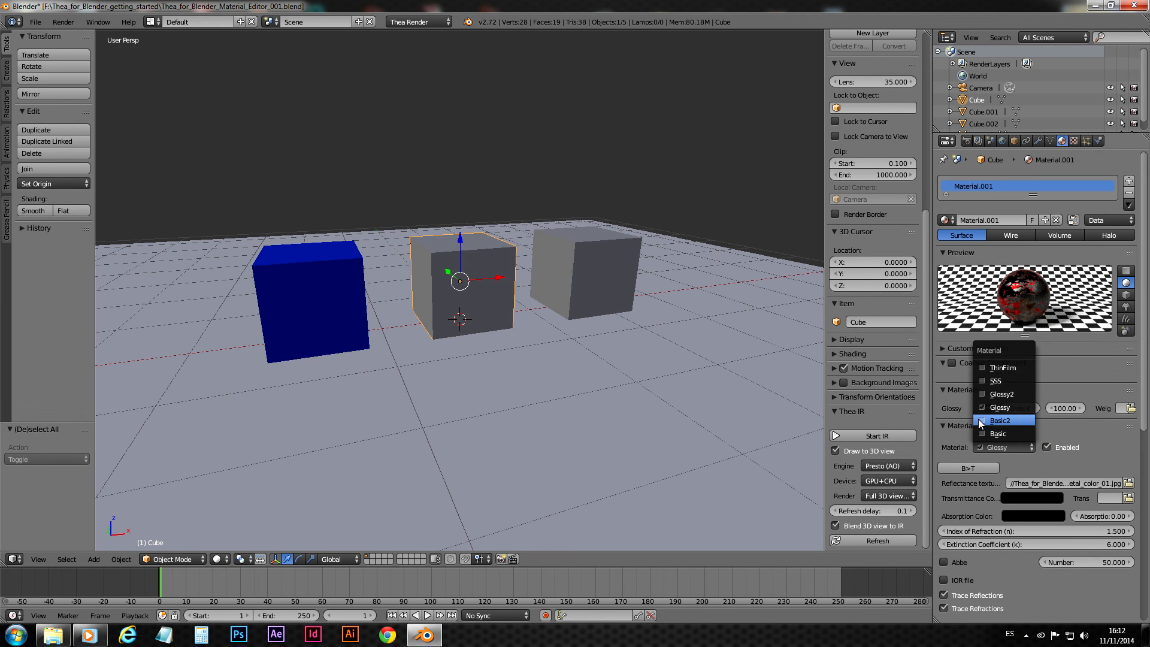
pyautogui.click(997, 433)
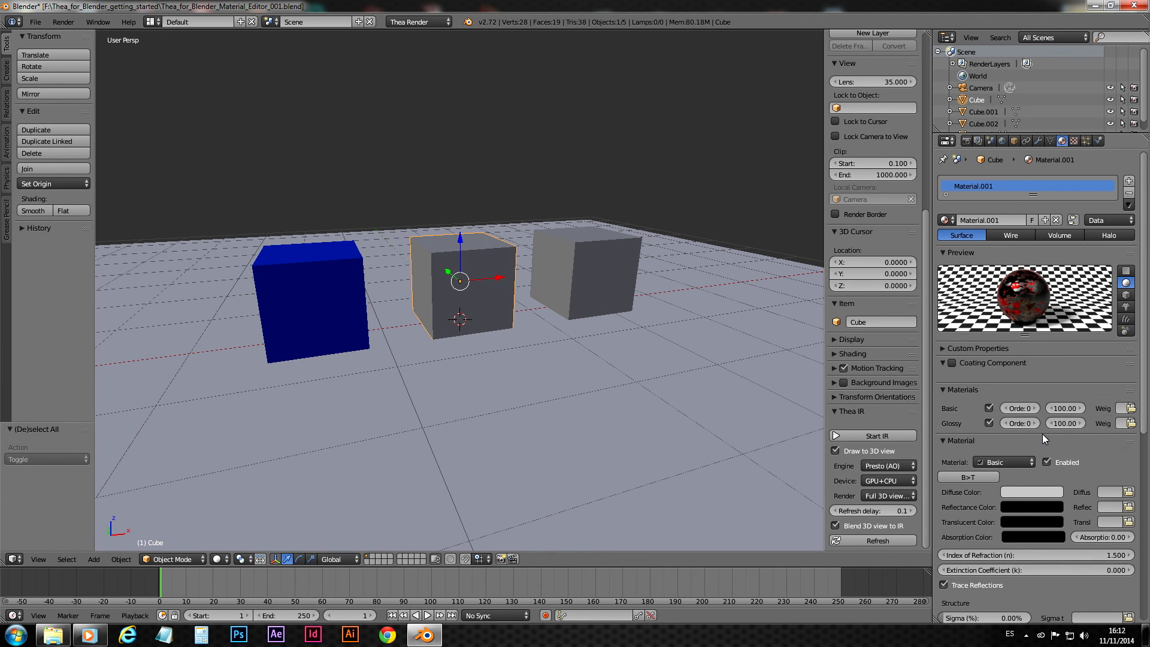
pyautogui.click(1031, 422)
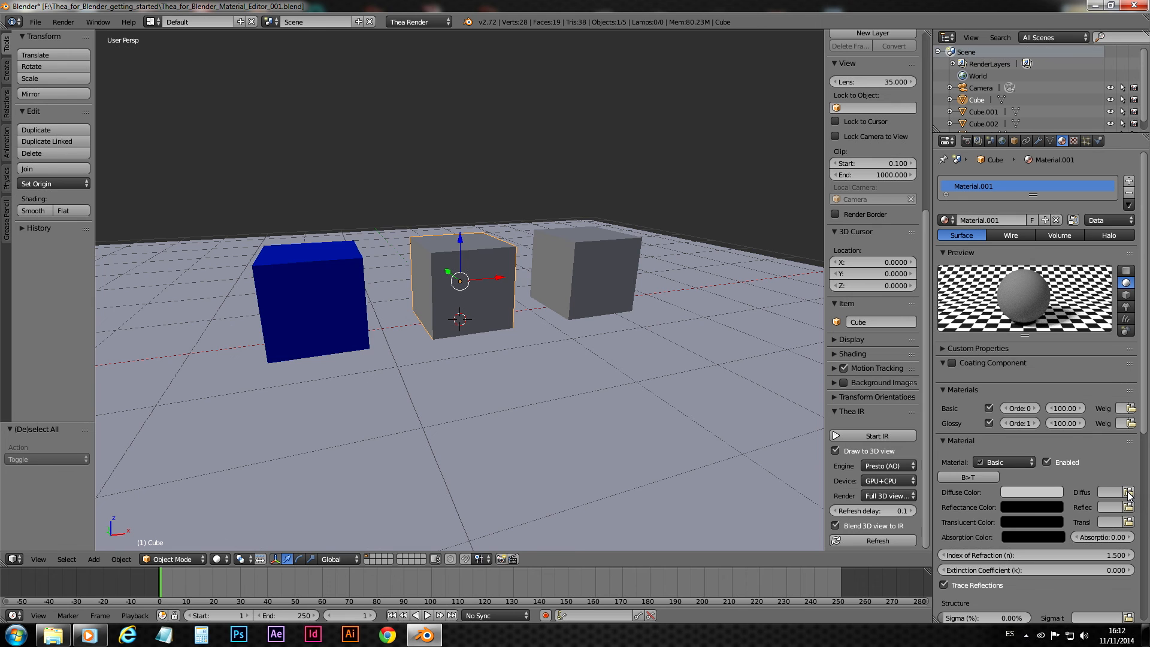
# Give the Basic layer the rusted color_01 diffuse map and a white reflectance colour
pyautogui.click(1129, 492)
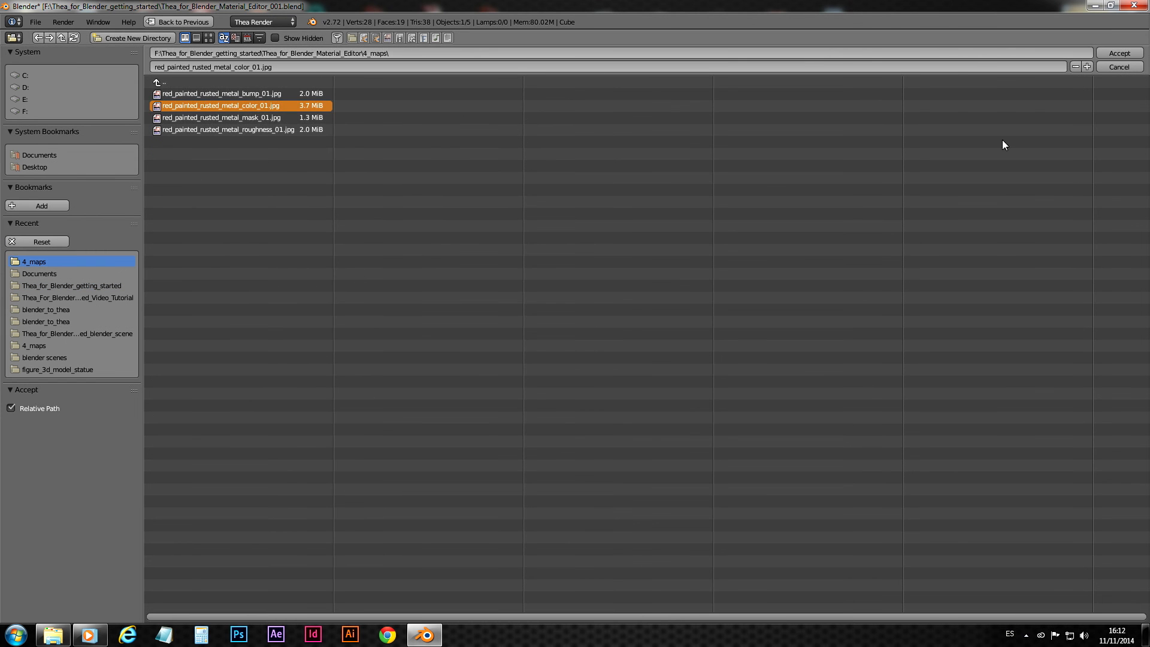
pyautogui.click(1119, 52)
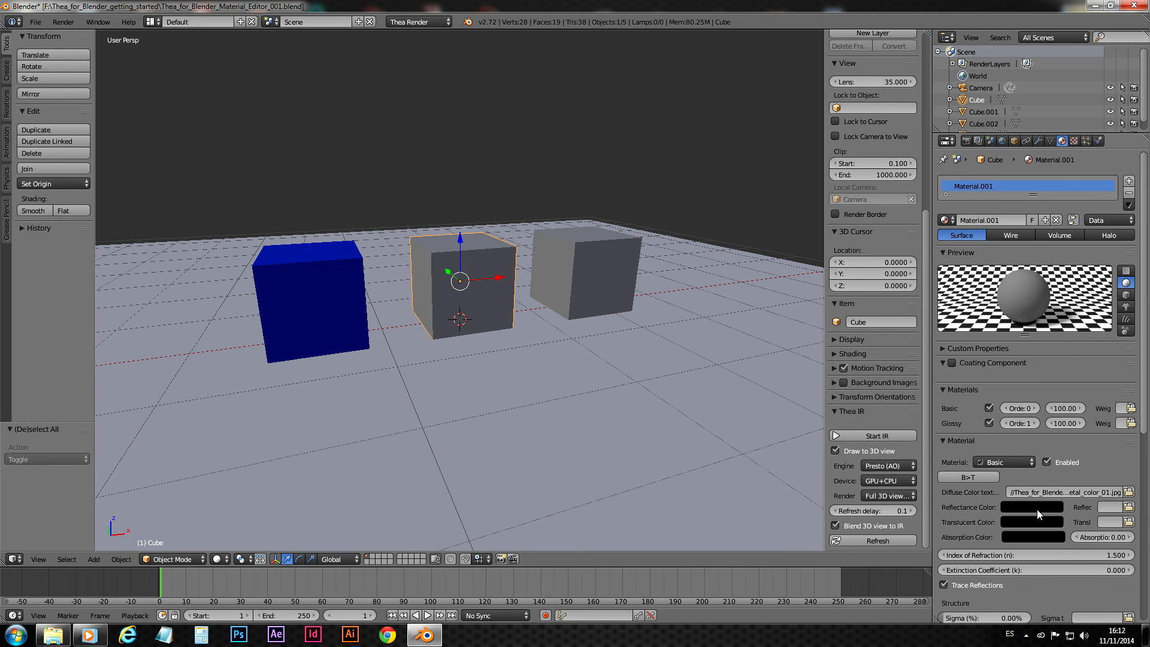
pyautogui.click(1032, 507)
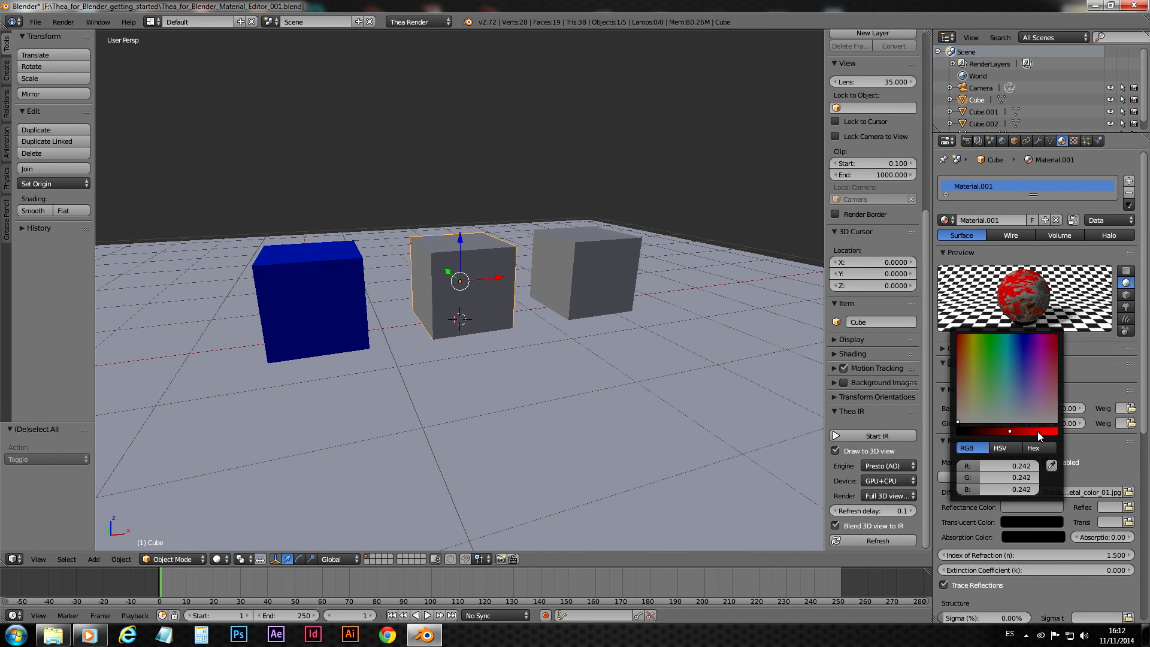
pyautogui.click(1041, 465)
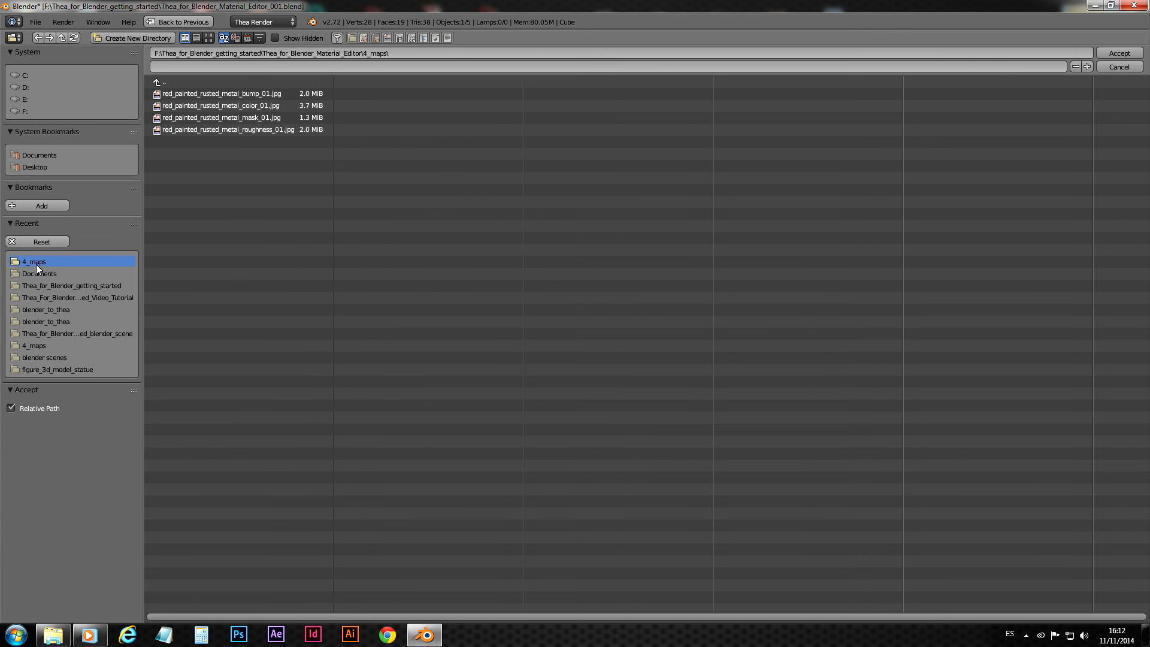
# Load roughness_01 at 100% roughness and bump_01 into the Basic layer
pyautogui.click(228, 129)
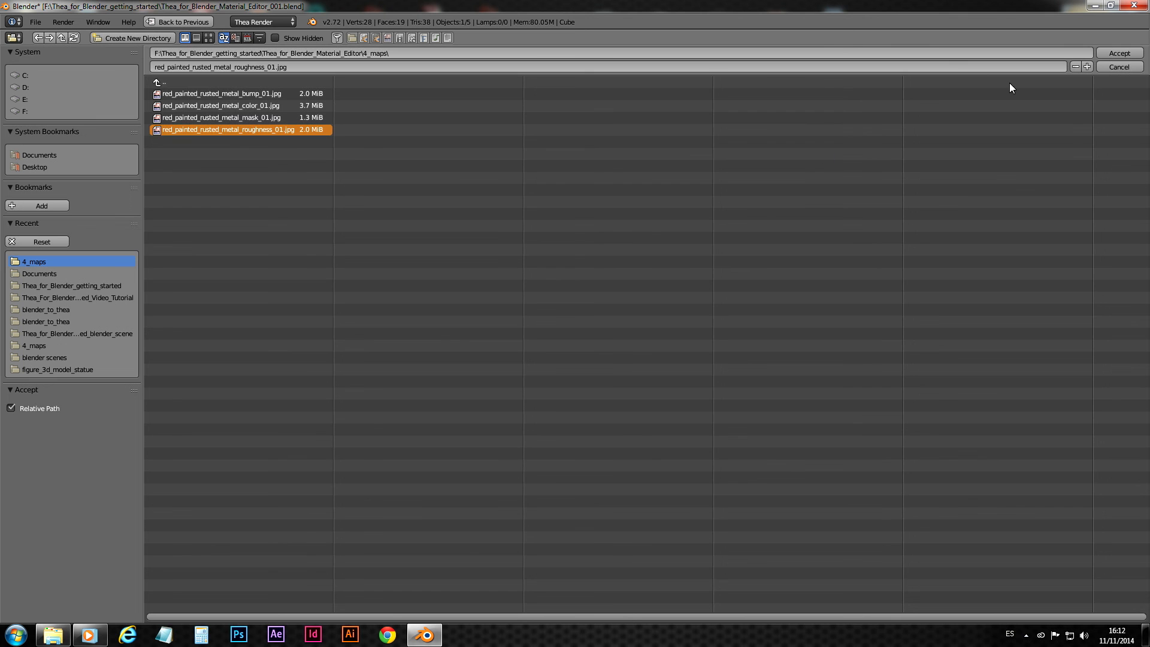
pyautogui.click(1118, 52)
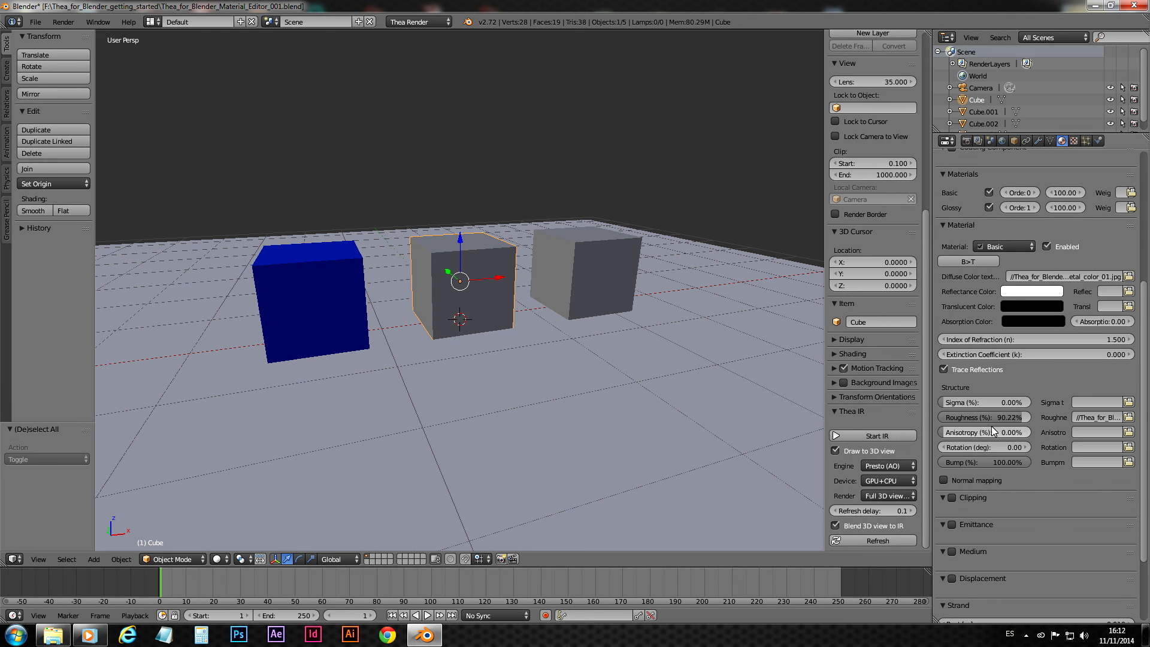
pyautogui.click(982, 417)
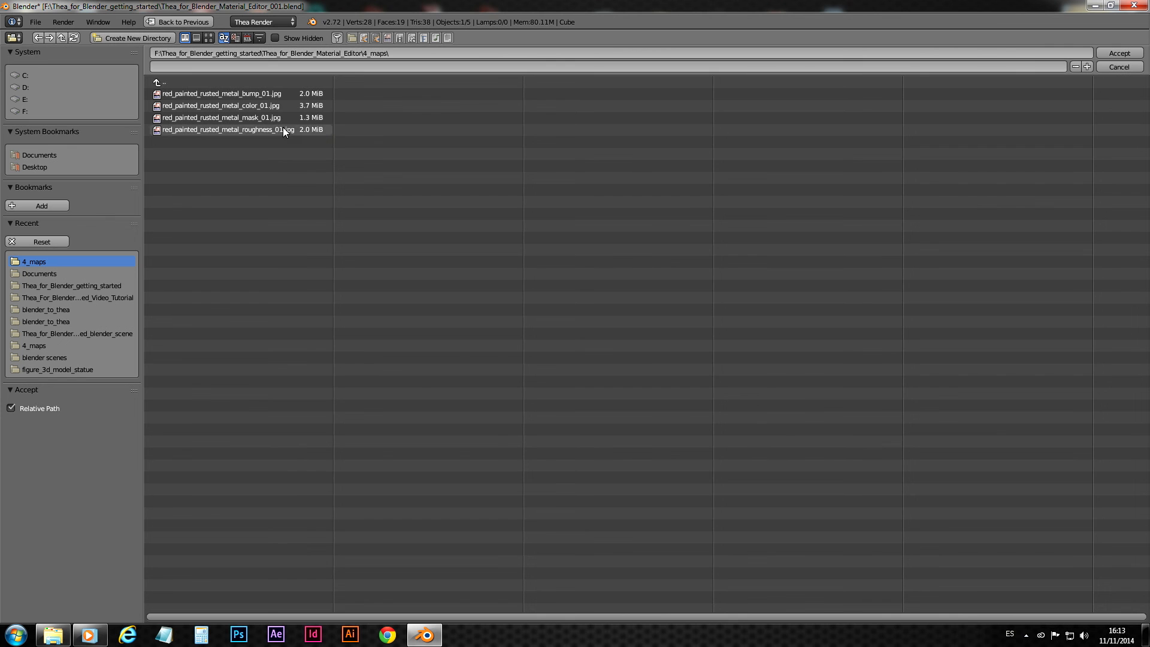
pyautogui.click(219, 93)
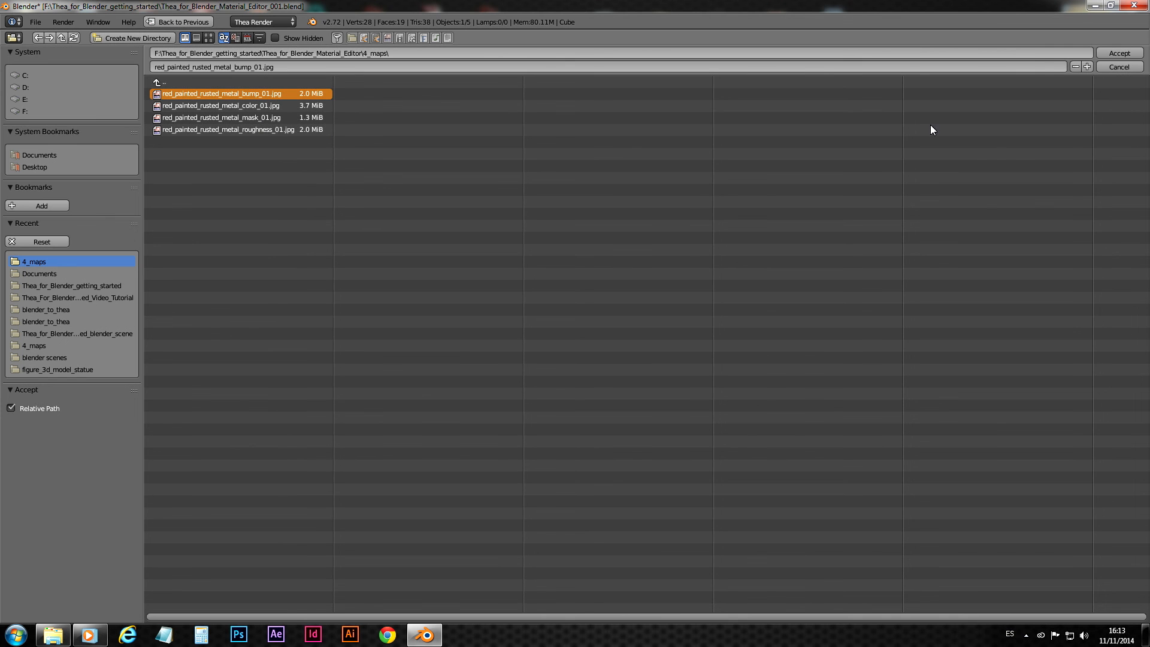
pyautogui.click(1118, 52)
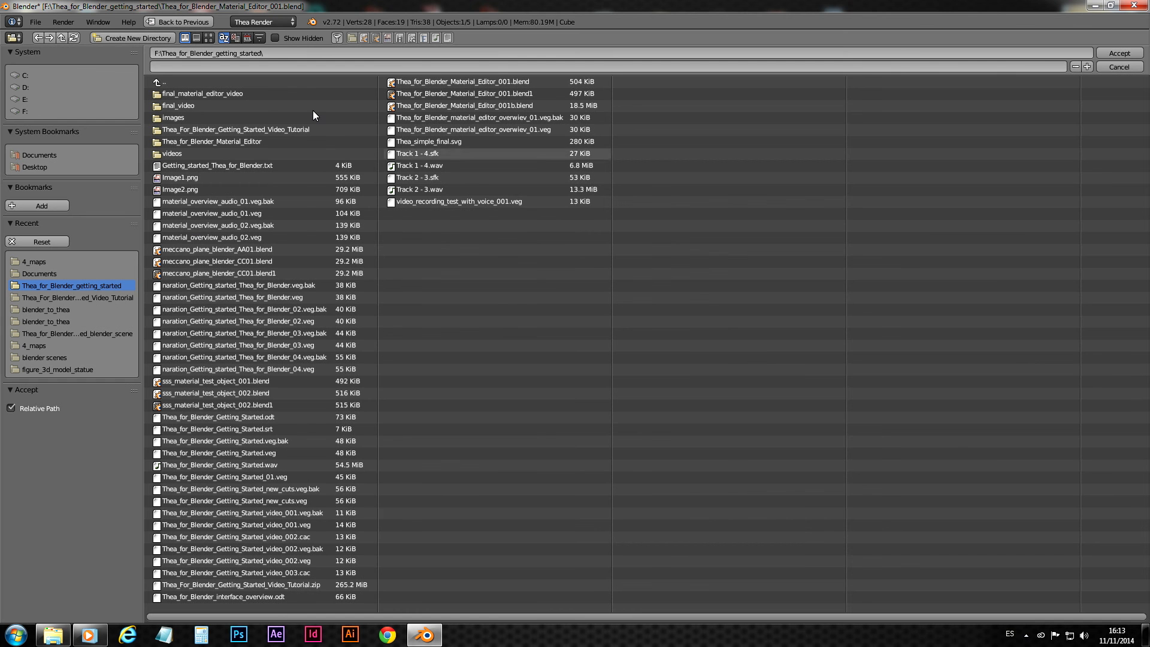
# Load mask_01 from 4_maps as the Basic layer's weight map
pyautogui.doubleClick(34, 261)
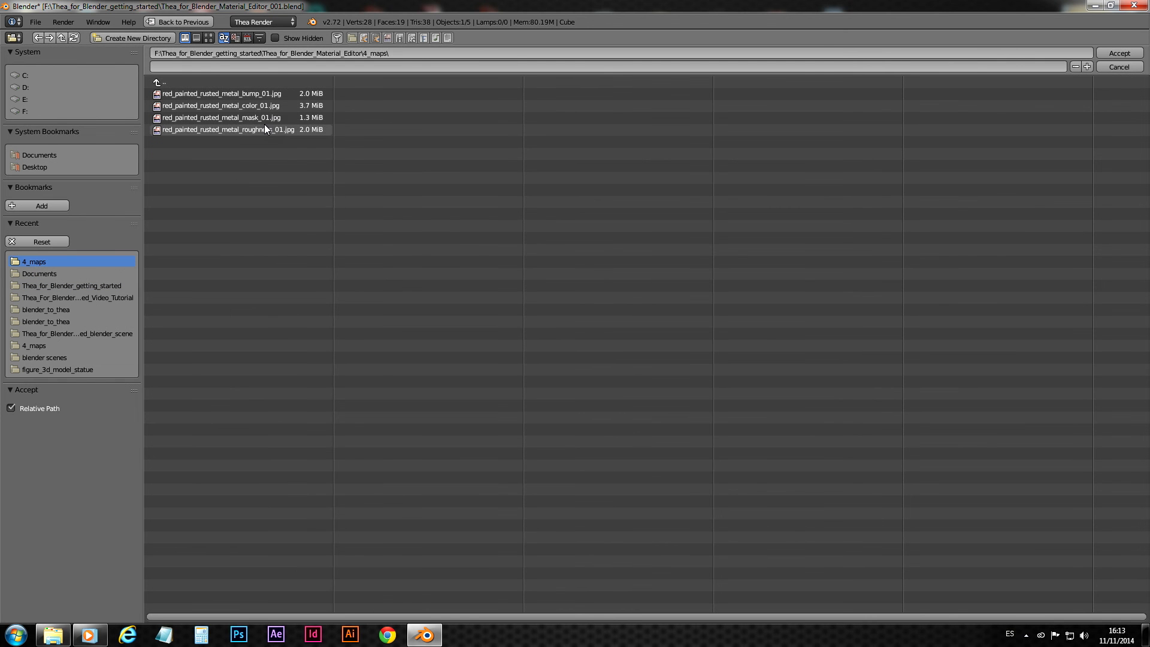
pyautogui.click(219, 118)
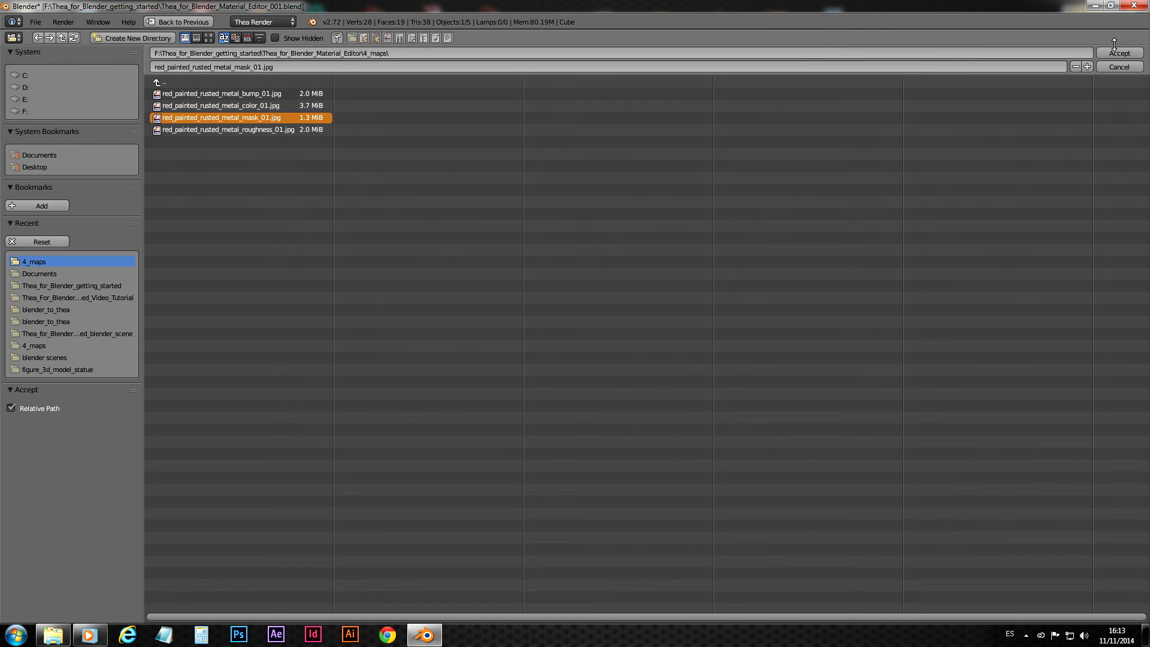
pyautogui.click(1119, 53)
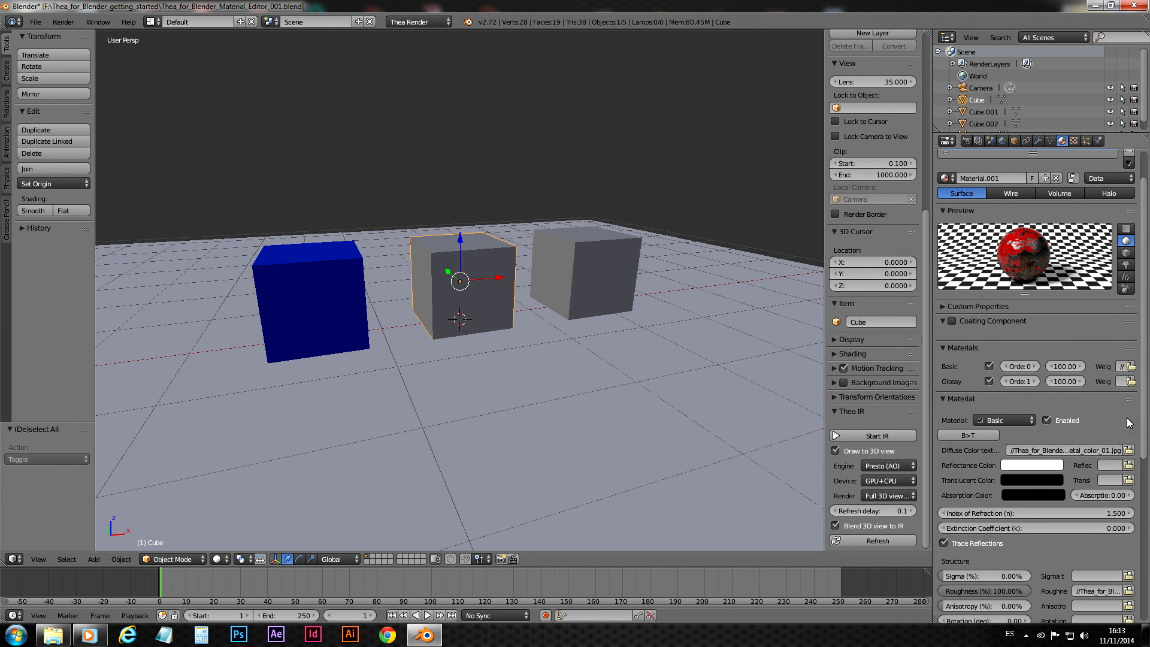
pyautogui.moveTo(1084, 422)
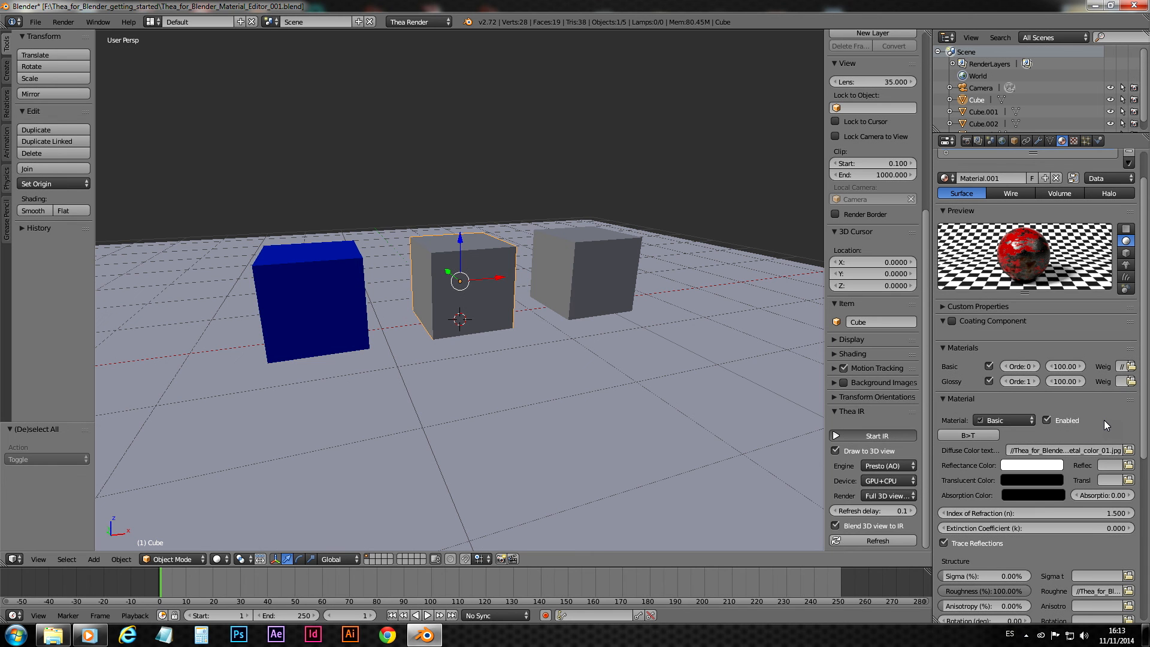
pyautogui.moveTo(1112, 455)
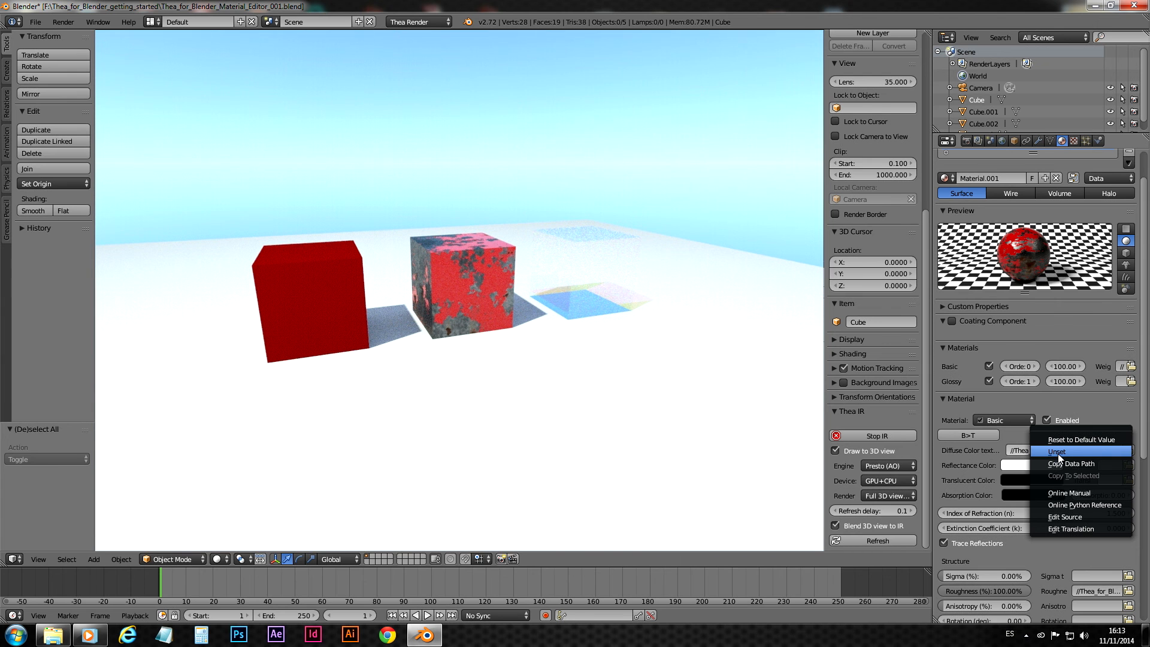
pyautogui.click(1056, 450)
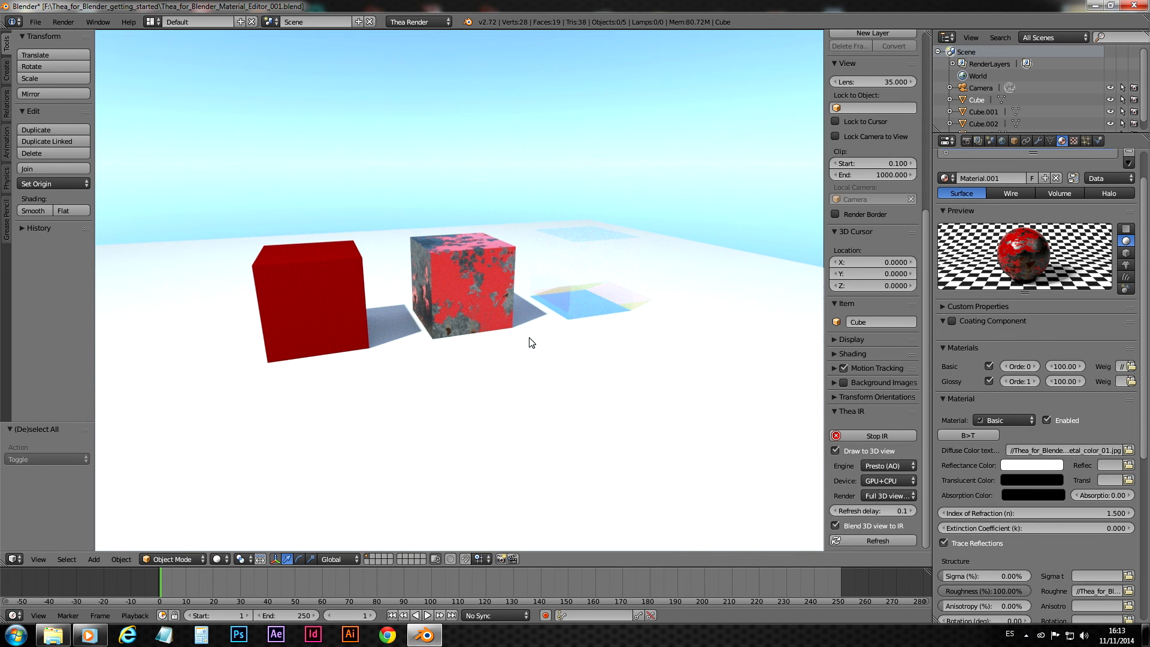
pyautogui.moveTo(1125, 419)
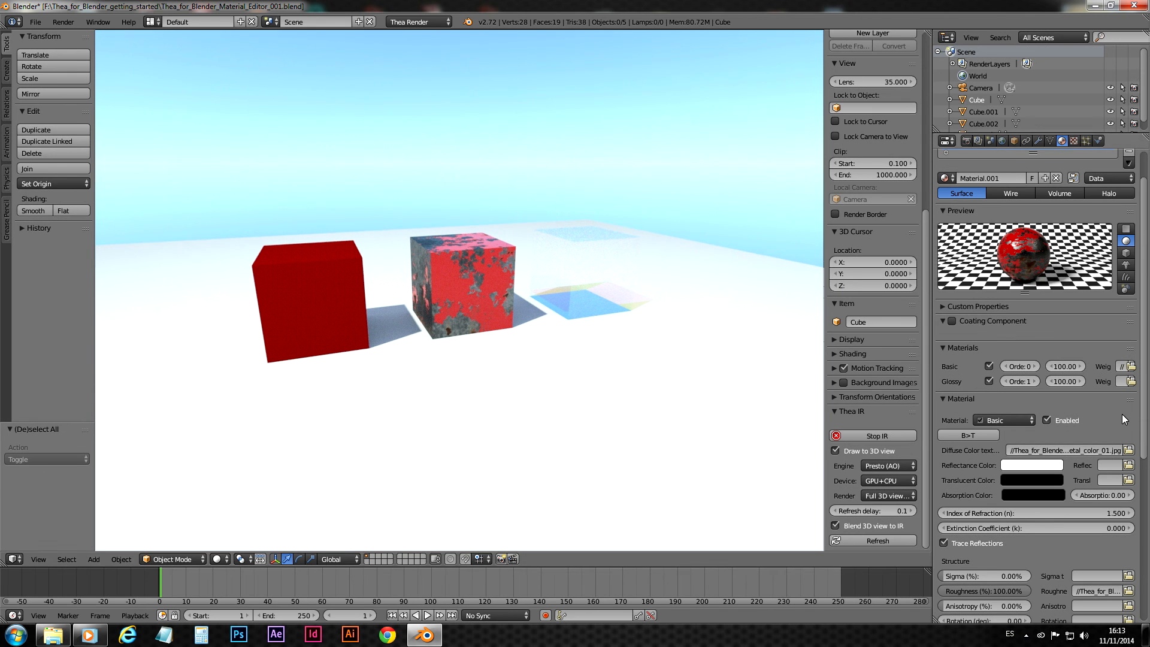